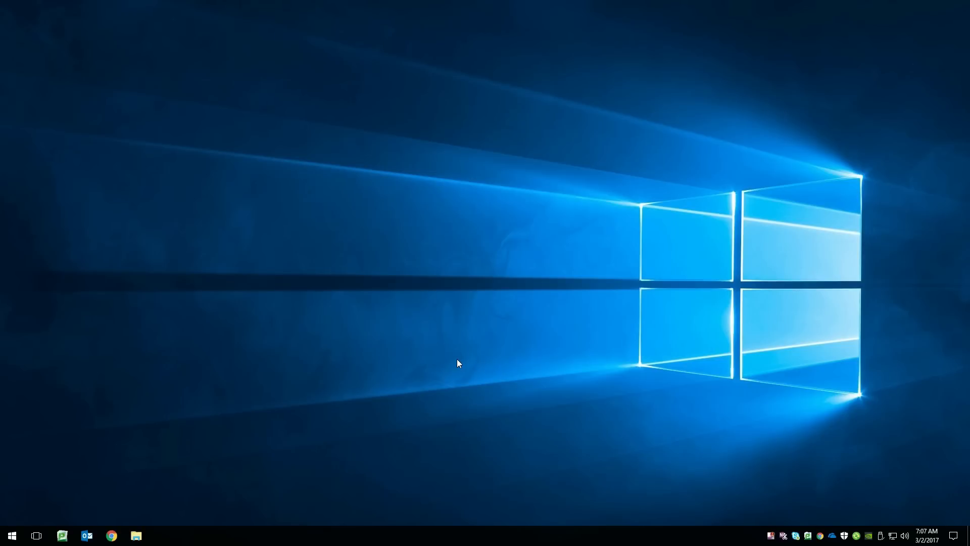
Launch Microsoft Publisher from the taskbar to reach its start screen
click(12, 536)
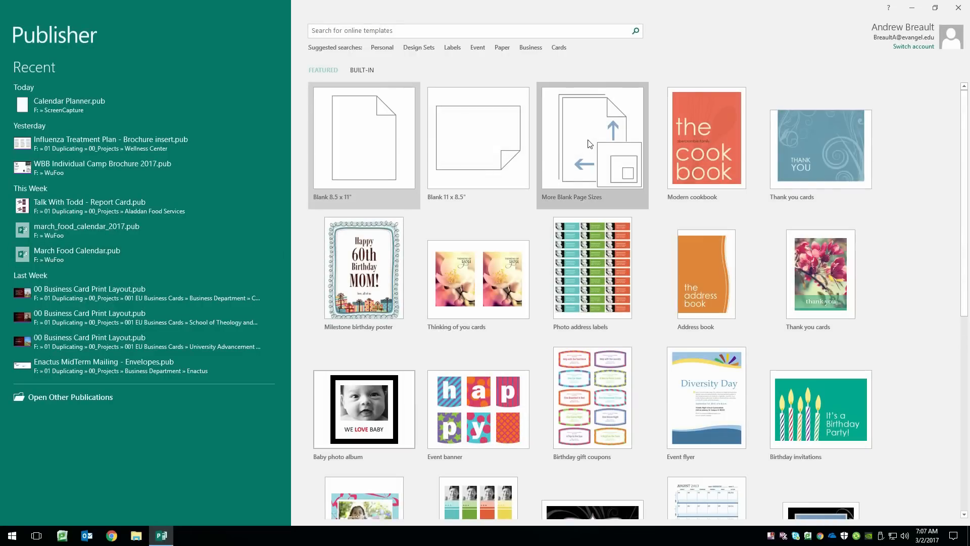
mouse_move(580, 160)
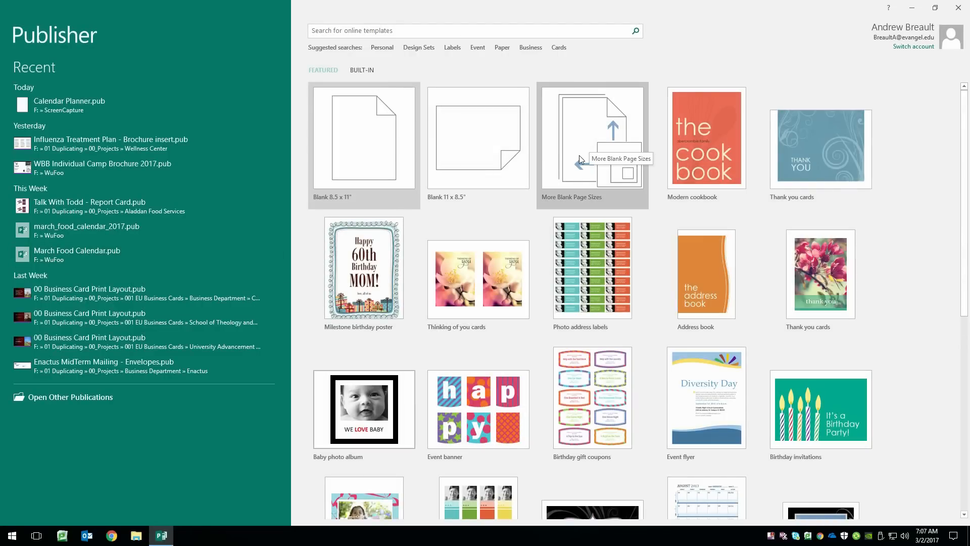
Choose the 1/2 Letter Booklet (5.5 x 8.5 in) from More Blank Page Sizes > Booklets
click(592, 138)
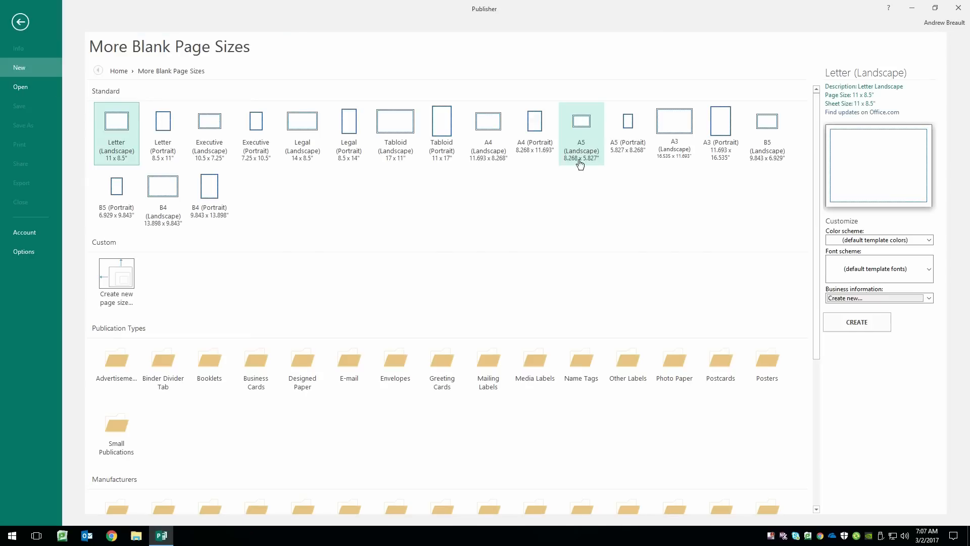
mouse_move(214, 370)
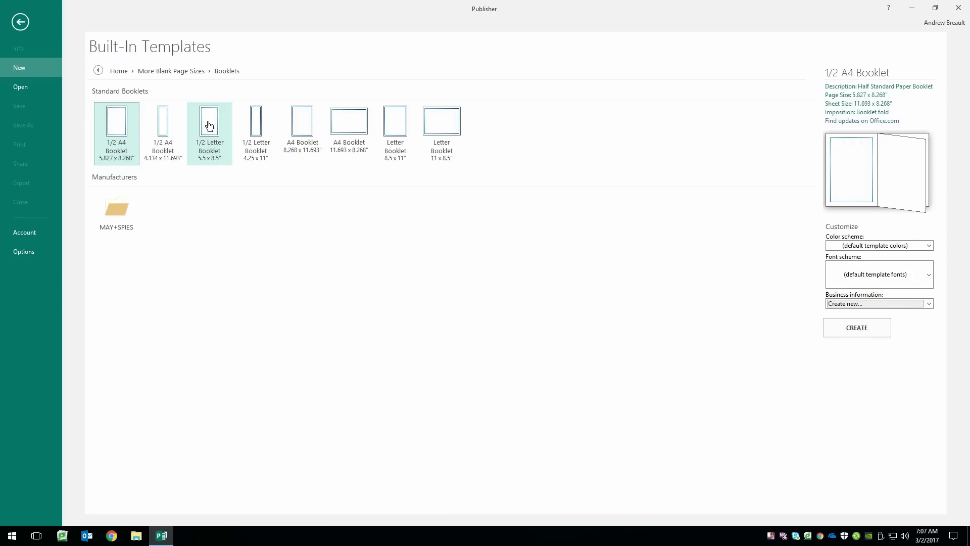
click(209, 121)
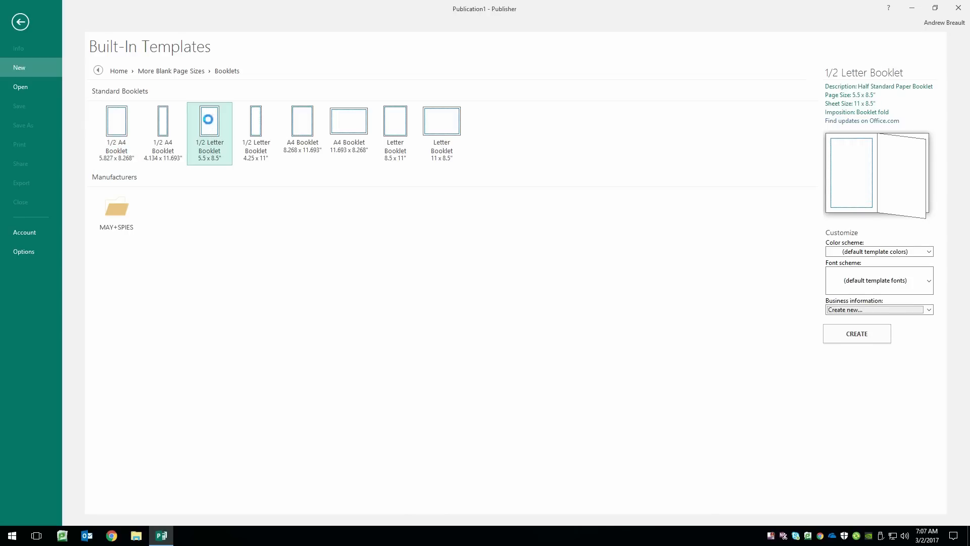
Create the half-letter booklet, reaching the Automatically insert pages prompt
click(857, 333)
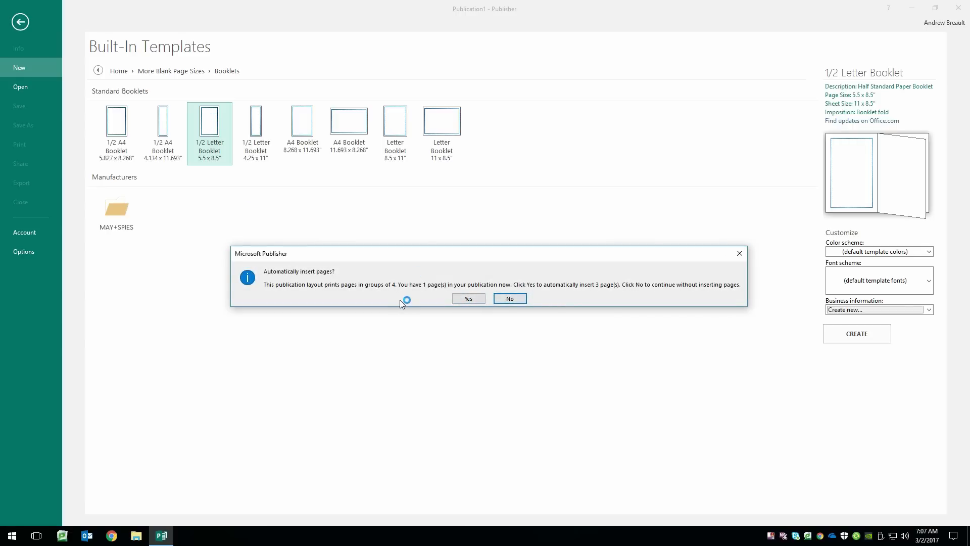
mouse_move(419, 311)
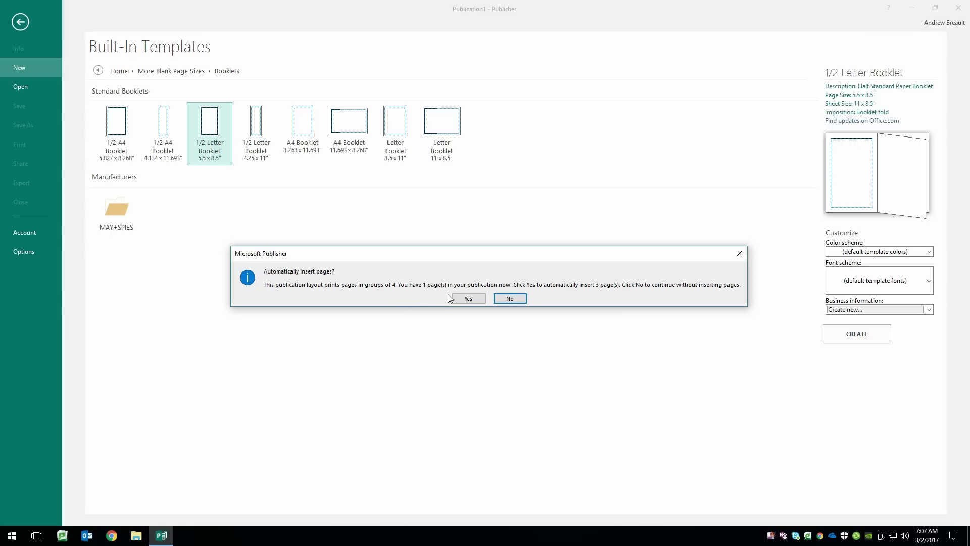
mouse_move(437, 301)
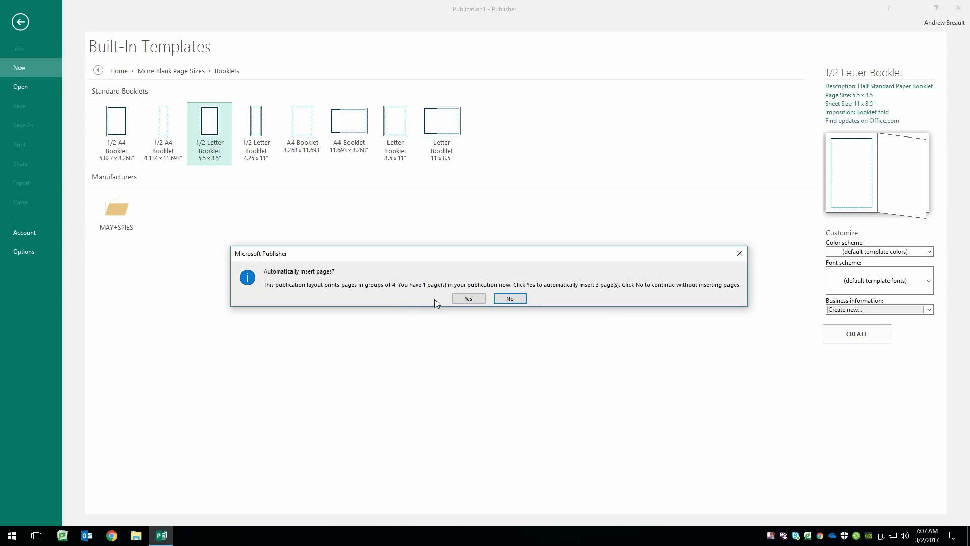
mouse_move(470, 300)
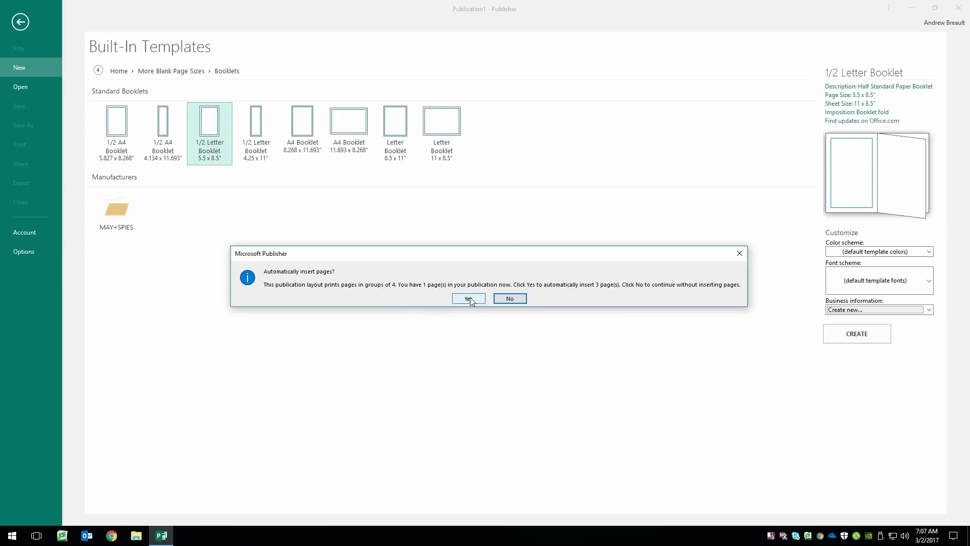
Accept inserting the extra pages so the booklet has four pages, ready to insert content
click(469, 298)
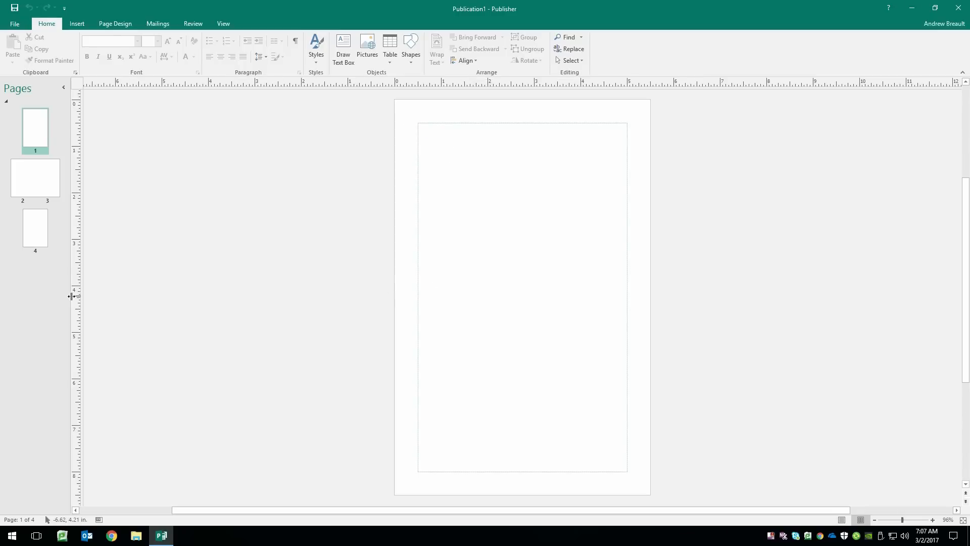
mouse_move(28, 297)
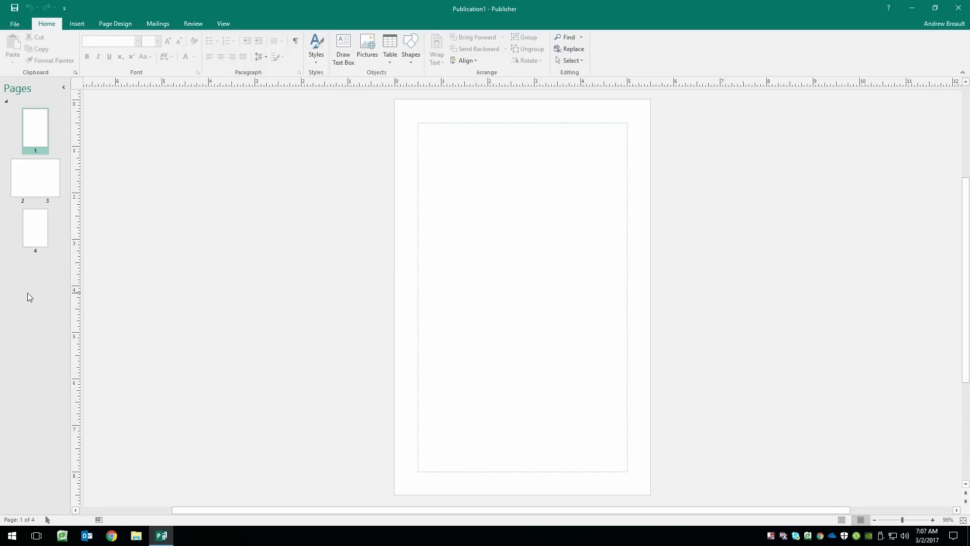
mouse_move(34, 288)
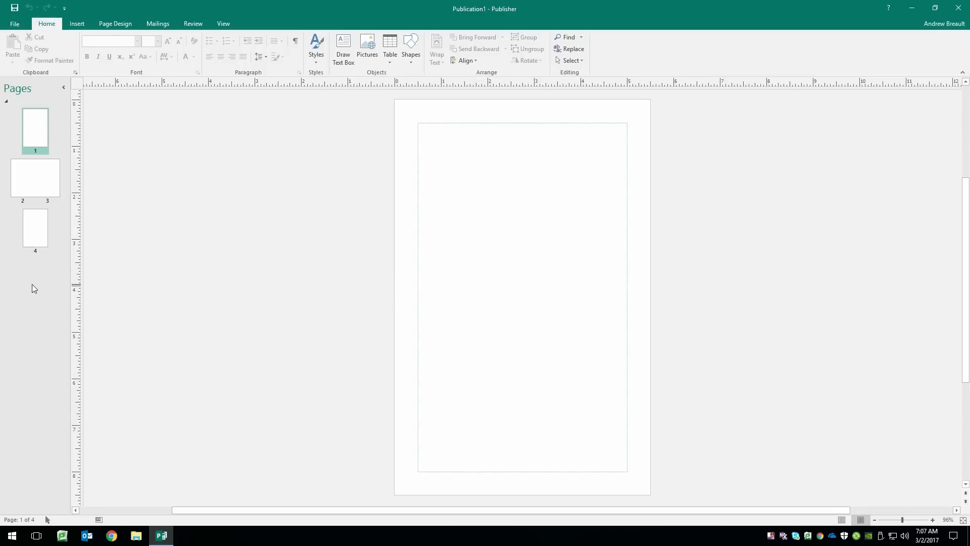
mouse_move(32, 279)
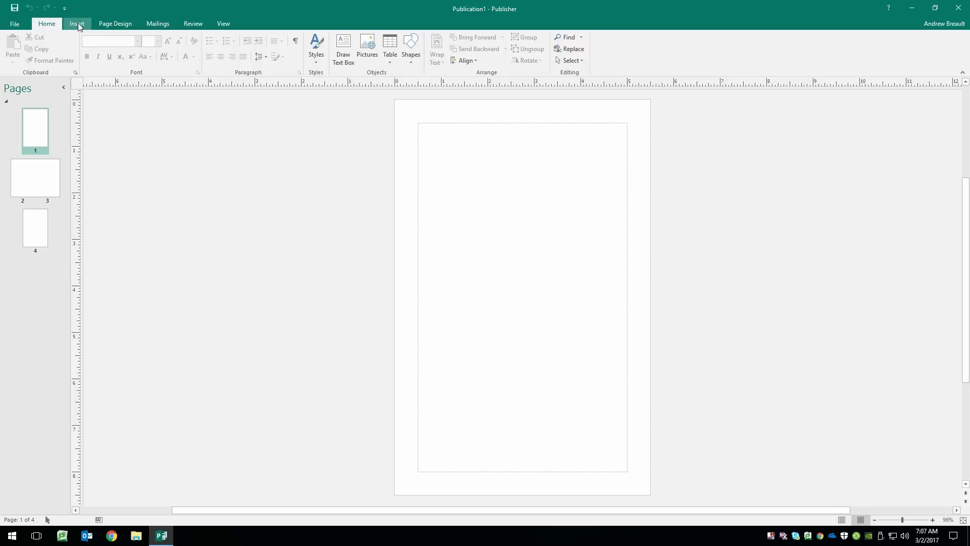
click(76, 24)
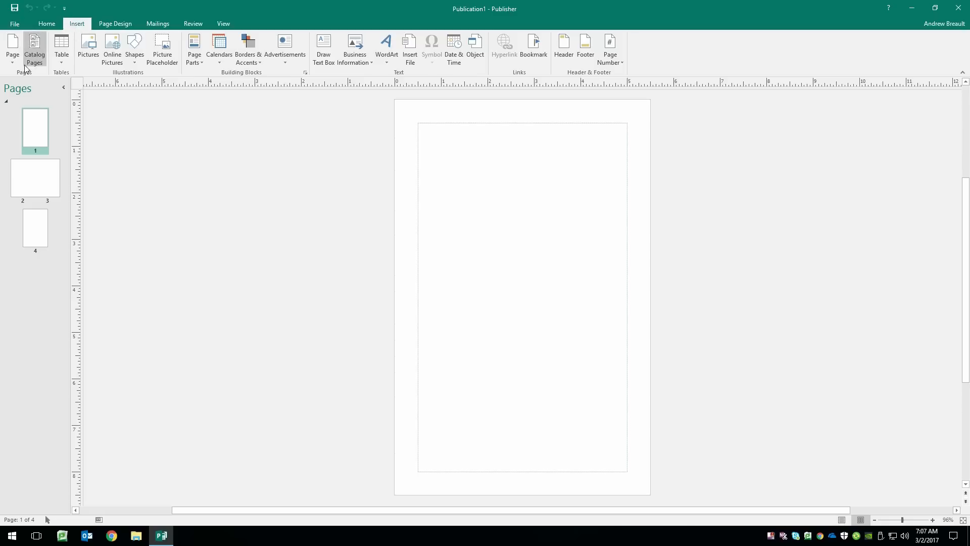
mouse_move(10, 47)
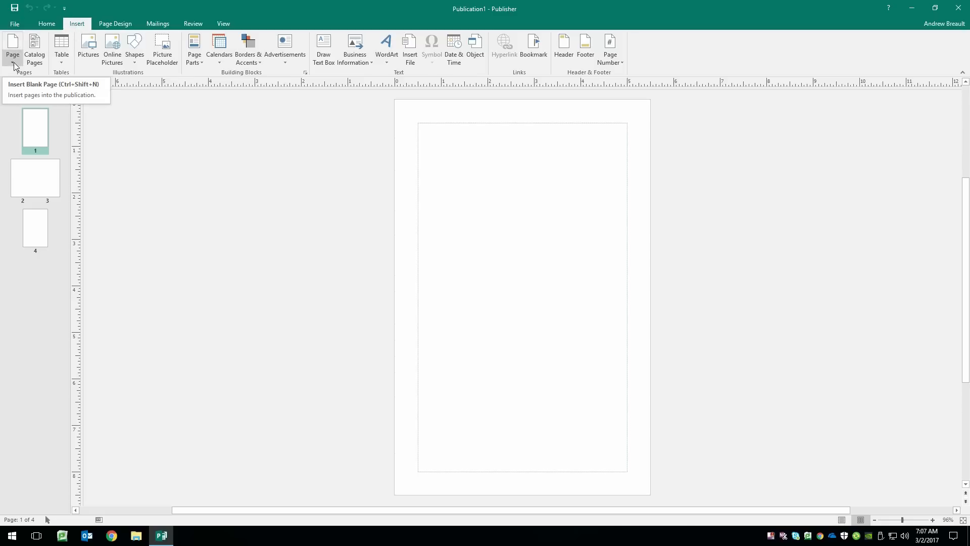
Prepare the Insert Page dialog to add 76 blank pages after the current page
click(12, 65)
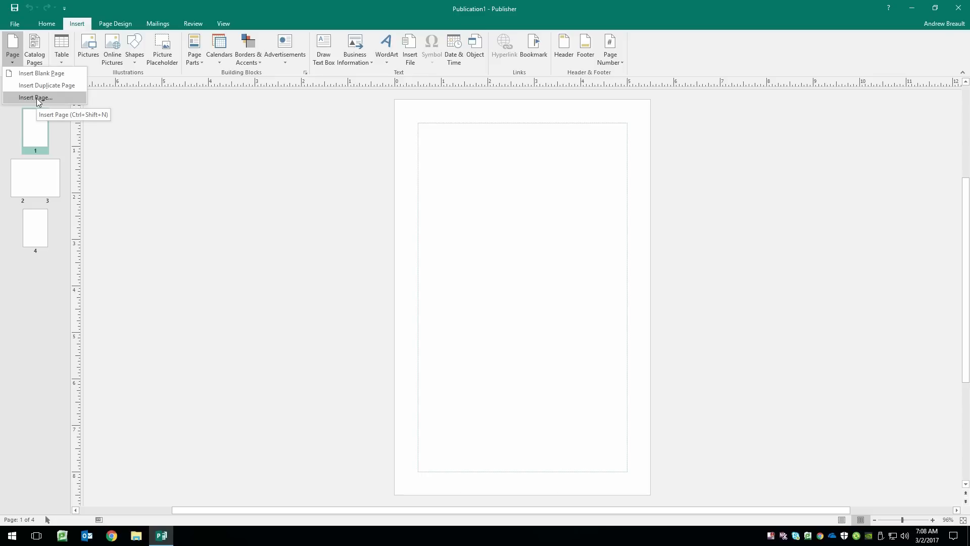
click(35, 98)
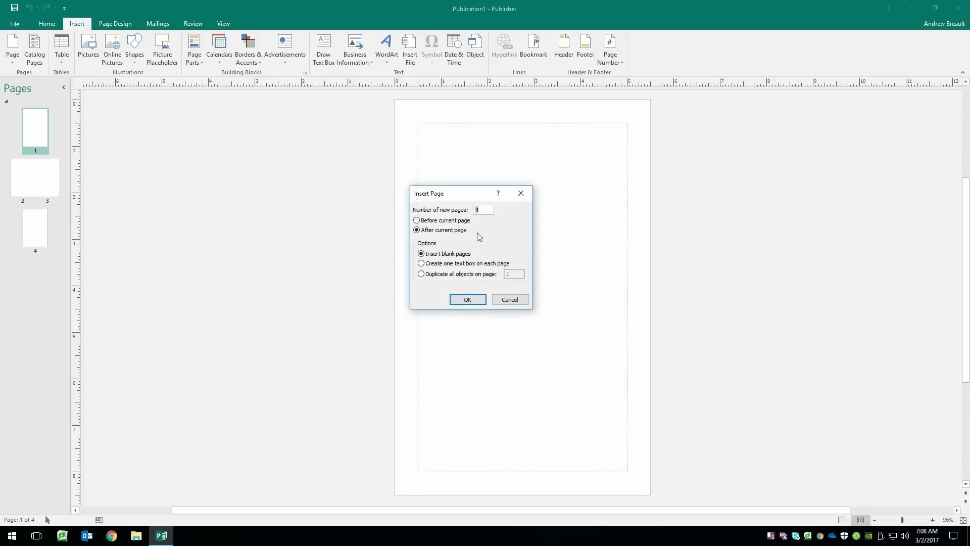
mouse_move(488, 222)
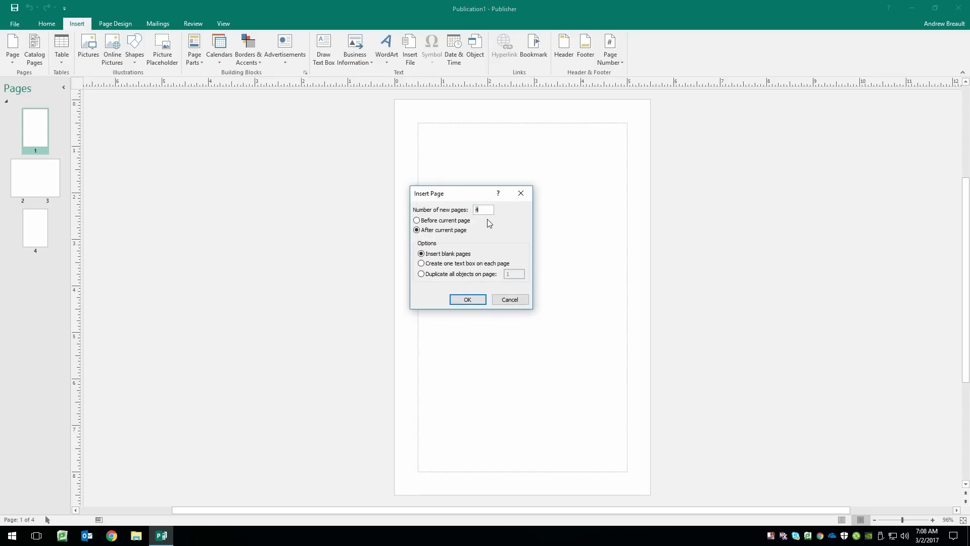
text(76)
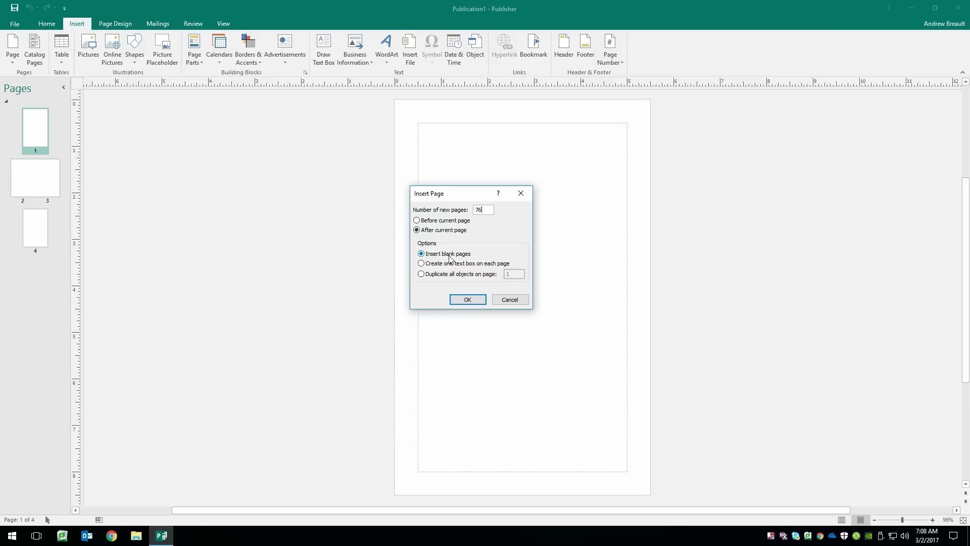
click(466, 299)
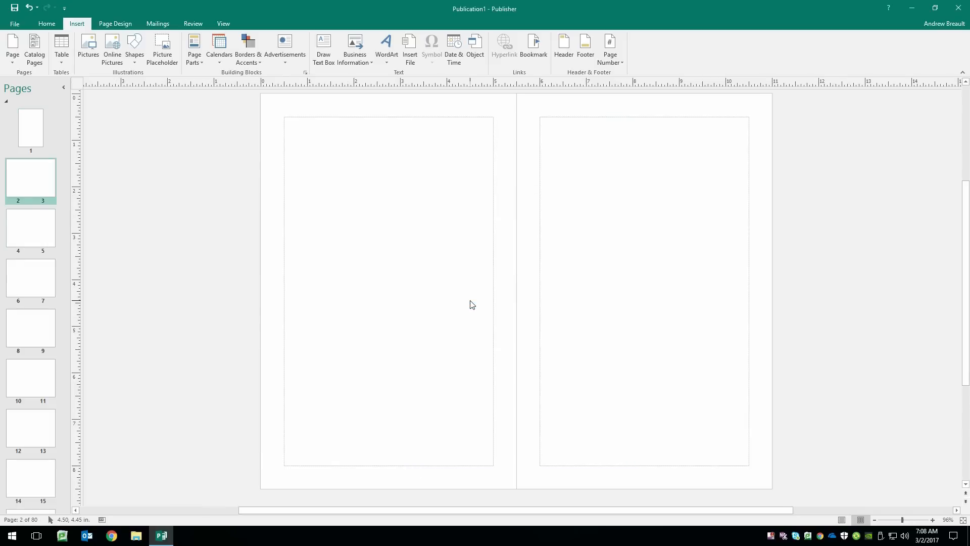
mouse_move(155, 249)
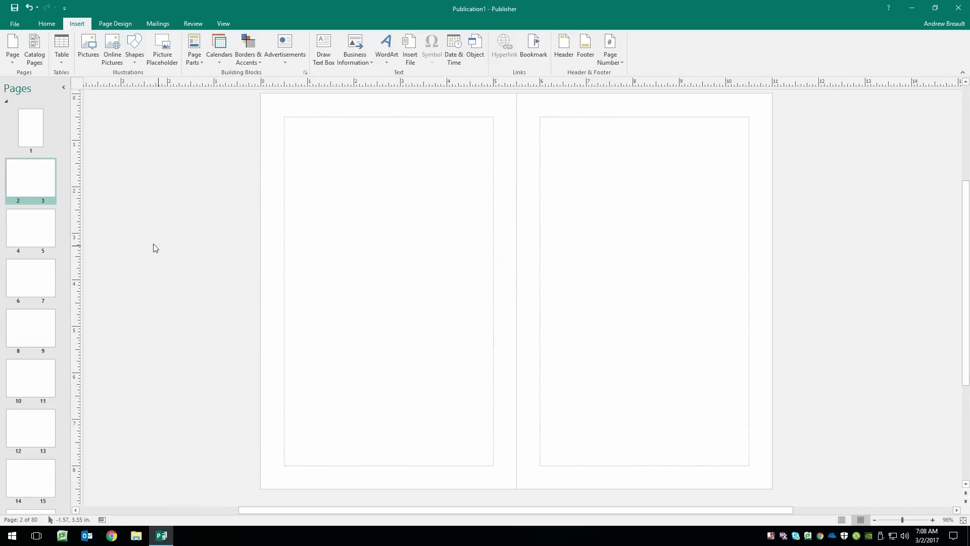
mouse_move(37, 218)
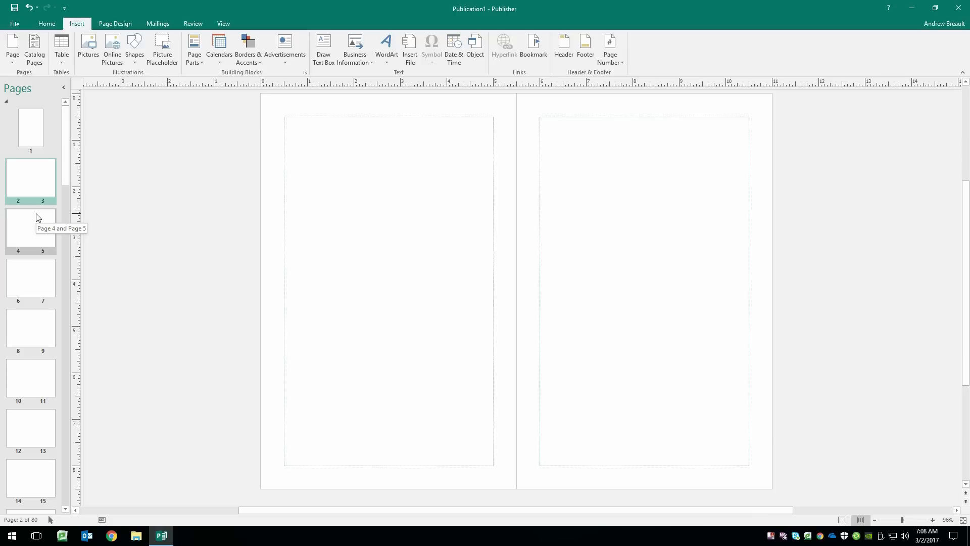
mouse_move(31, 190)
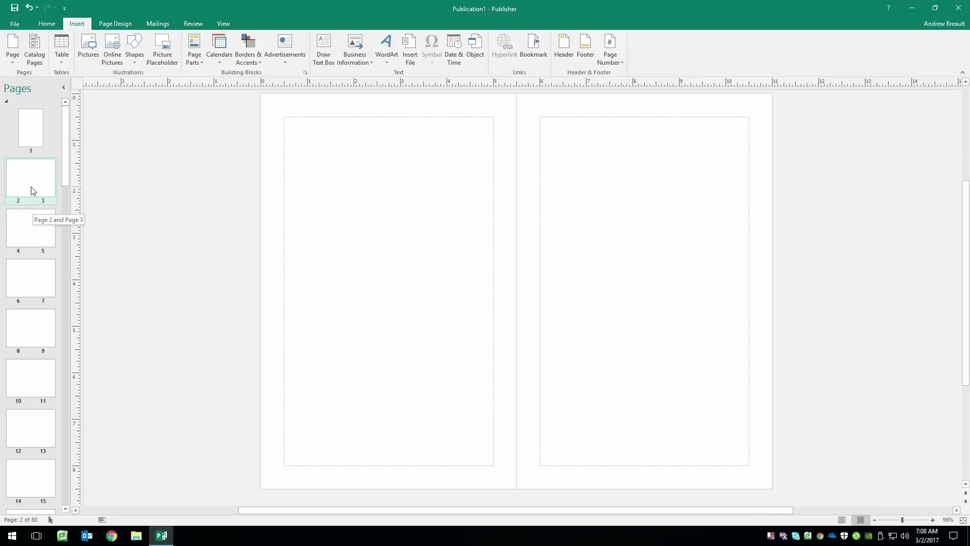
mouse_move(38, 234)
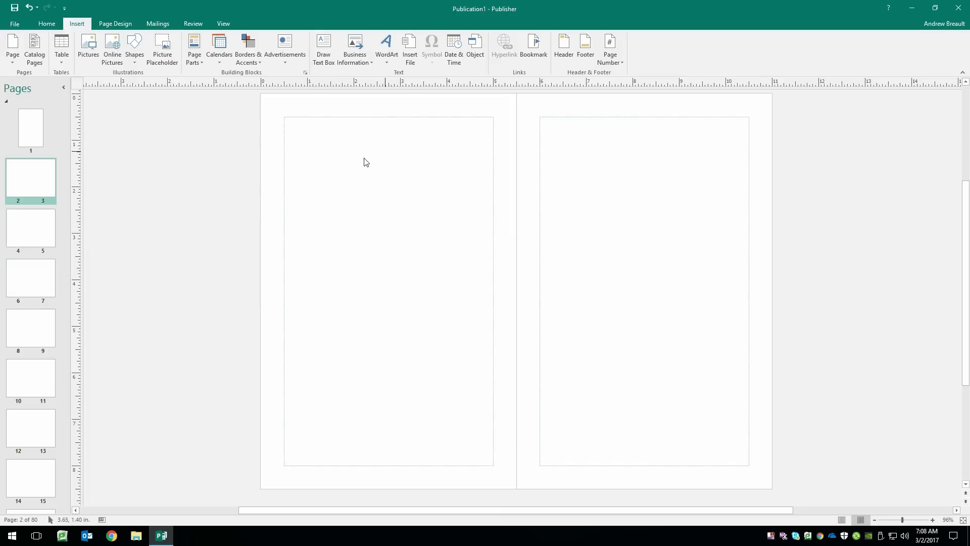
mouse_move(668, 216)
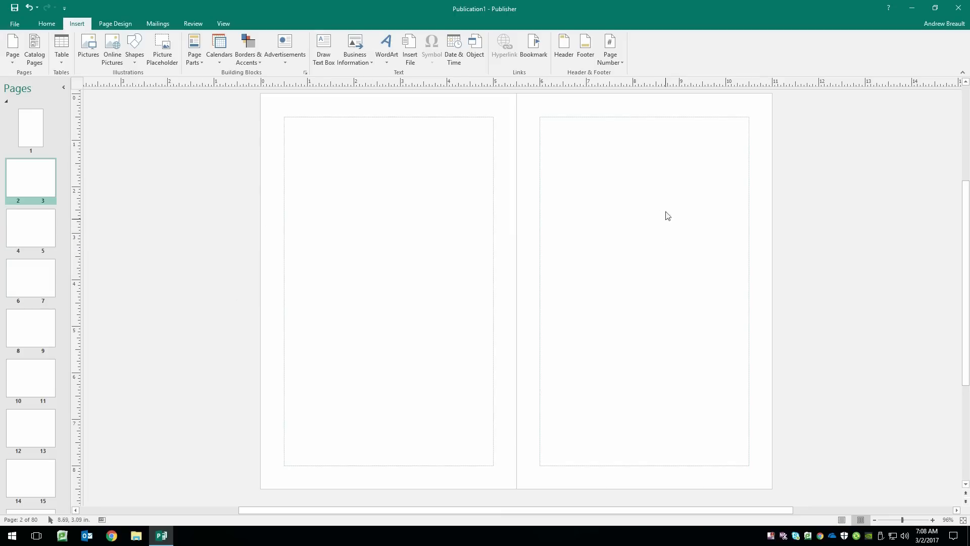
mouse_move(578, 293)
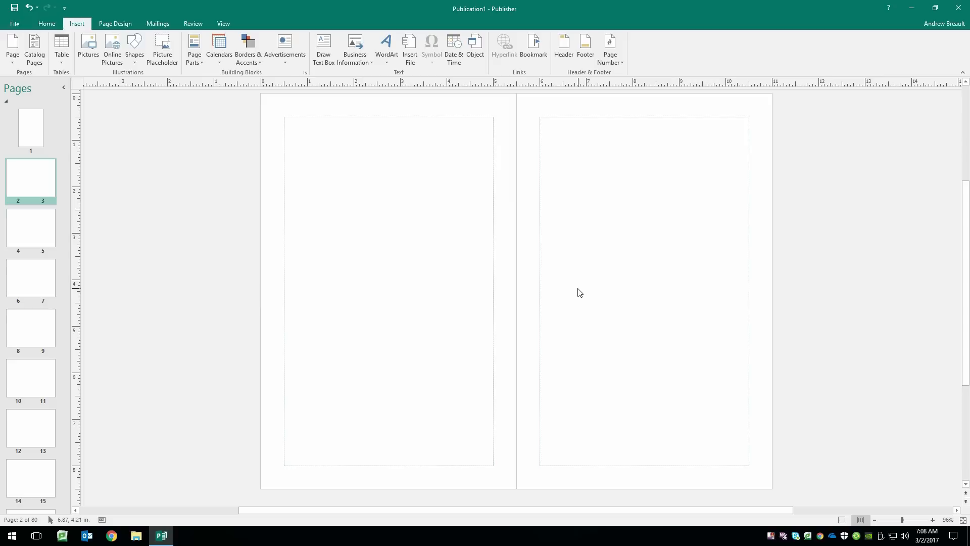
mouse_move(141, 213)
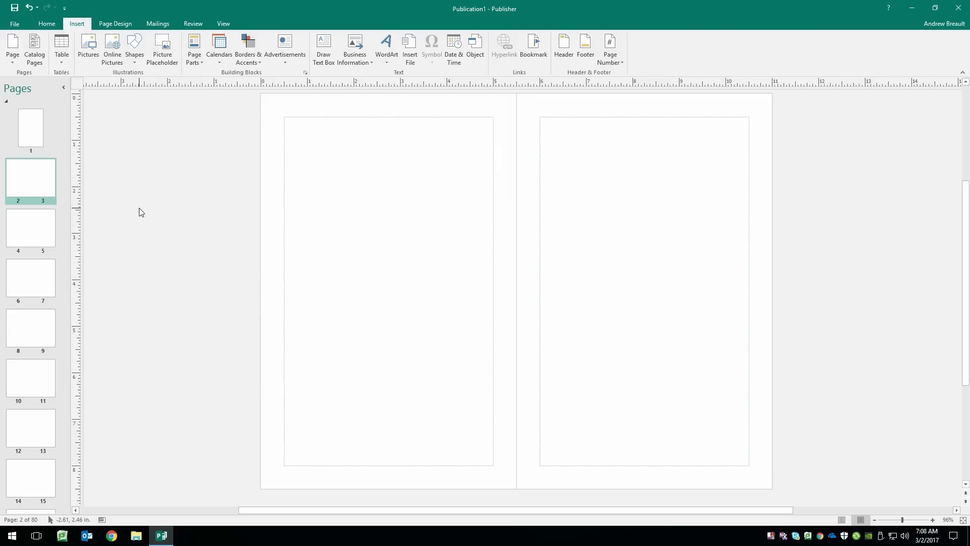
mouse_move(382, 218)
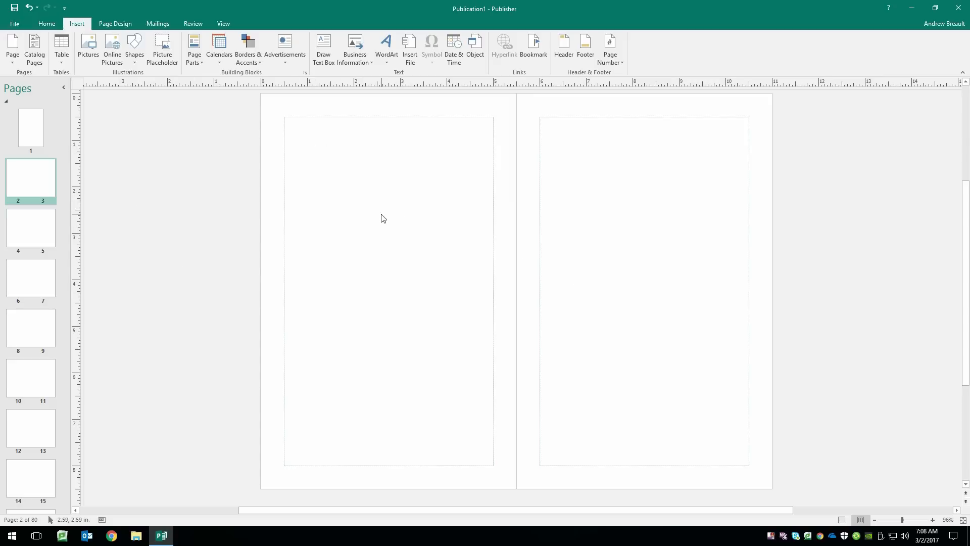
mouse_move(303, 216)
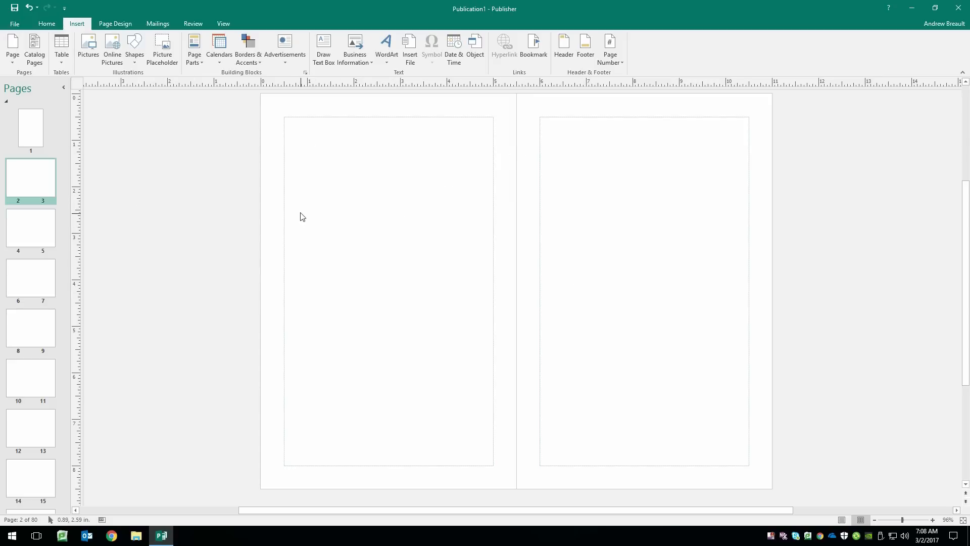
mouse_move(310, 227)
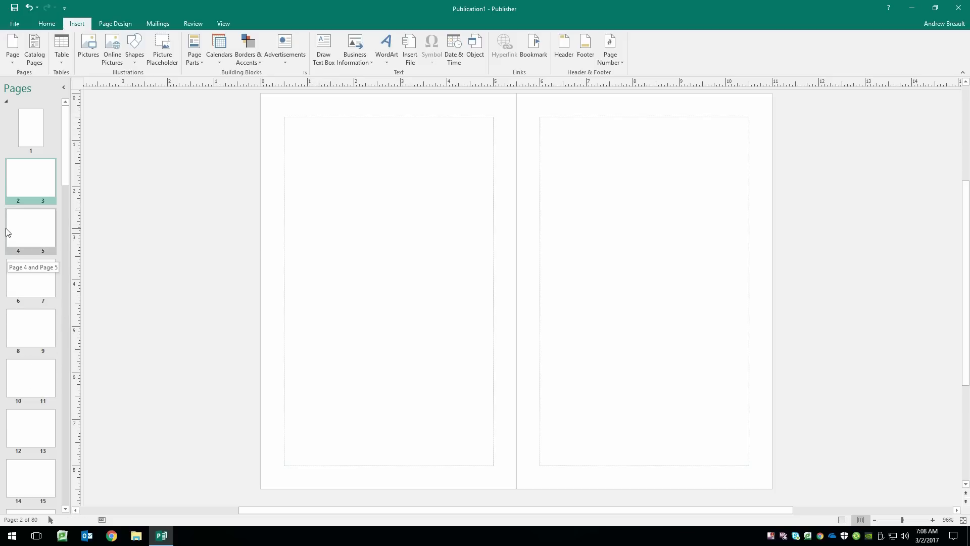
mouse_move(144, 158)
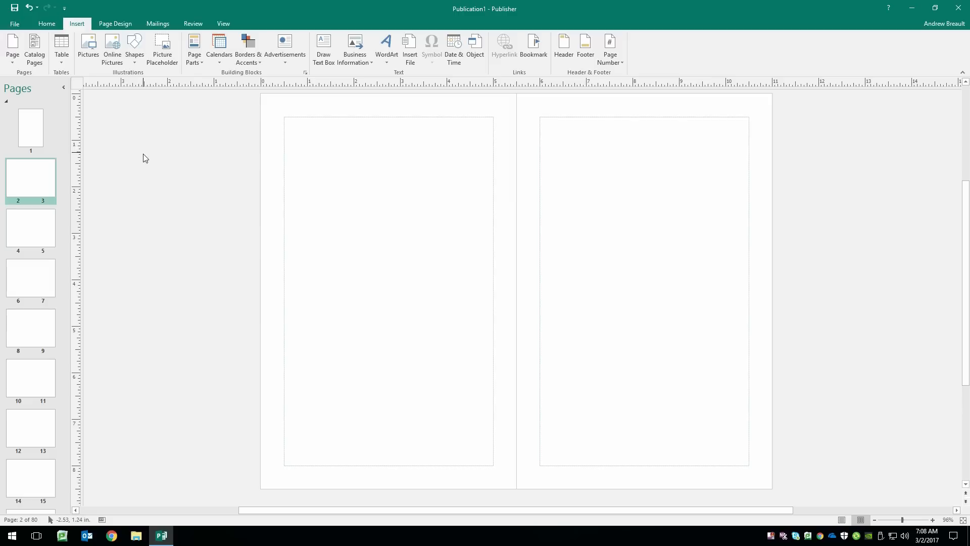
mouse_move(151, 185)
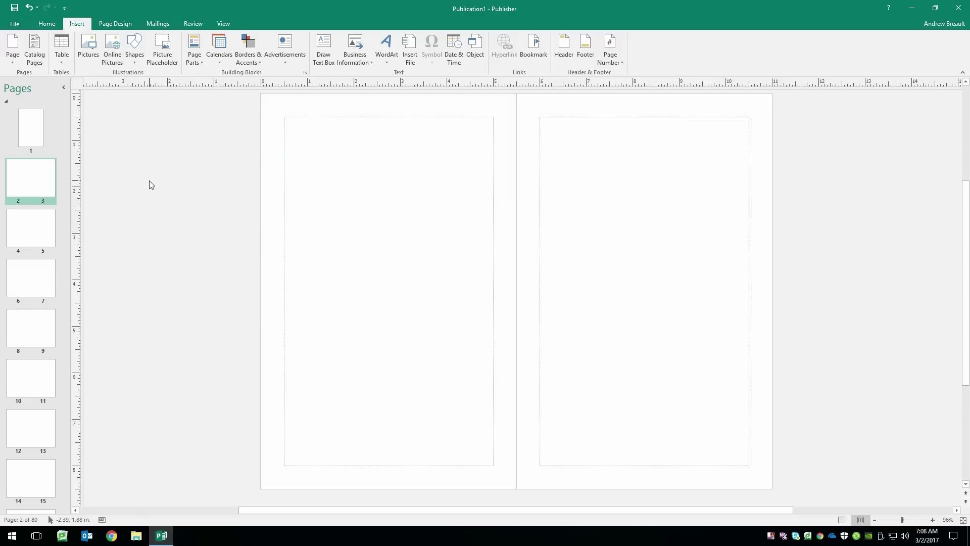
mouse_move(29, 233)
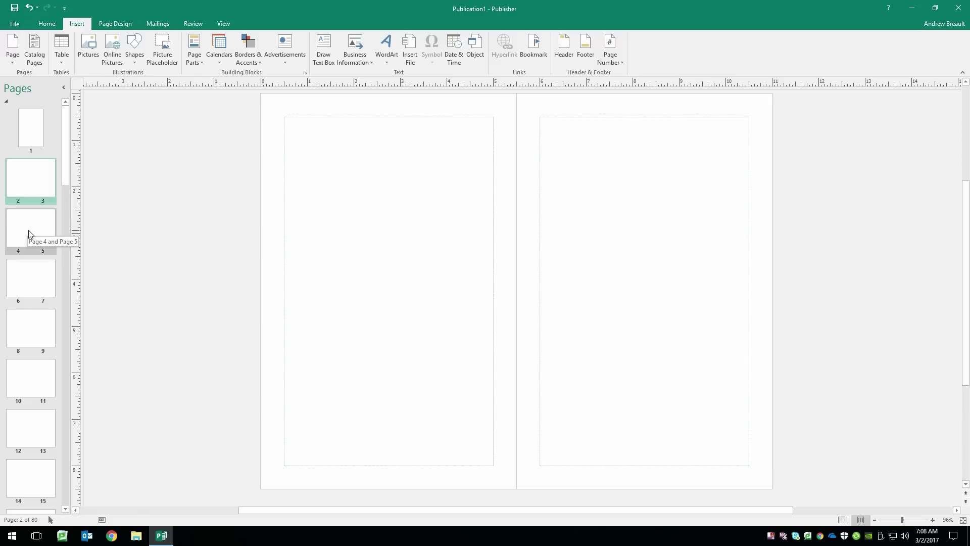
mouse_move(25, 174)
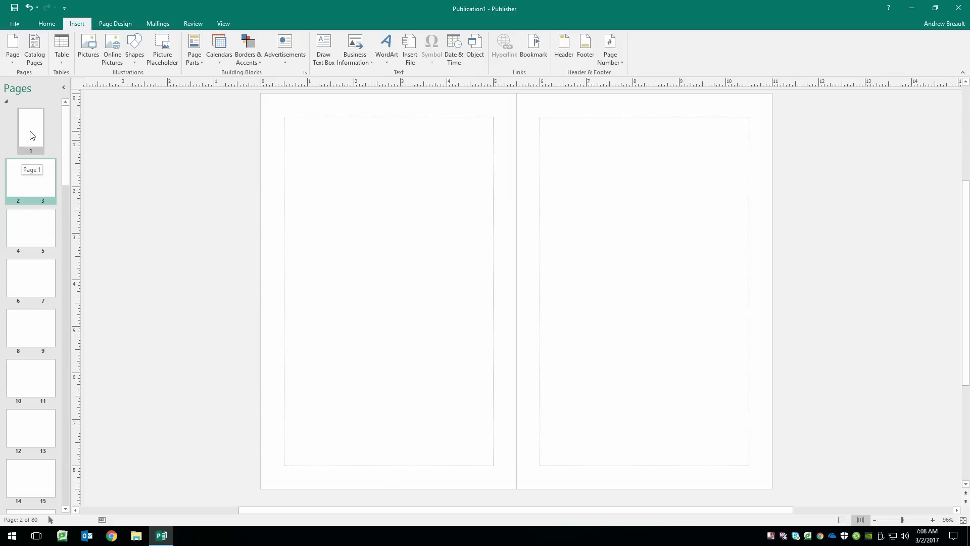
click(30, 131)
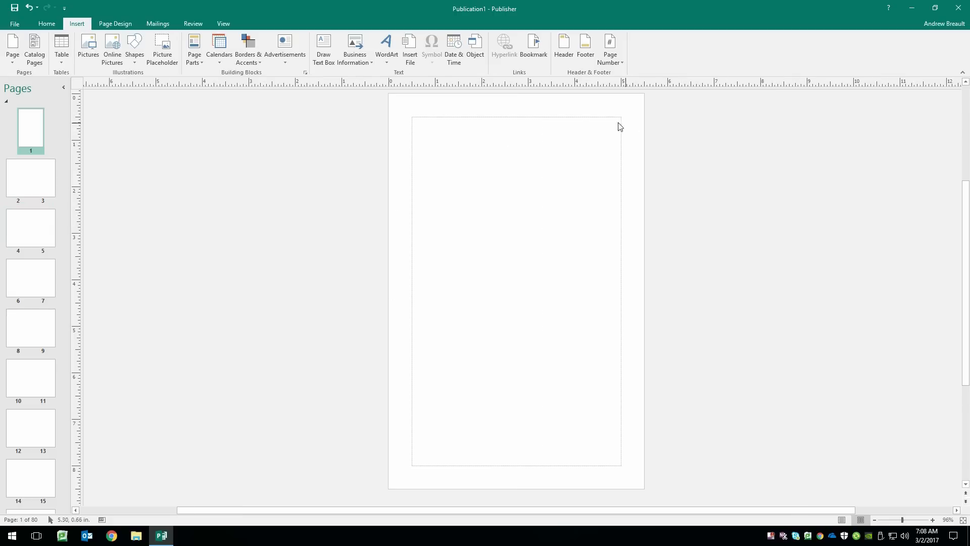
mouse_move(456, 144)
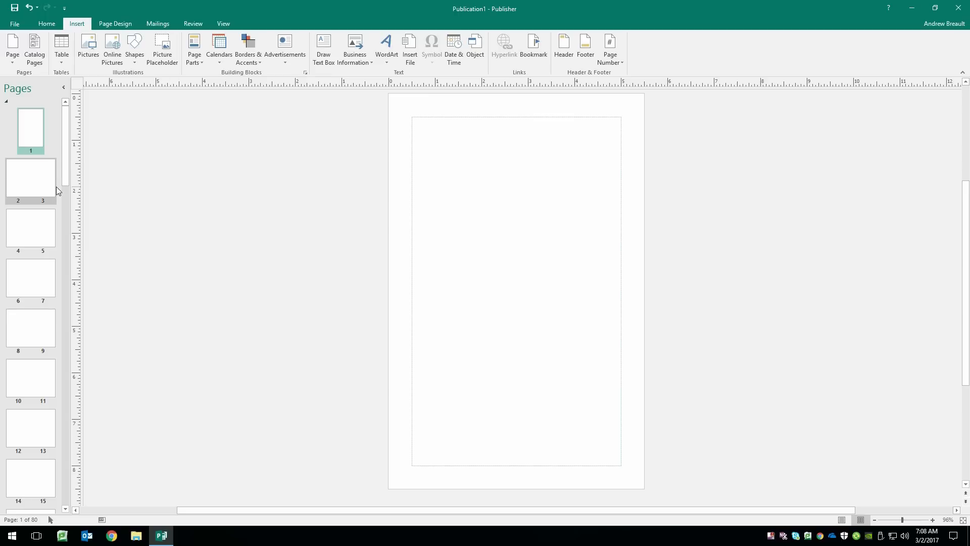
click(30, 177)
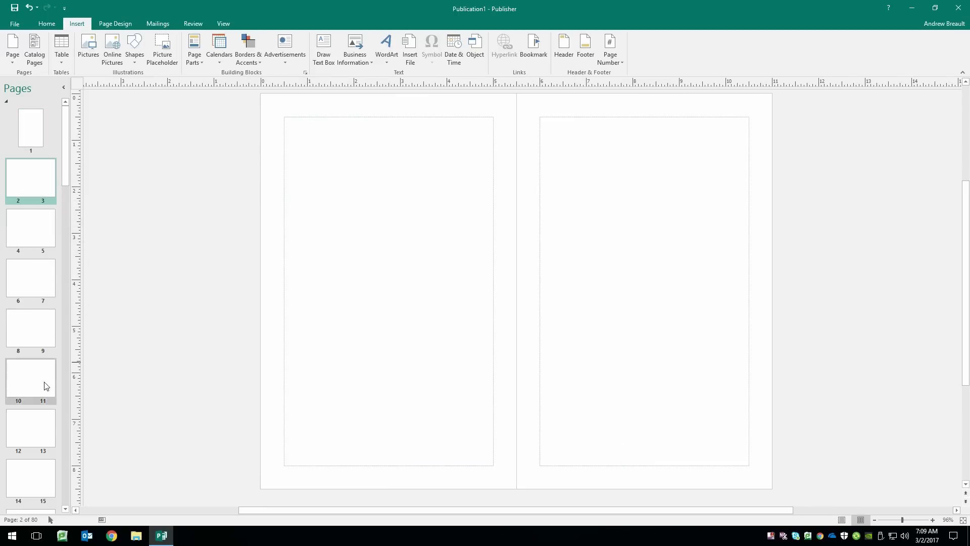
mouse_move(553, 154)
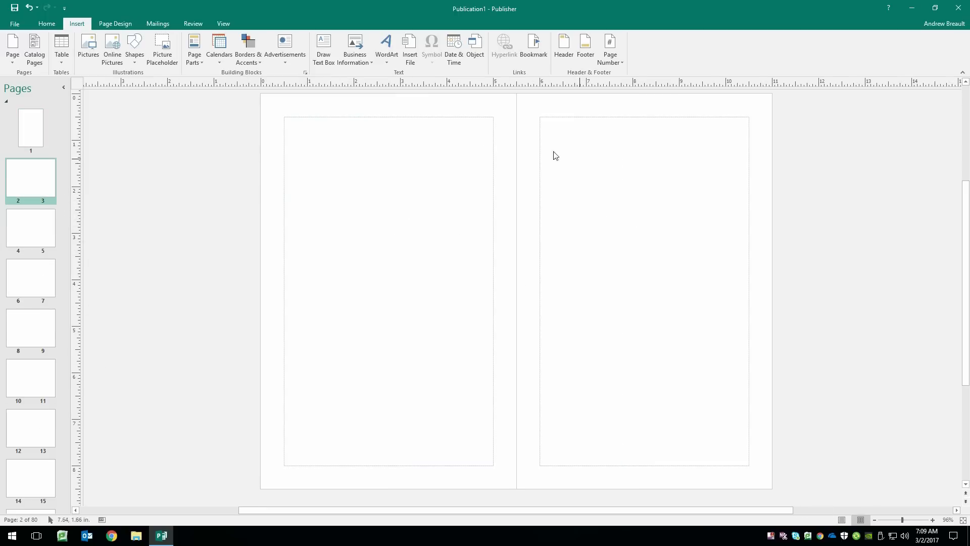
mouse_move(376, 157)
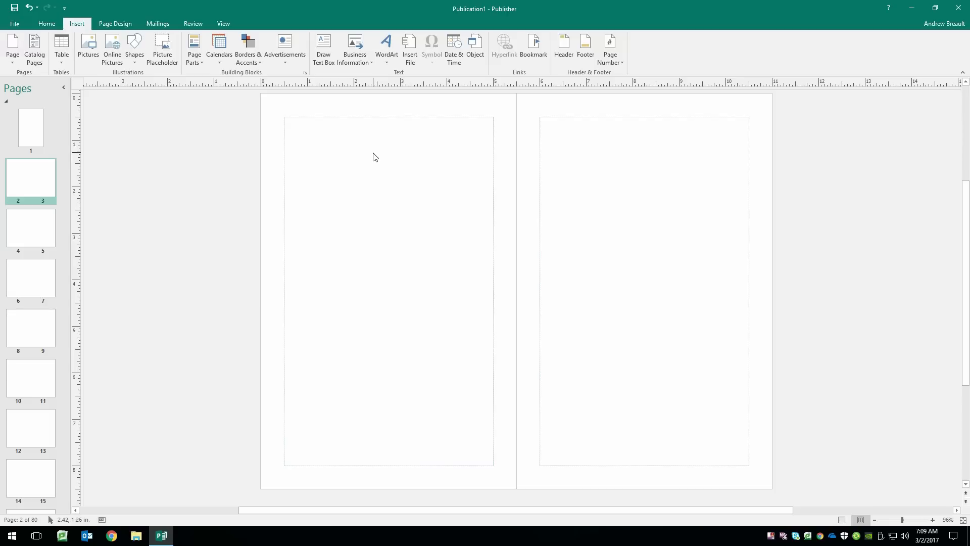
mouse_move(191, 154)
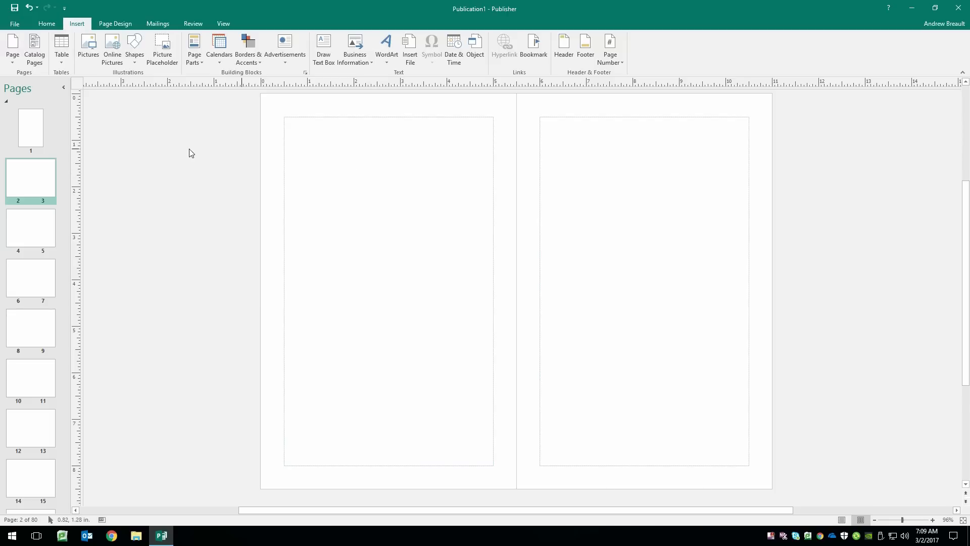
mouse_move(117, 114)
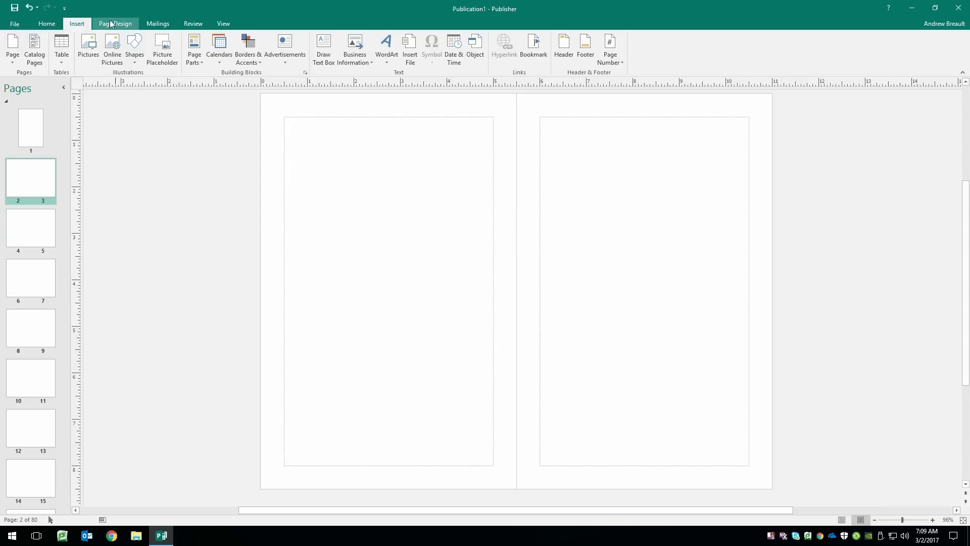
mouse_move(119, 29)
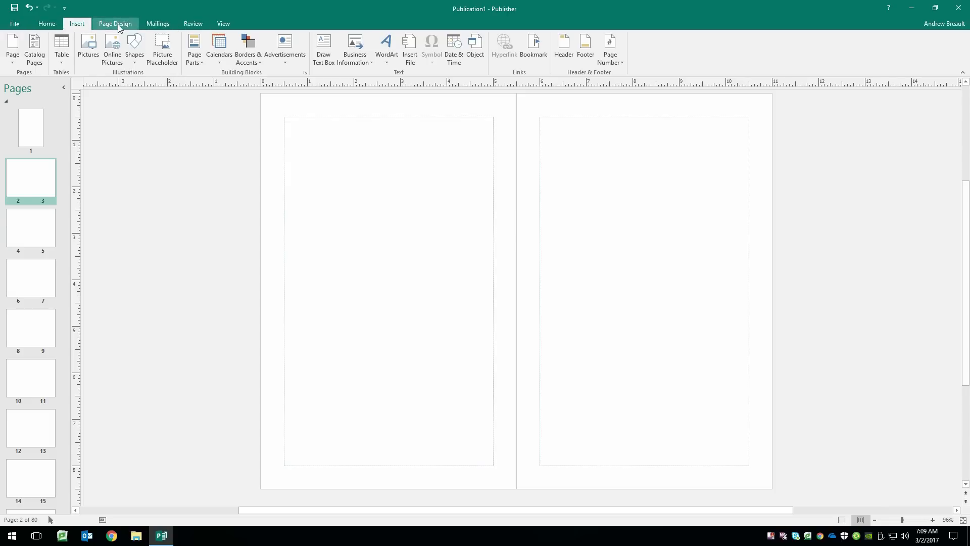
Enter Edit Master Pages from the Page Design tab's Master Pages list
click(116, 24)
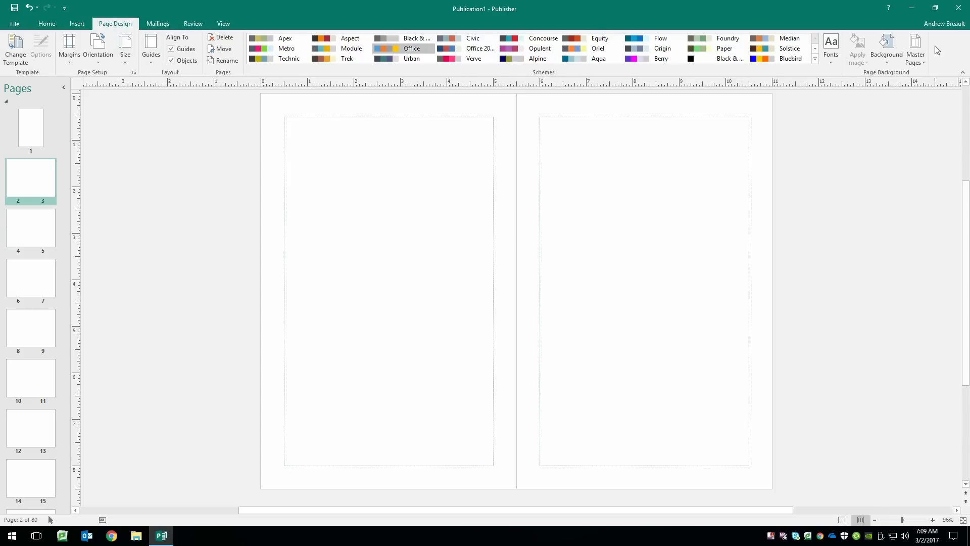
mouse_move(915, 47)
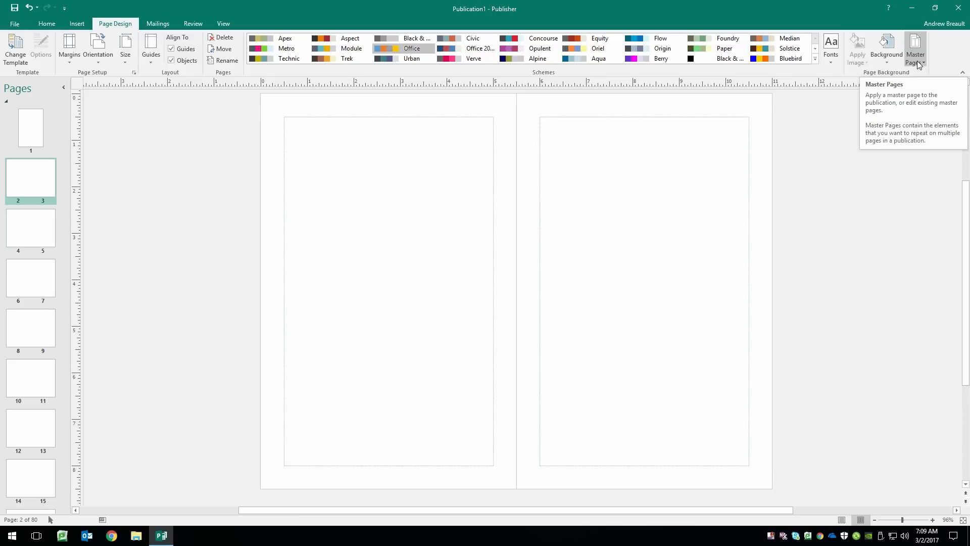
click(916, 45)
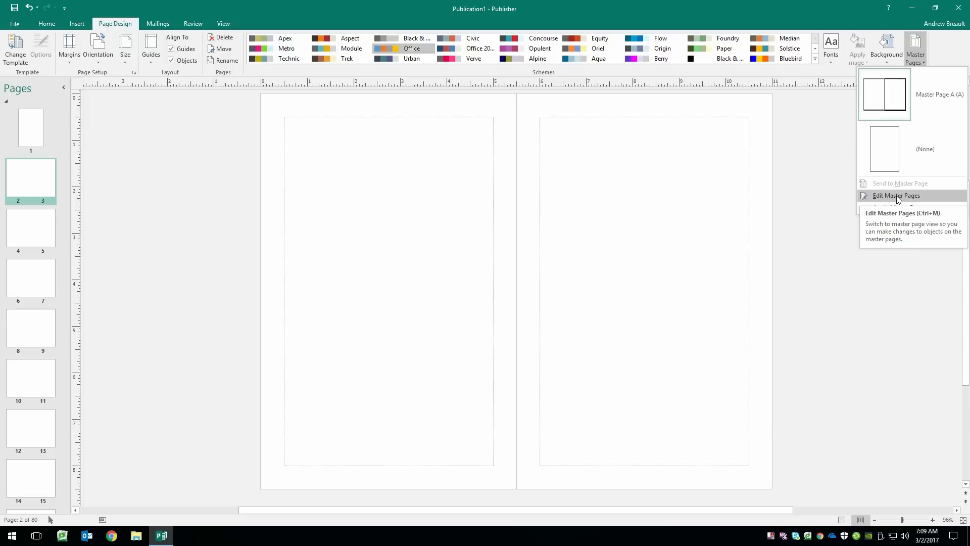
click(896, 196)
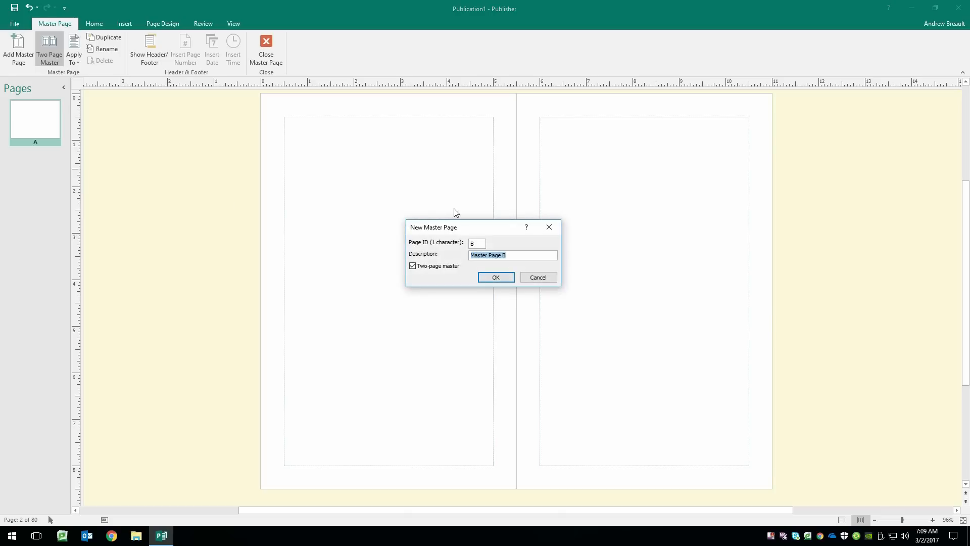
mouse_move(447, 252)
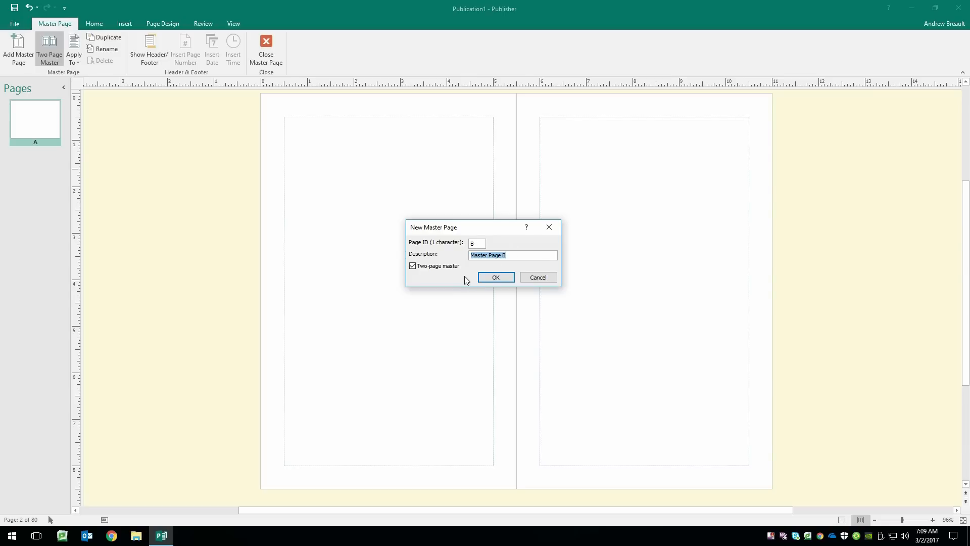
Create master spread B described 'Month View' and master spread C described 'Week View'
text(Month View)
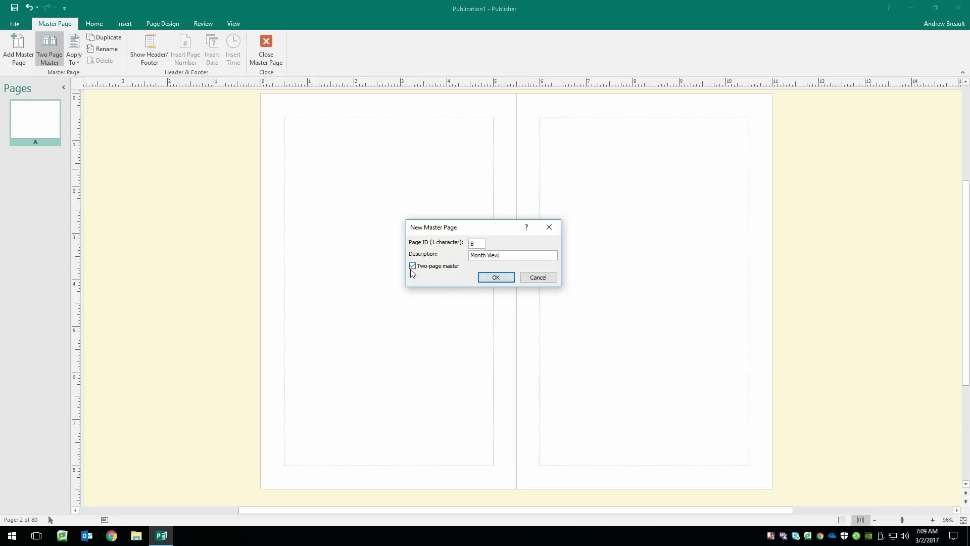
click(495, 277)
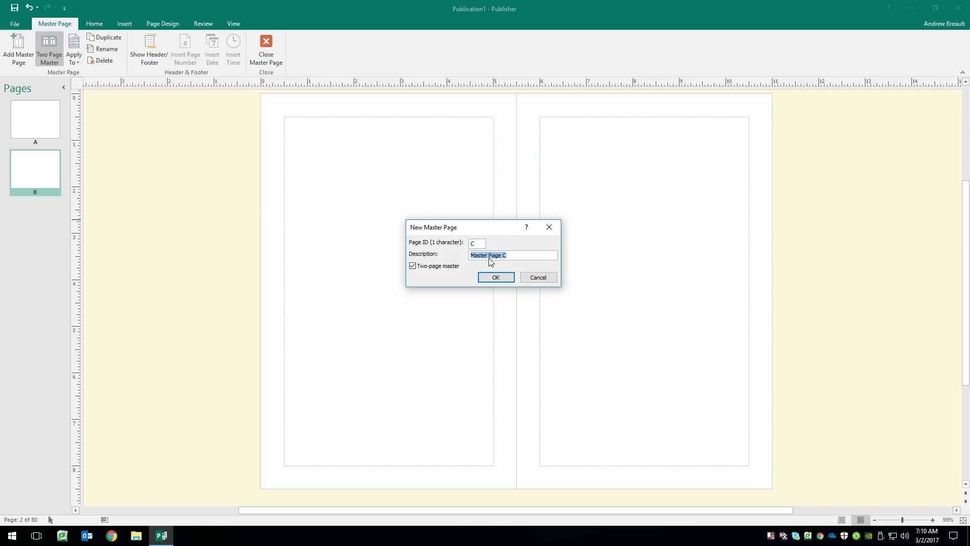
text(Week View)
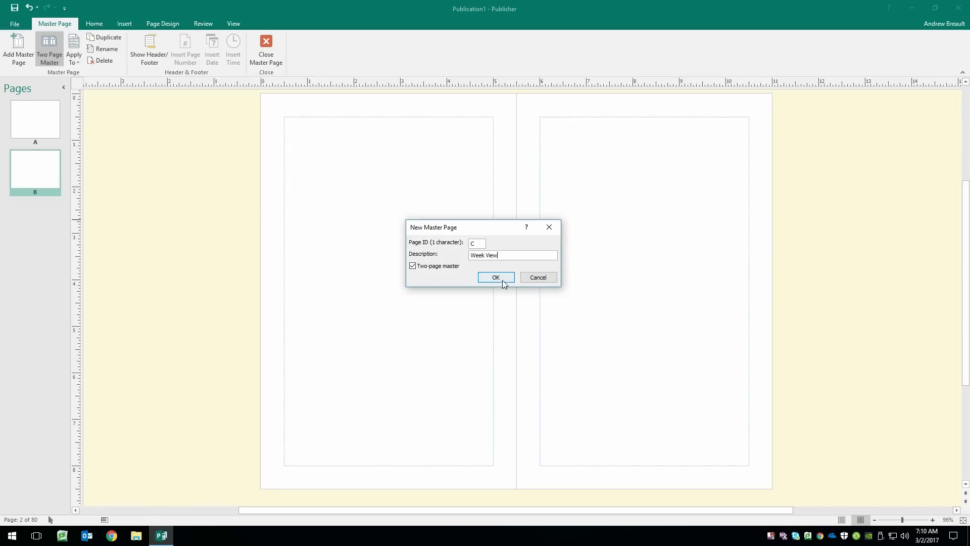
click(495, 277)
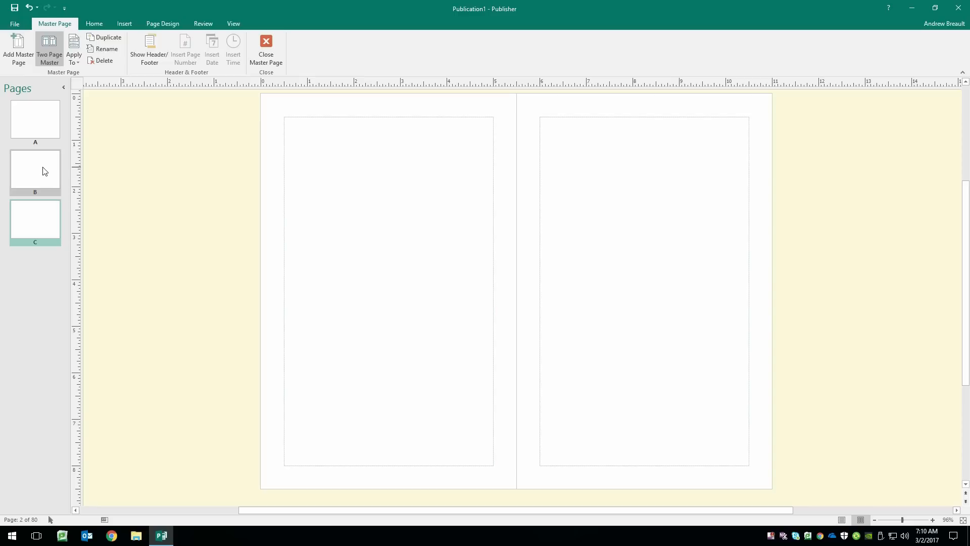
mouse_move(40, 172)
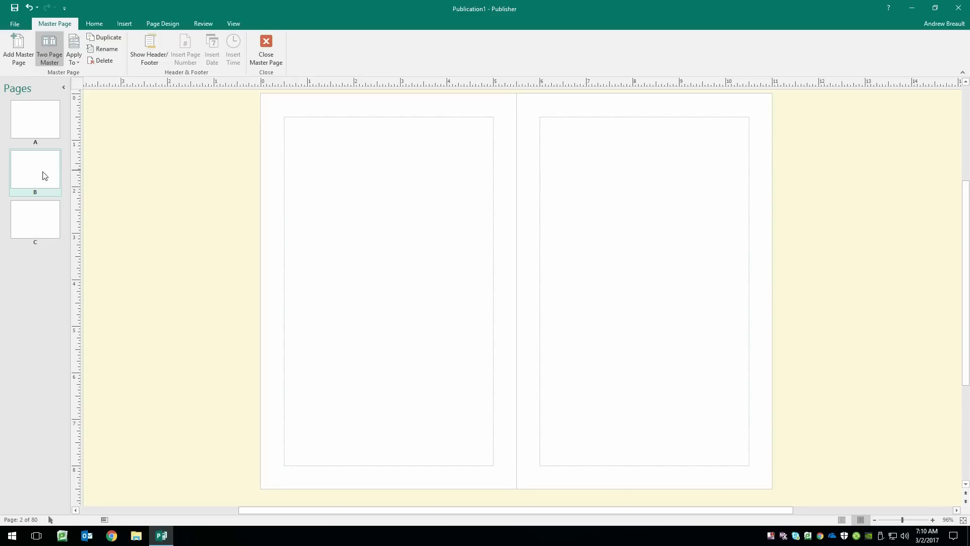
mouse_move(262, 159)
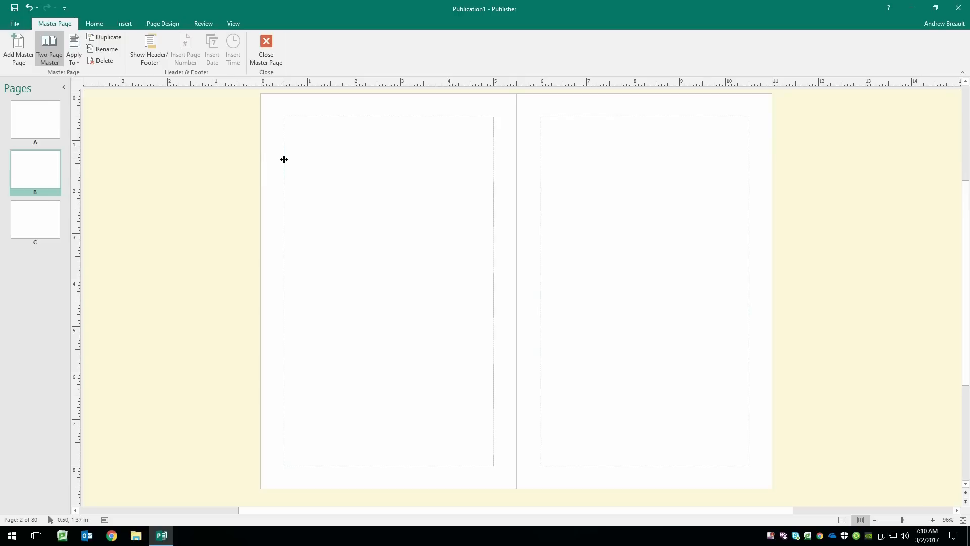
mouse_move(284, 154)
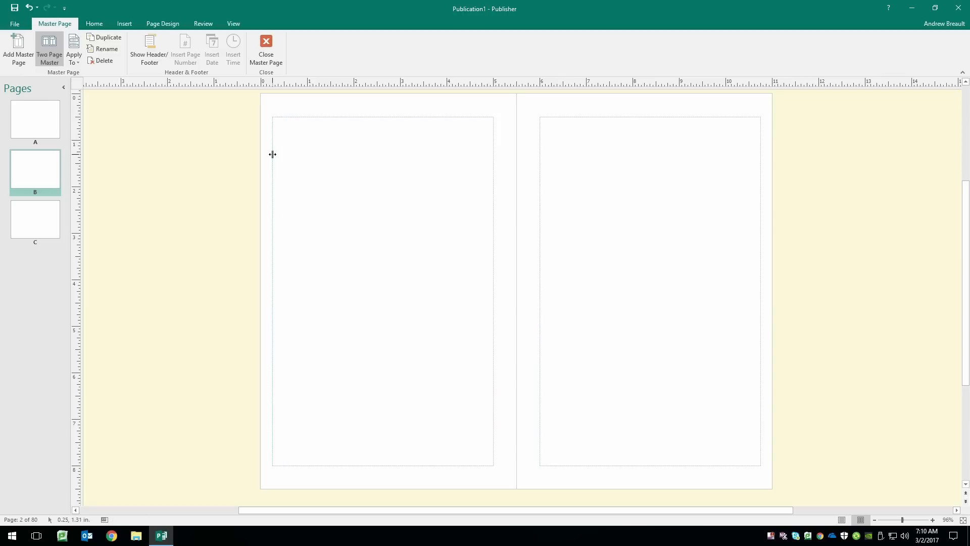
mouse_move(770, 198)
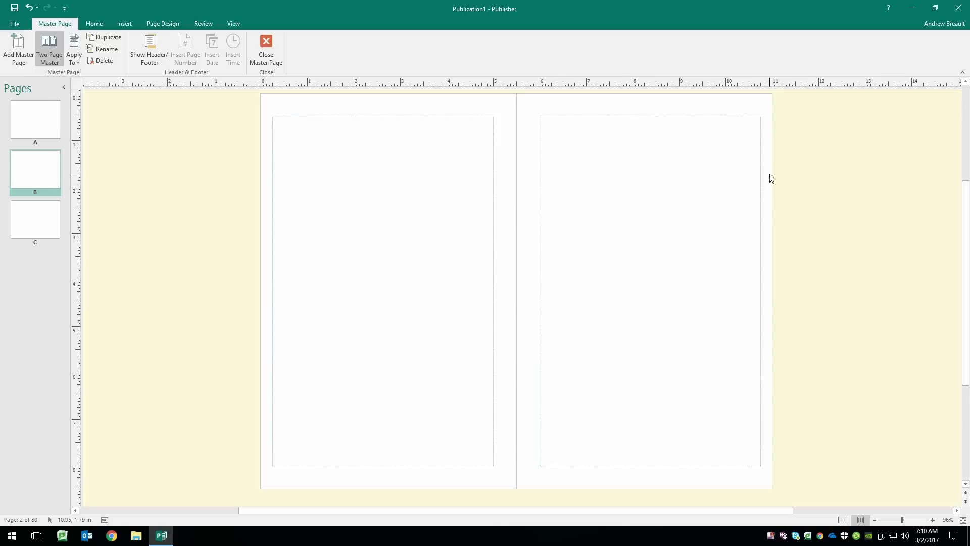
mouse_move(335, 106)
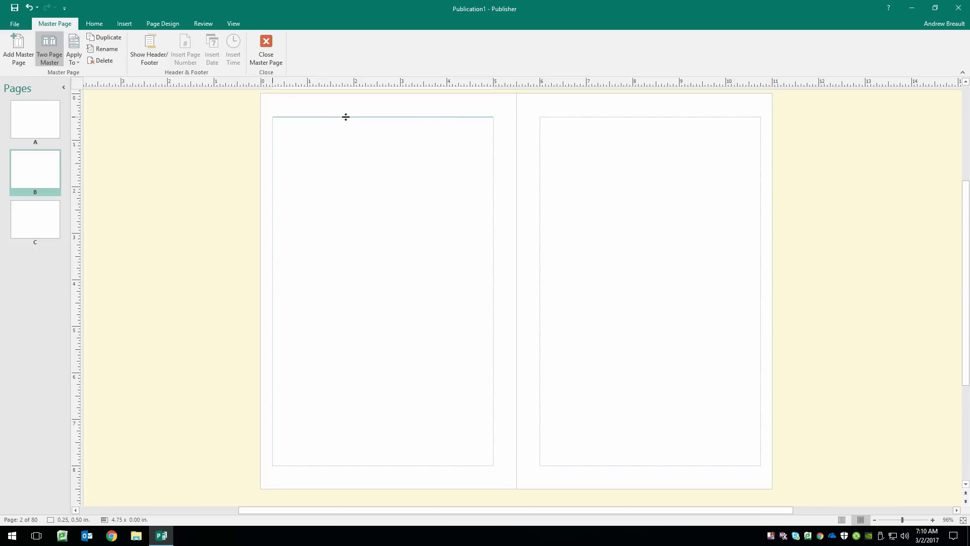
drag(346, 117, 346, 106)
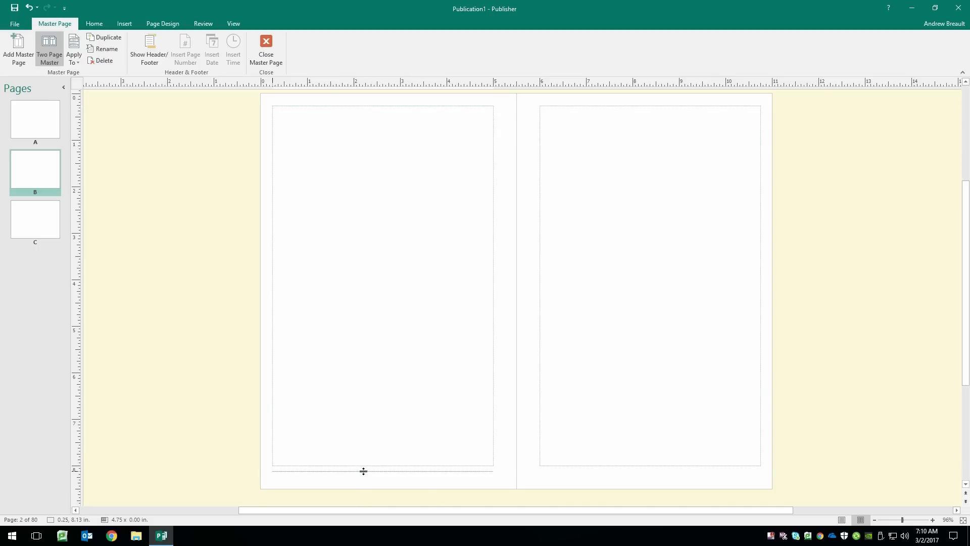
drag(363, 470, 362, 477)
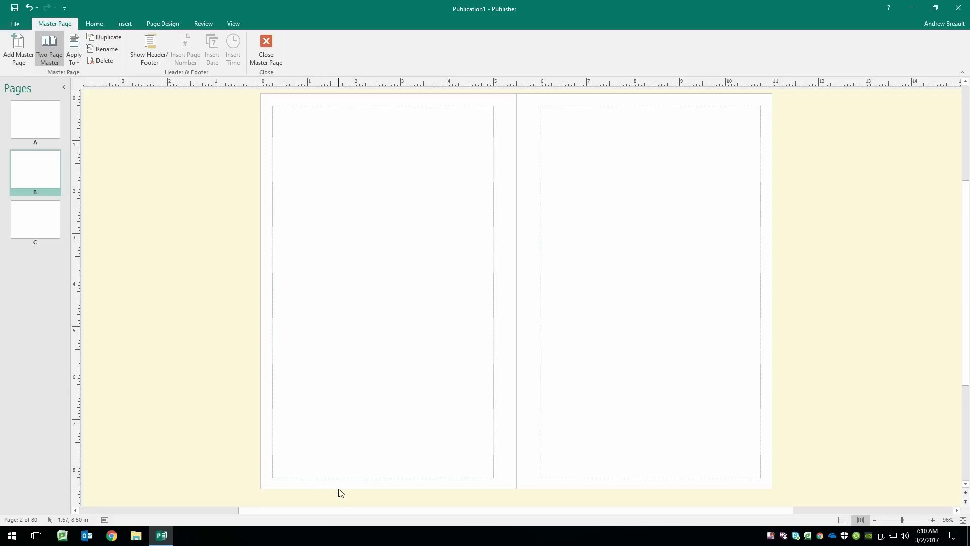
mouse_move(398, 485)
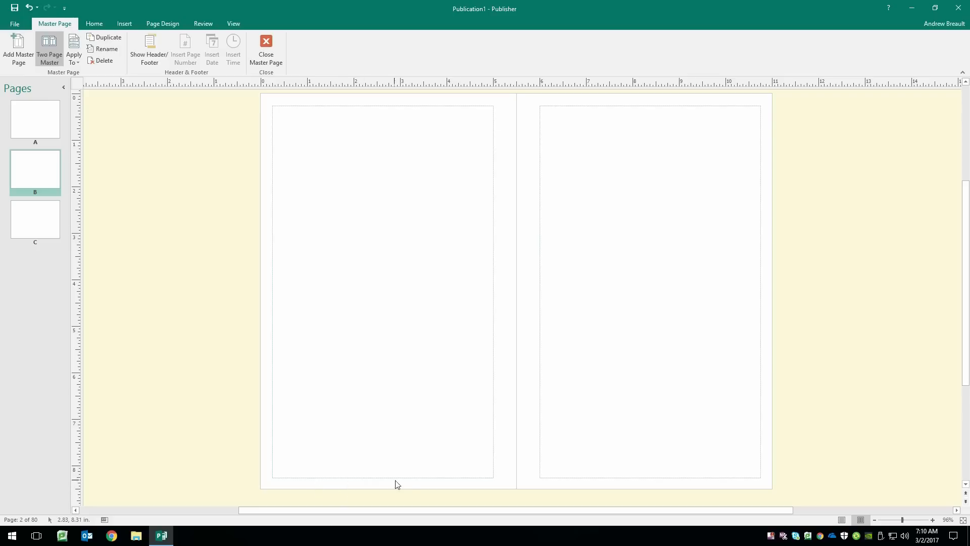
mouse_move(268, 483)
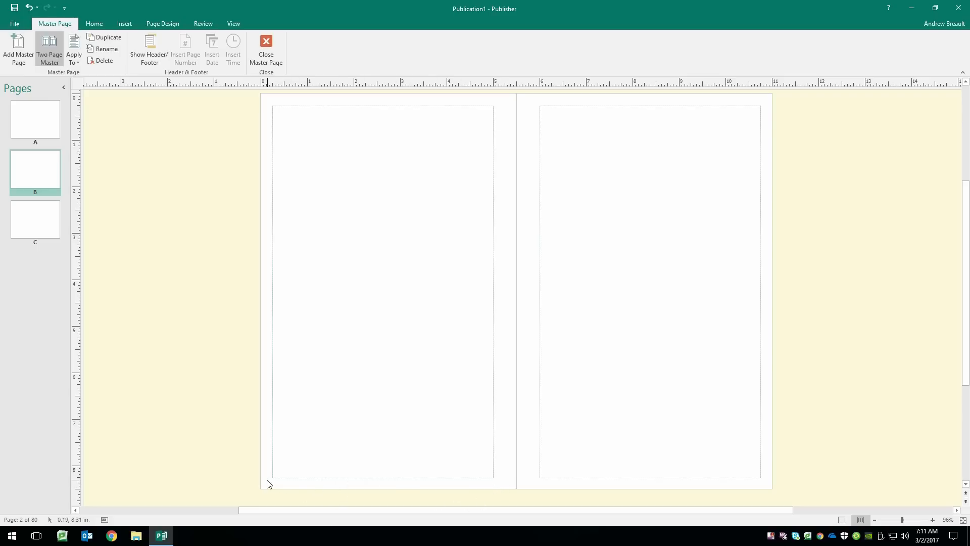
mouse_move(271, 326)
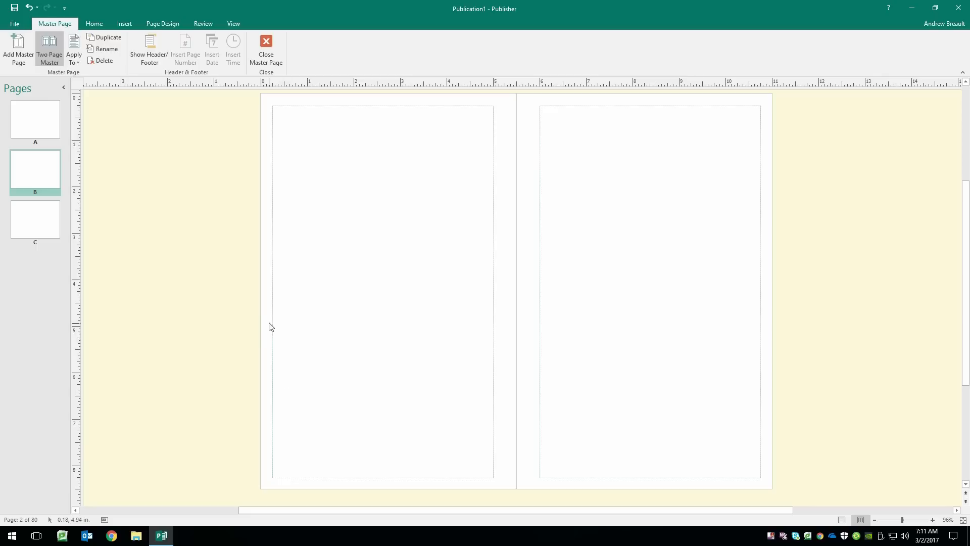
mouse_move(279, 104)
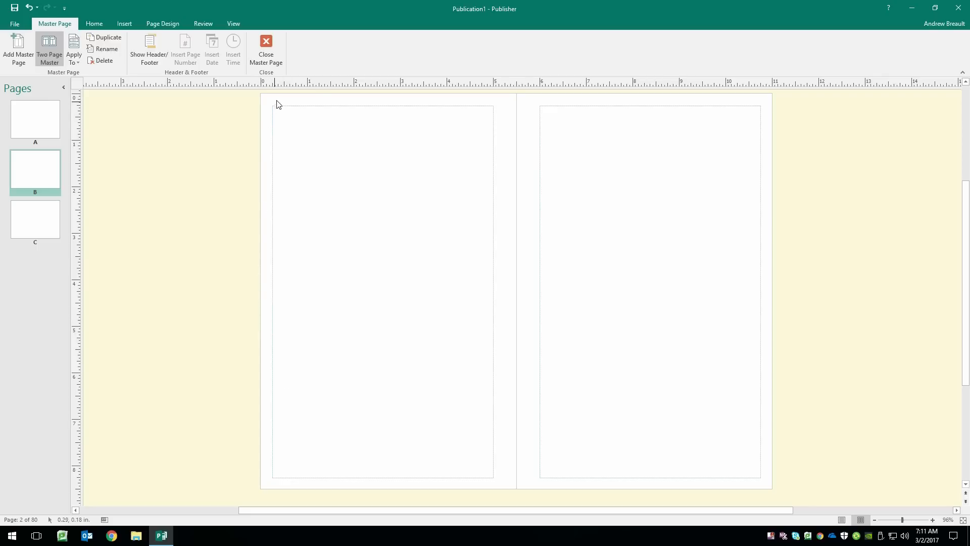
mouse_move(270, 148)
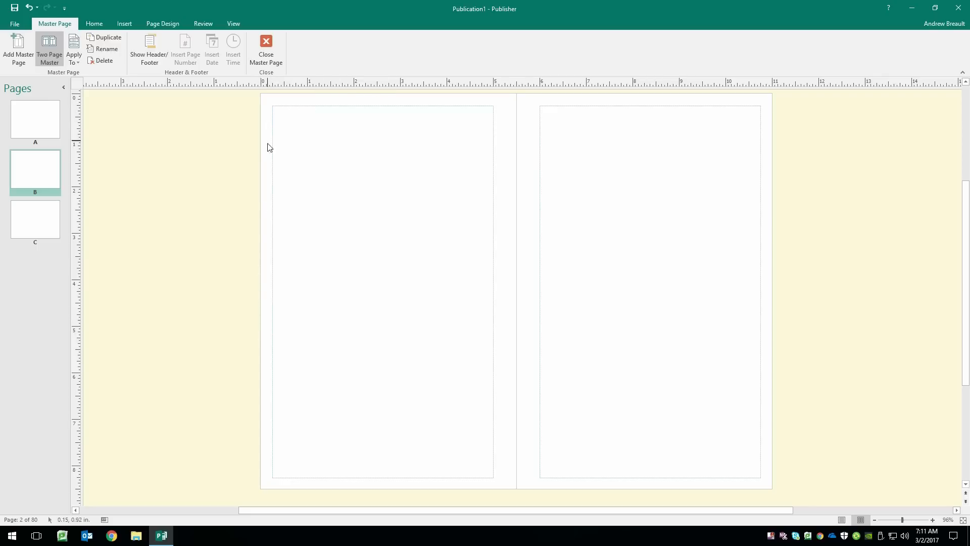
mouse_move(390, 490)
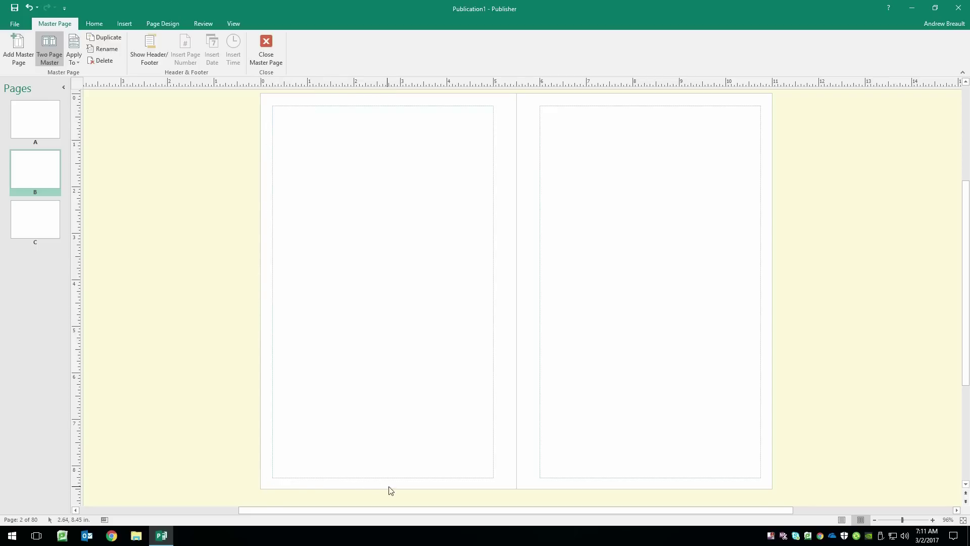
mouse_move(271, 487)
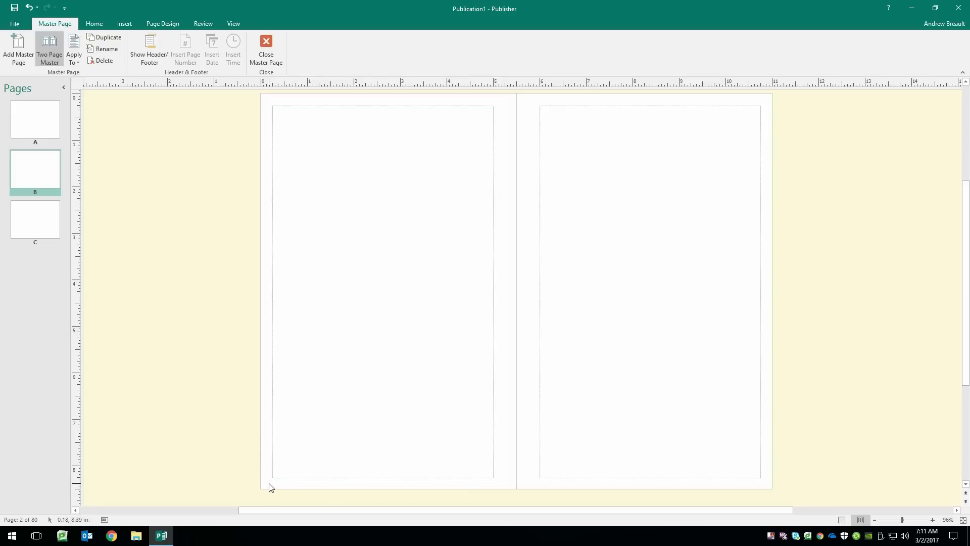
mouse_move(225, 488)
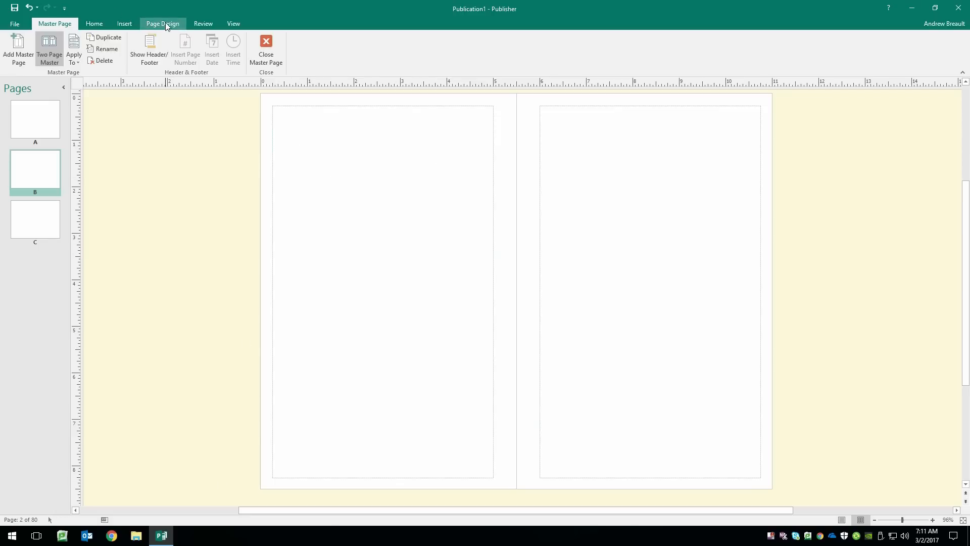
Set custom margins: 0.5" inside and 0.25" outside, top and bottom
click(162, 23)
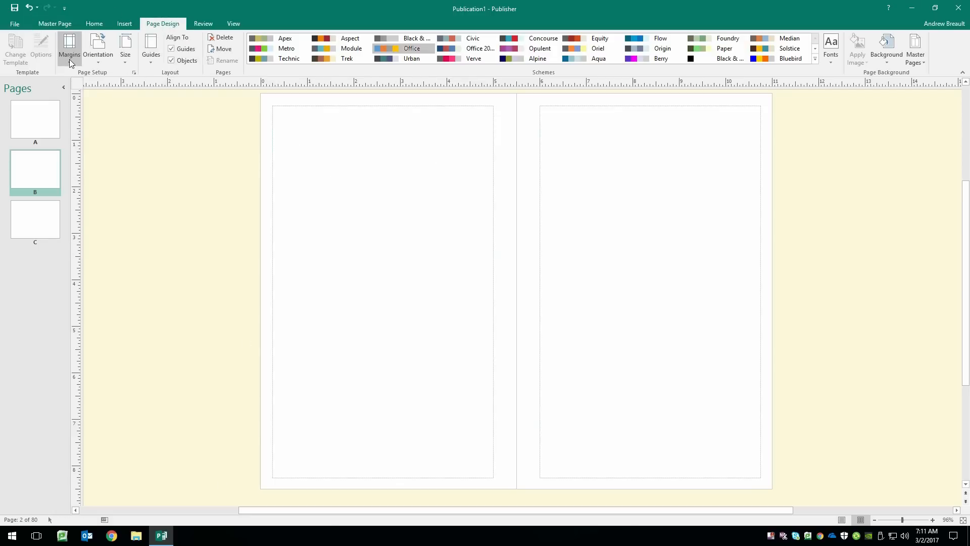
click(69, 46)
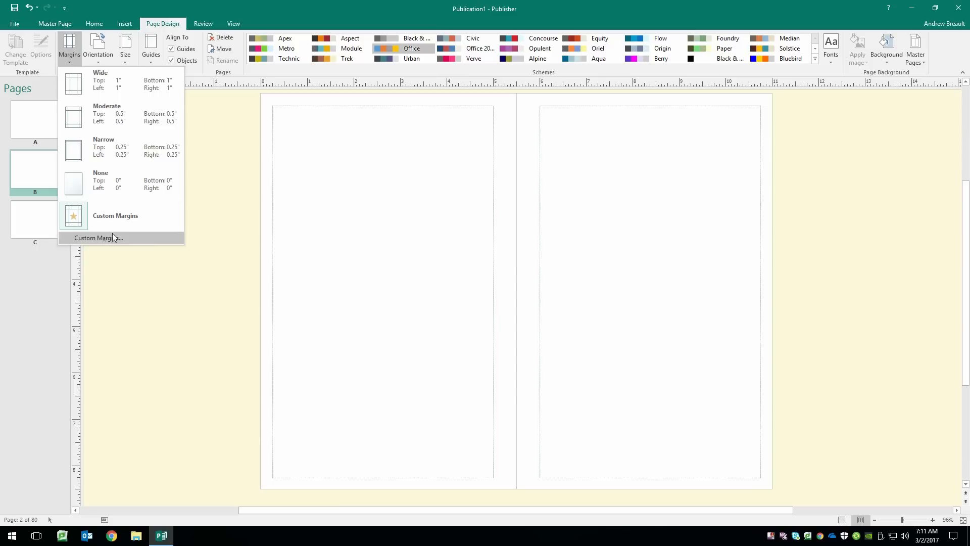
click(354, 237)
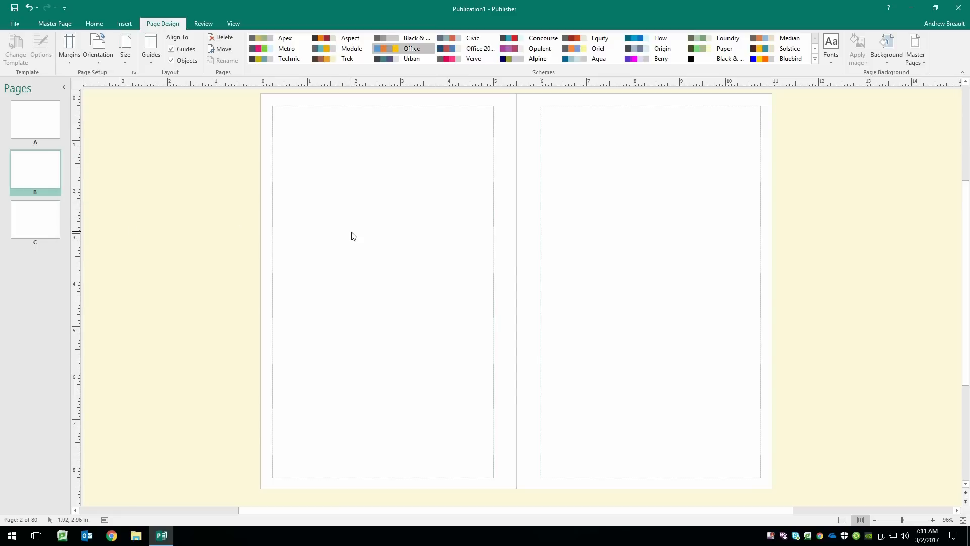
mouse_move(331, 210)
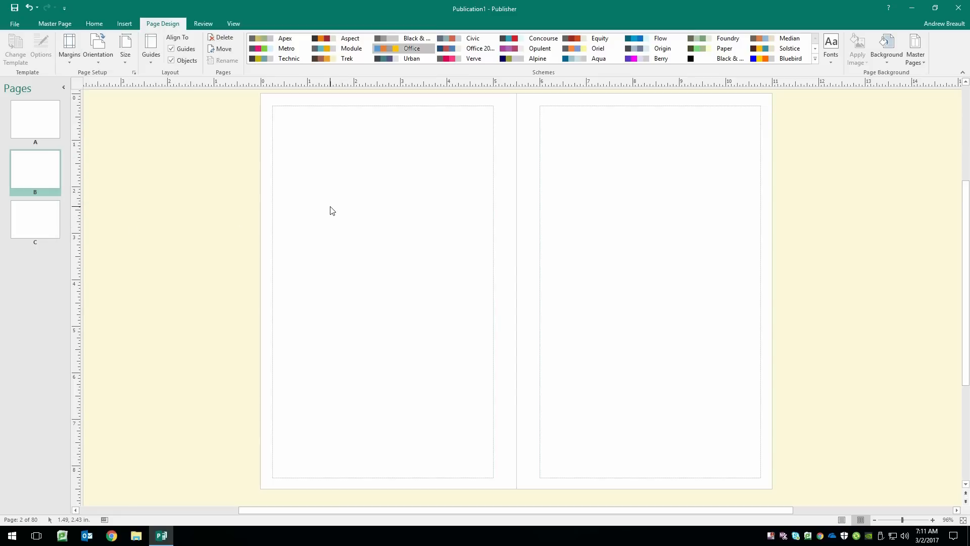
mouse_move(329, 222)
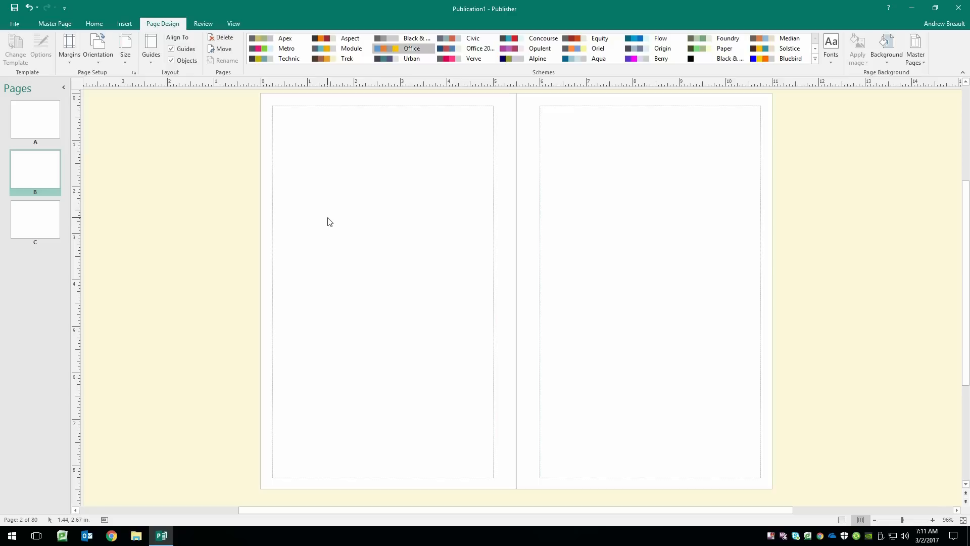
click(63, 48)
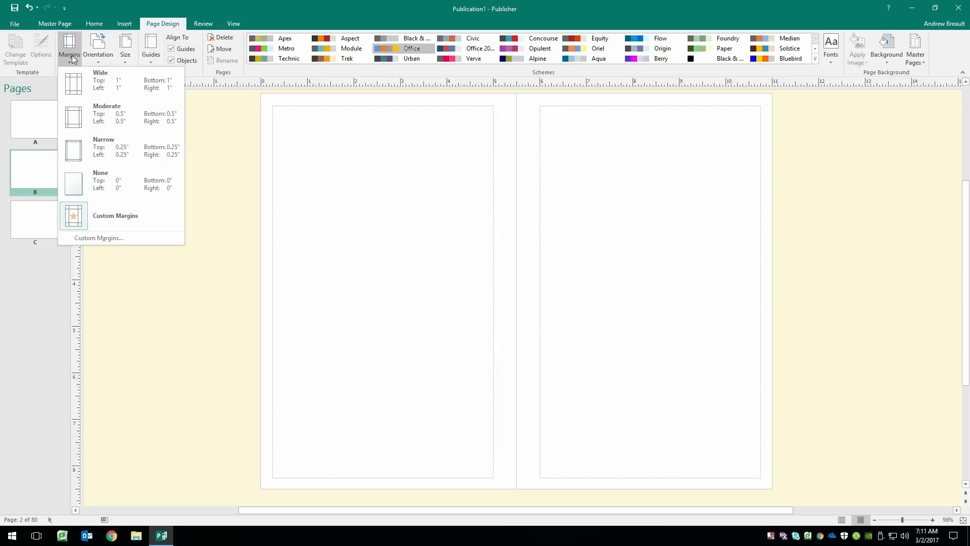
mouse_move(99, 237)
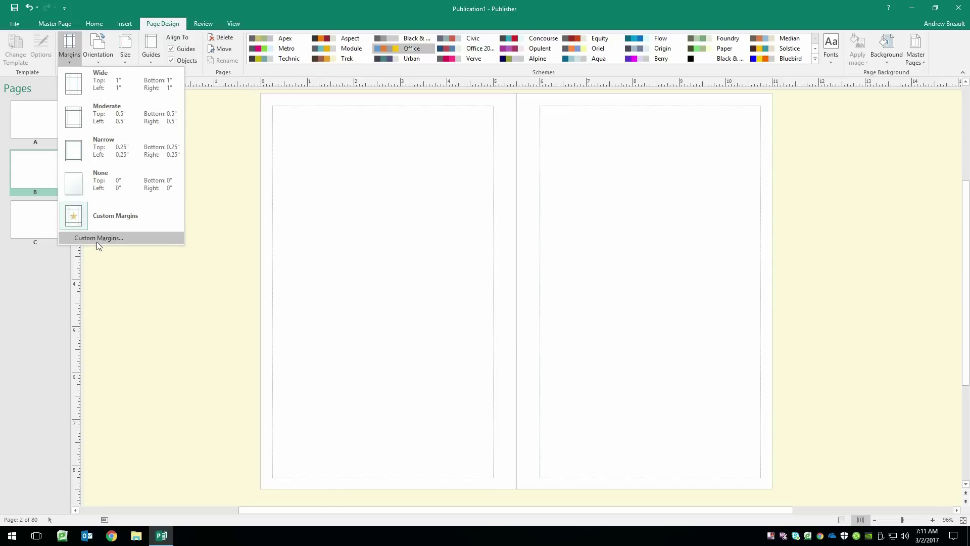
click(99, 237)
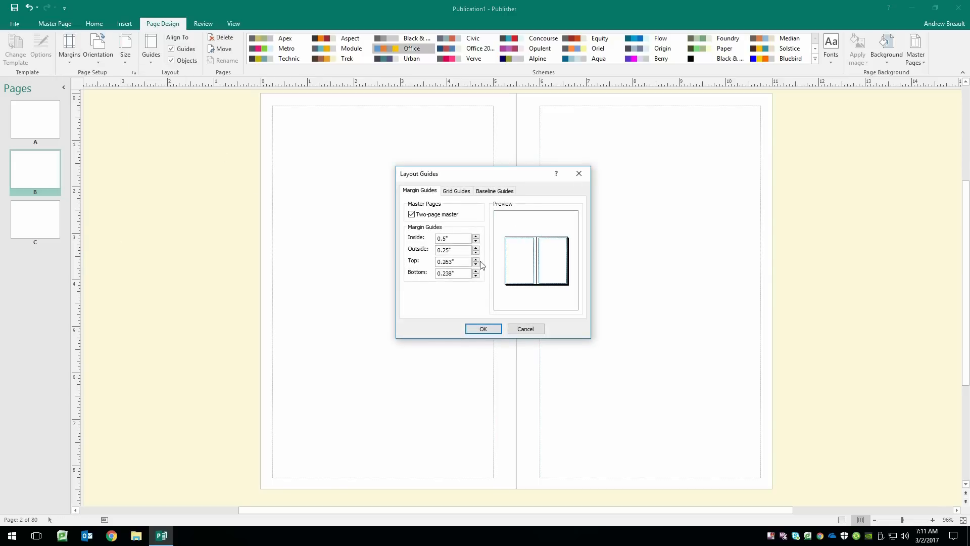
mouse_move(420, 252)
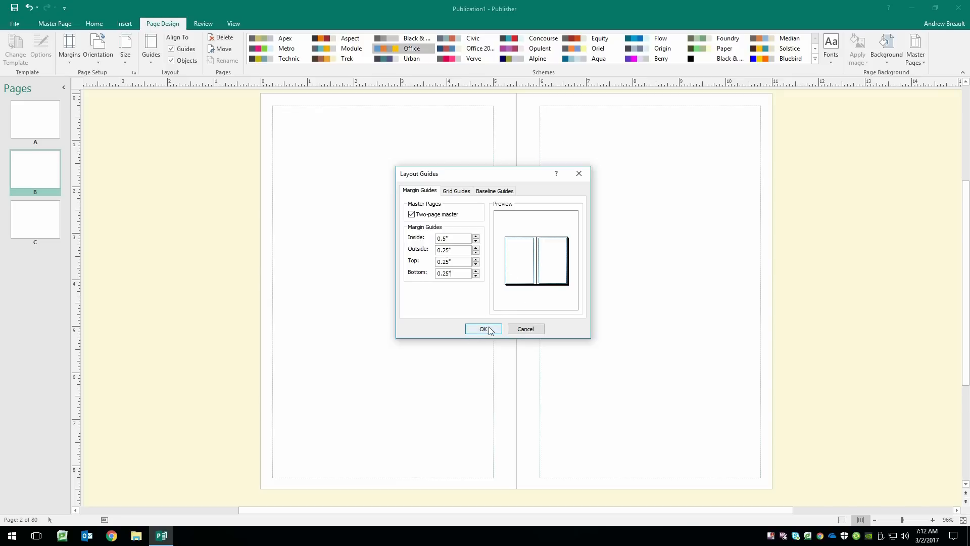
click(483, 329)
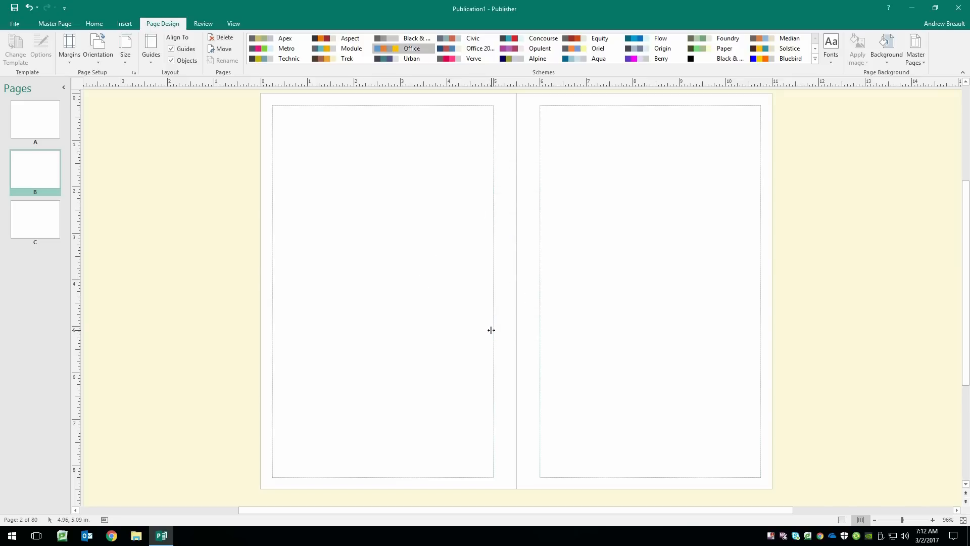
mouse_move(180, 442)
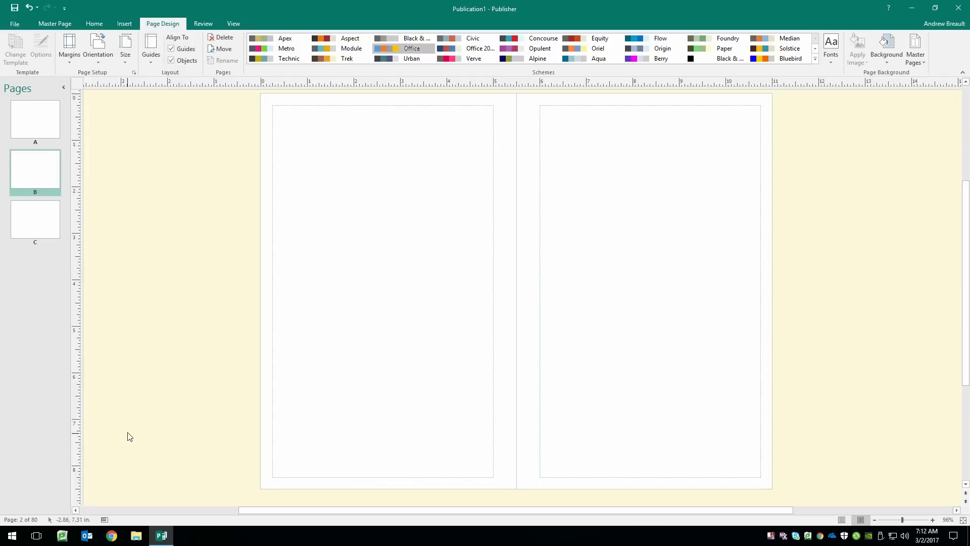
mouse_move(149, 370)
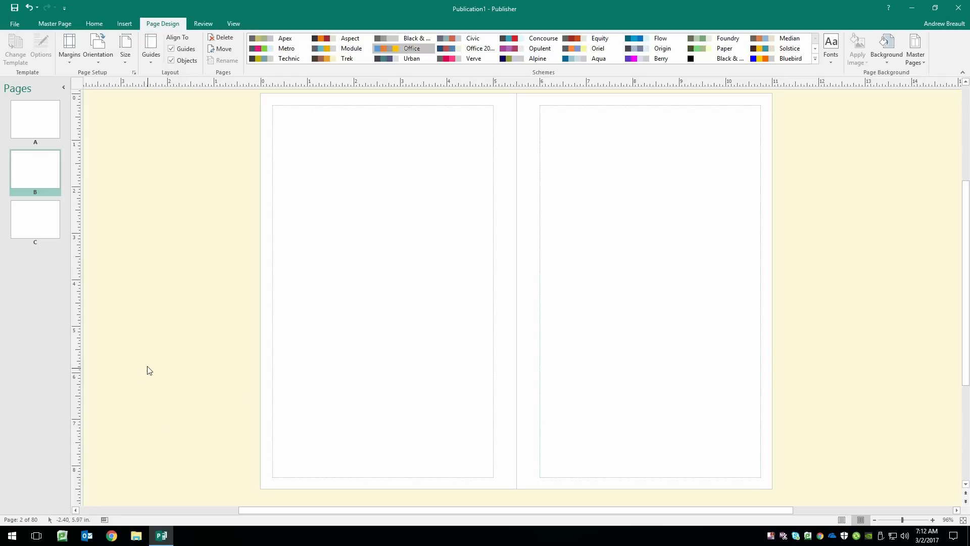
mouse_move(137, 320)
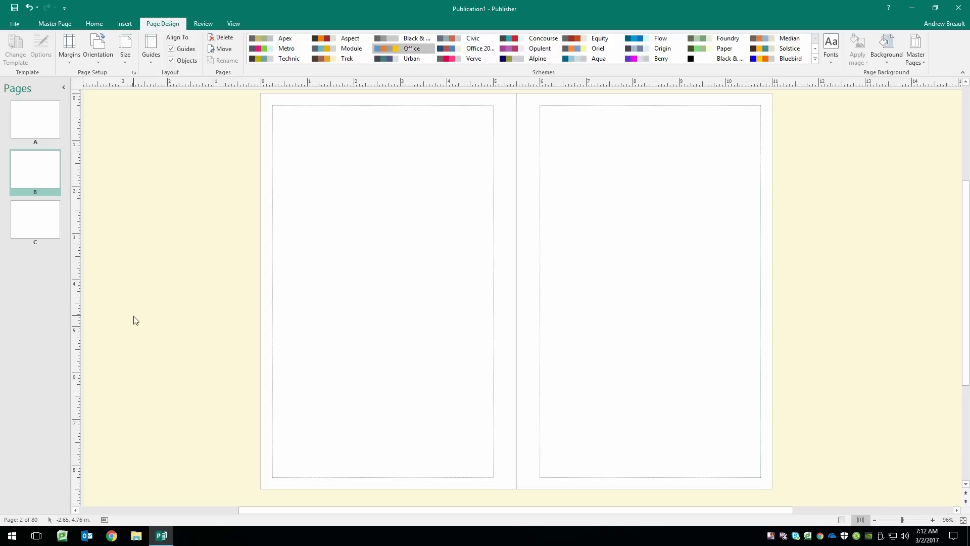
mouse_move(149, 309)
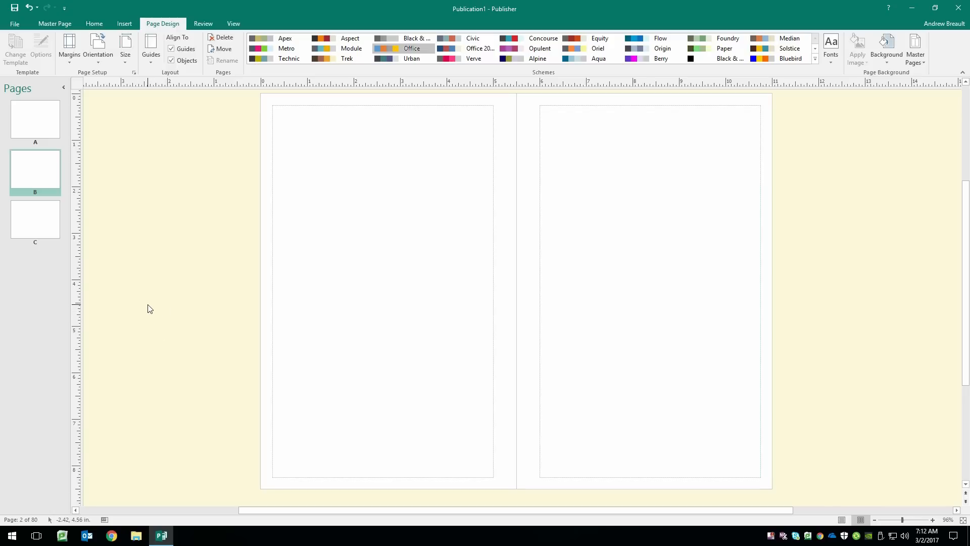
mouse_move(159, 303)
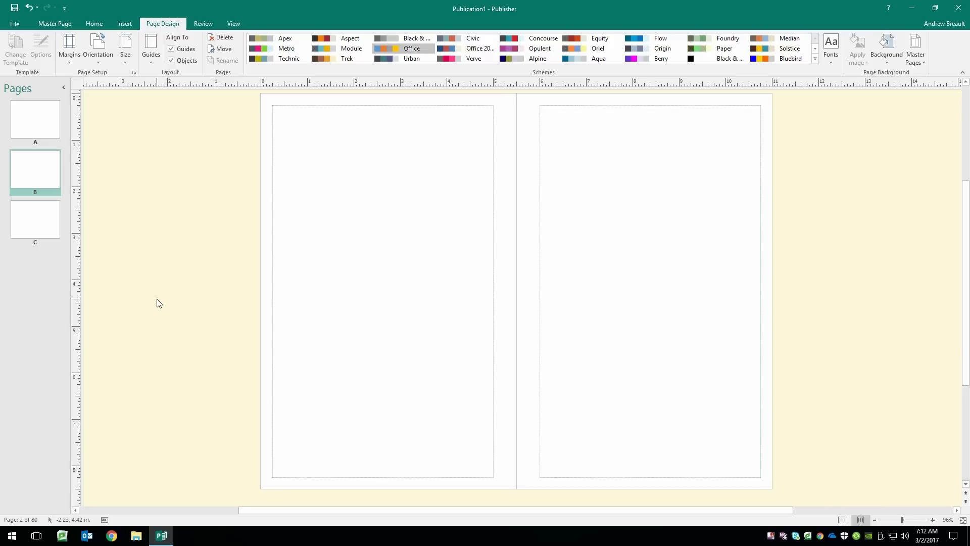
mouse_move(157, 298)
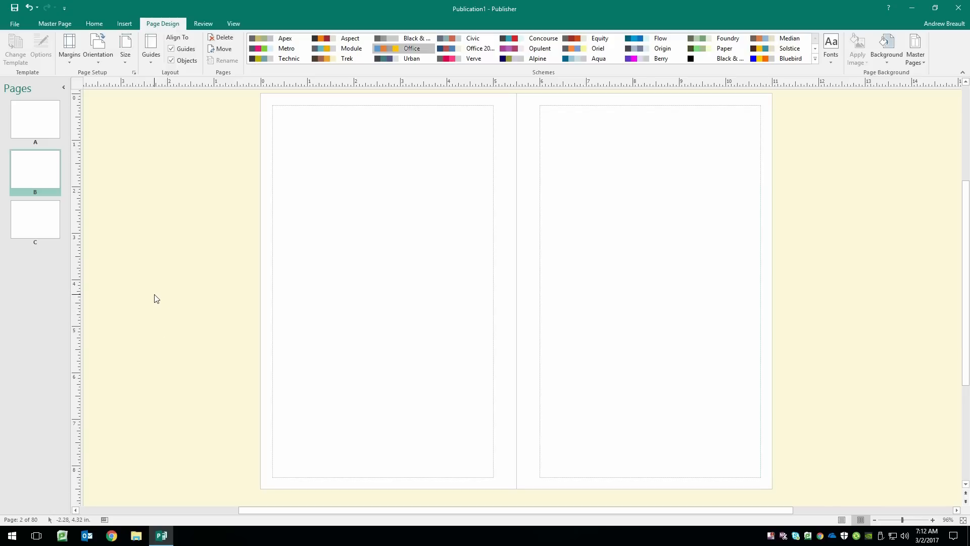
mouse_move(163, 274)
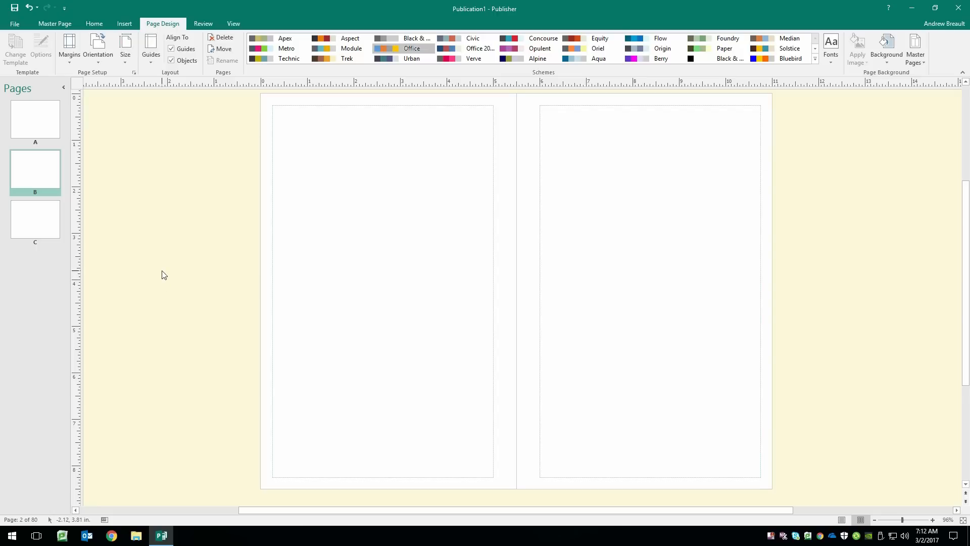
mouse_move(162, 274)
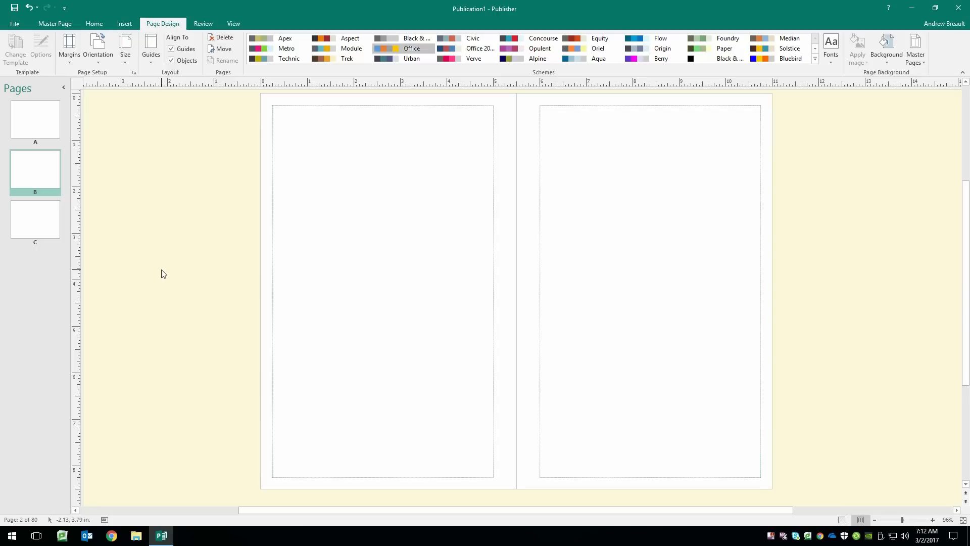
mouse_move(137, 207)
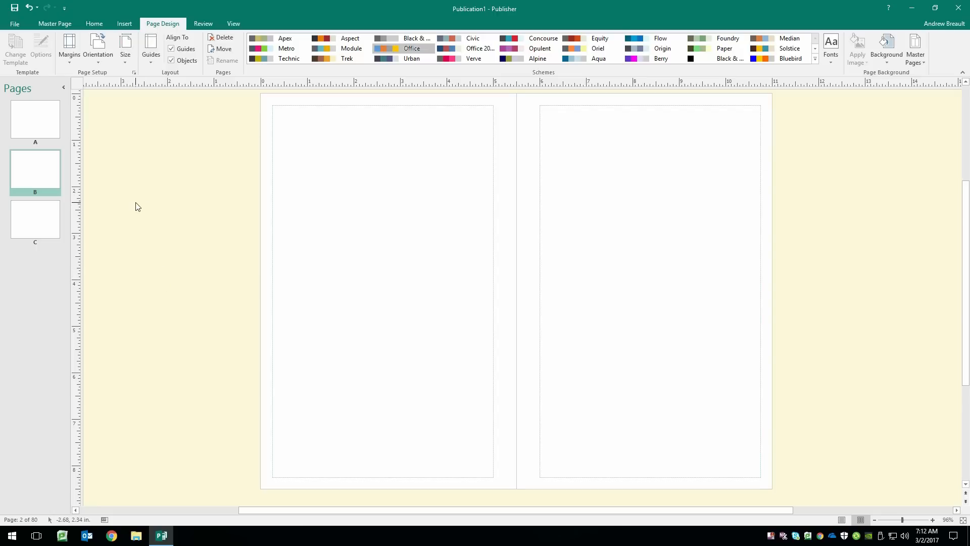
mouse_move(172, 281)
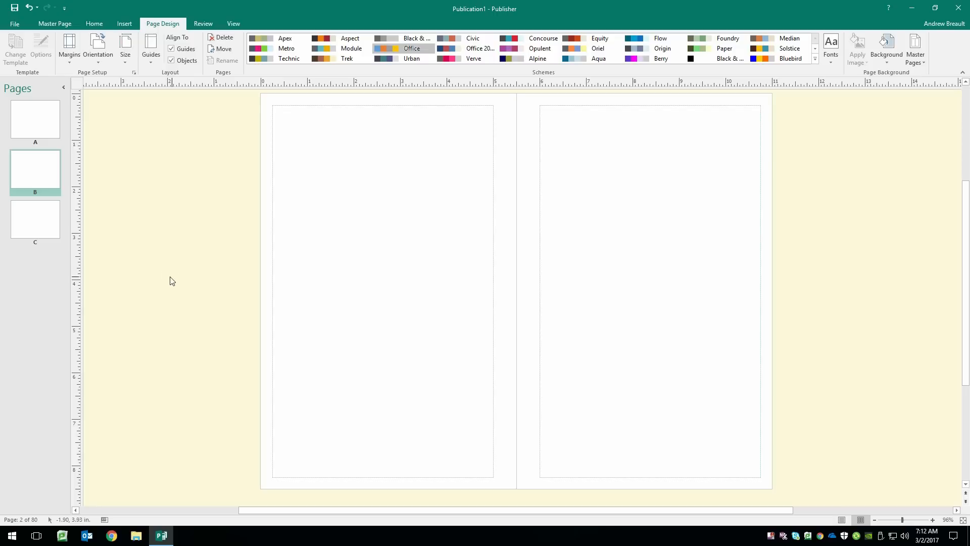
mouse_move(176, 225)
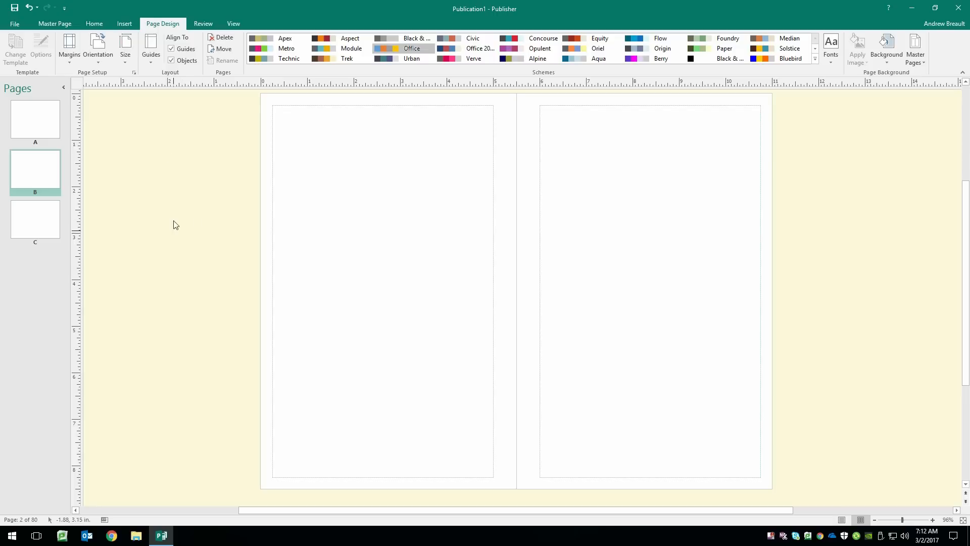
mouse_move(161, 167)
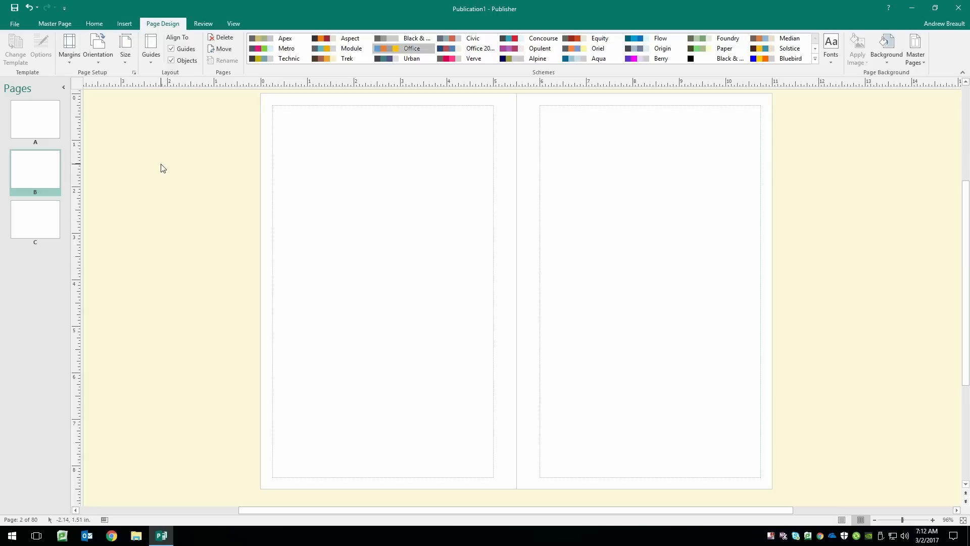
mouse_move(166, 162)
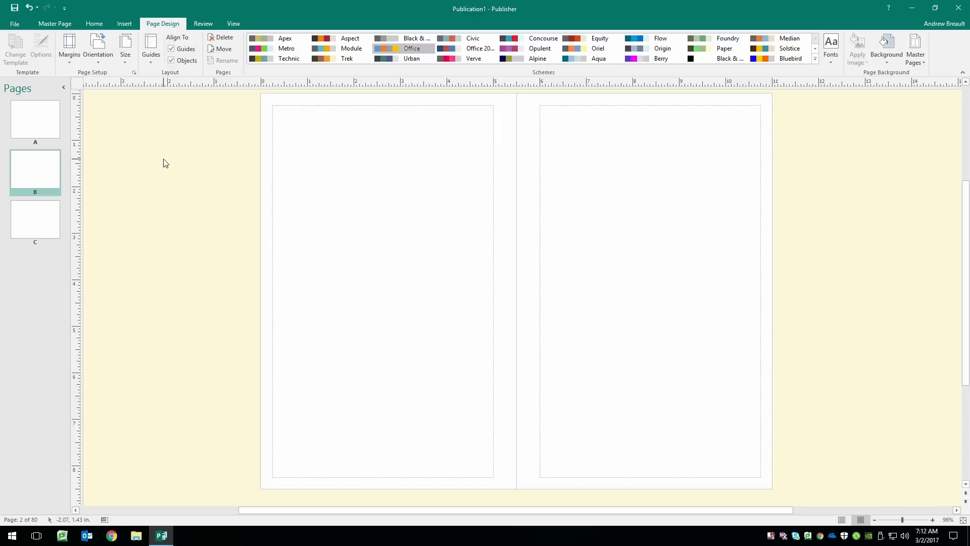
mouse_move(167, 170)
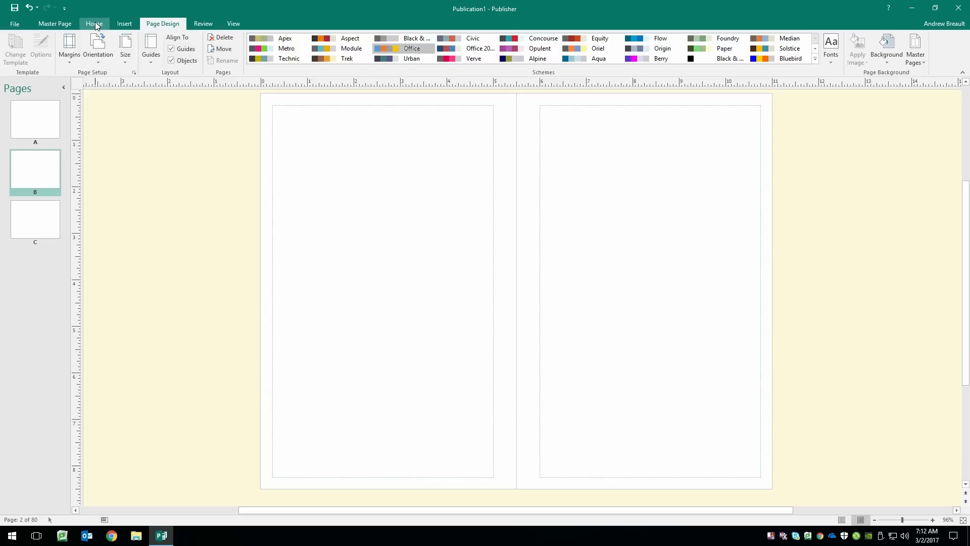
Insert the September 2016 calendar picture from the ProjectFiles folder onto the left master page
click(94, 23)
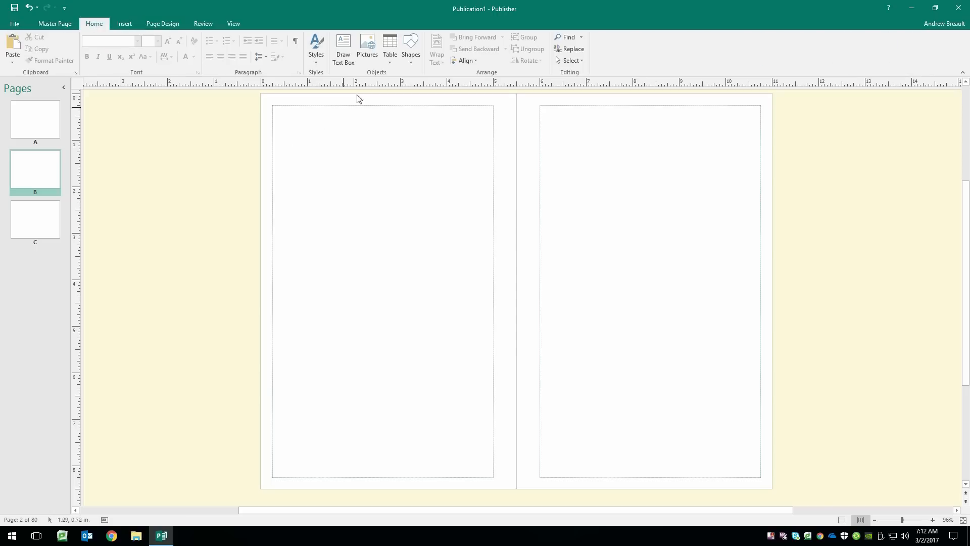
mouse_move(366, 41)
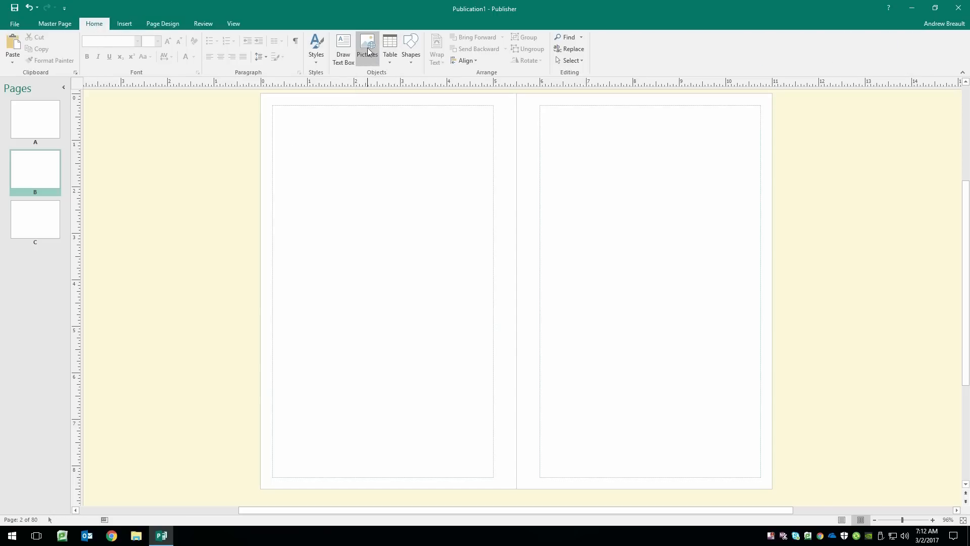
click(367, 46)
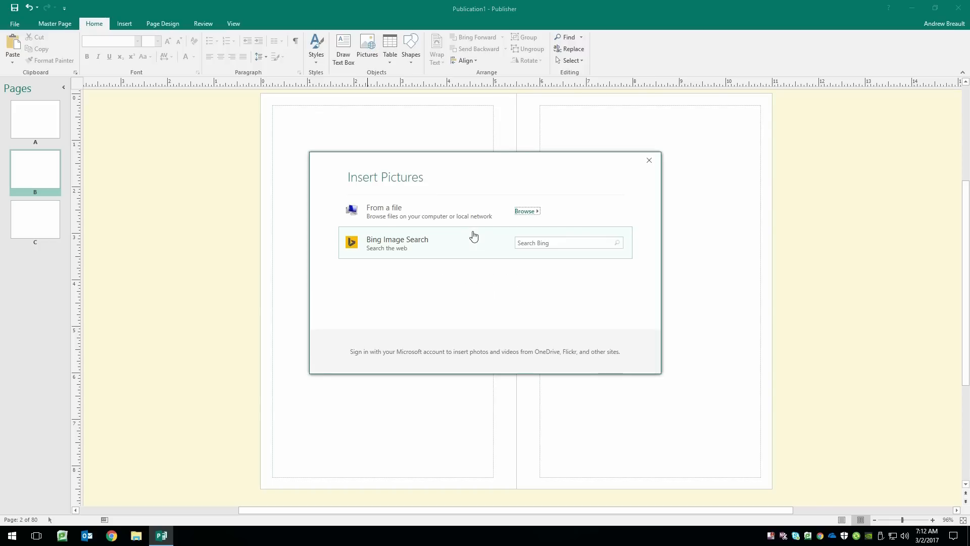
mouse_move(428, 258)
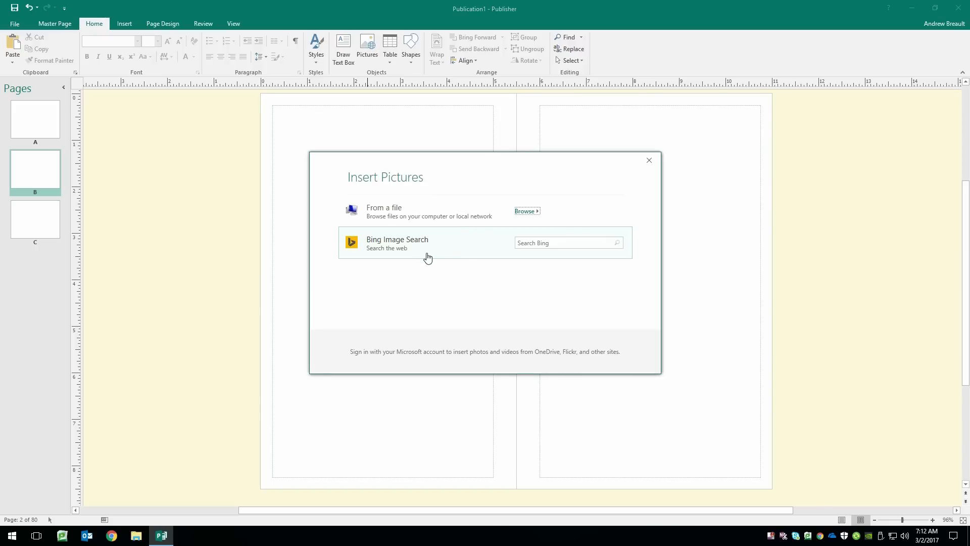
click(524, 210)
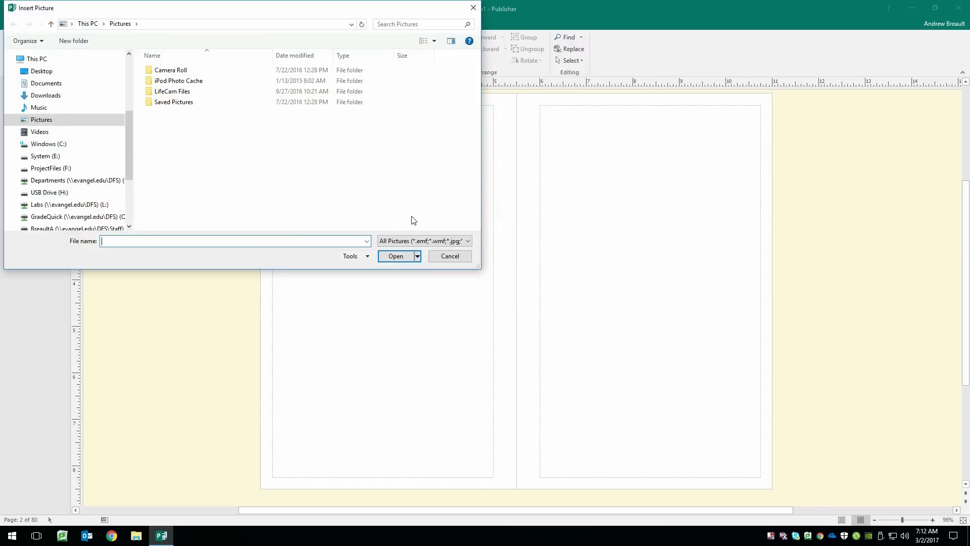
click(49, 168)
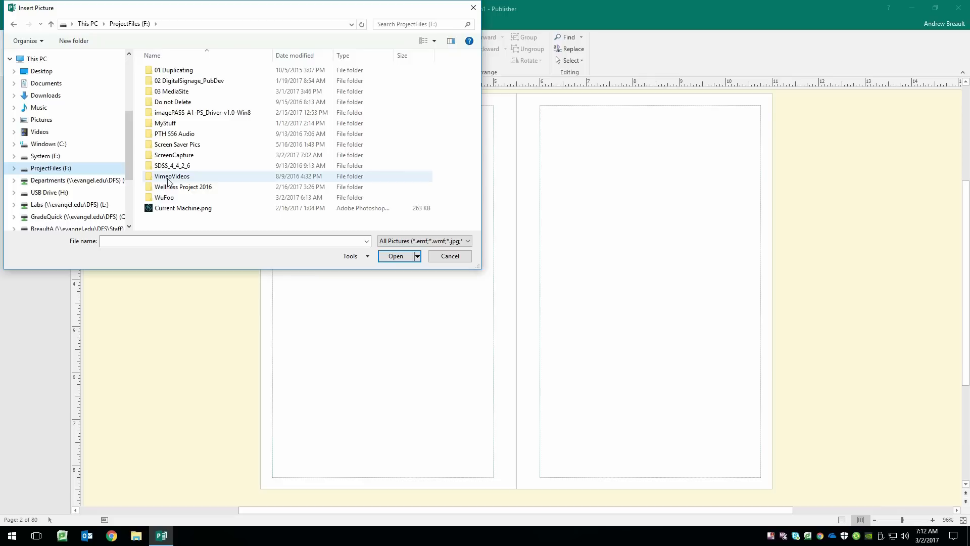
double_click(174, 155)
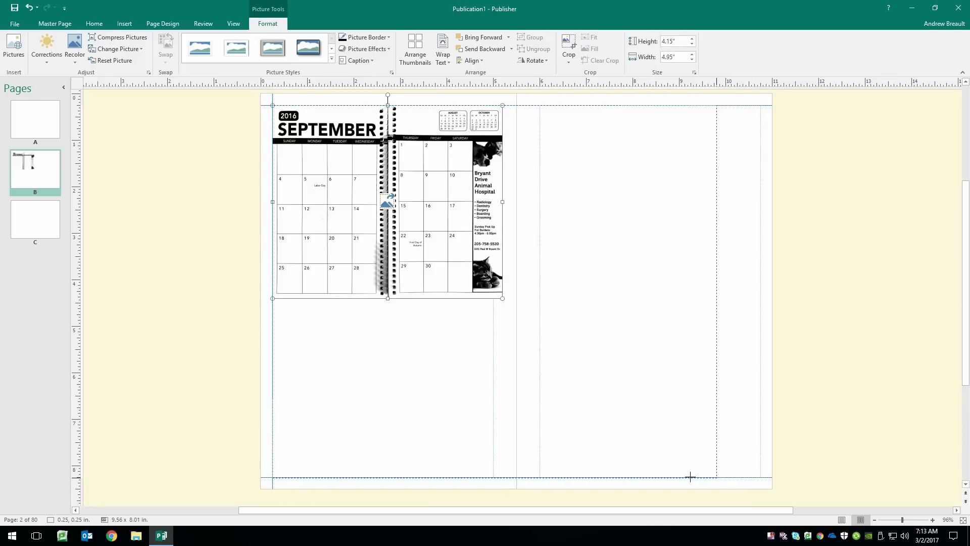
Stretch the calendar picture to 11 x 8.49 in so it fills both pages of the spread
drag(502, 297, 716, 477)
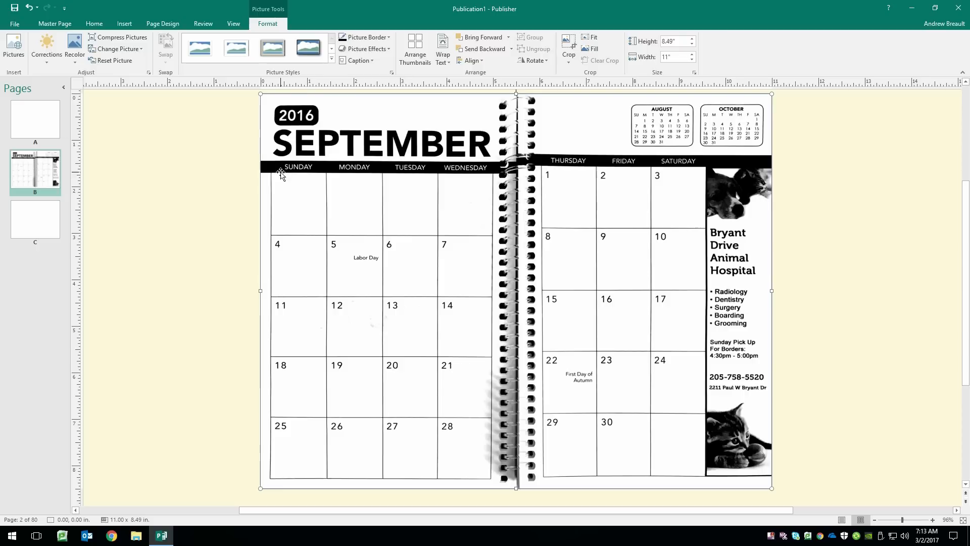
mouse_move(675, 162)
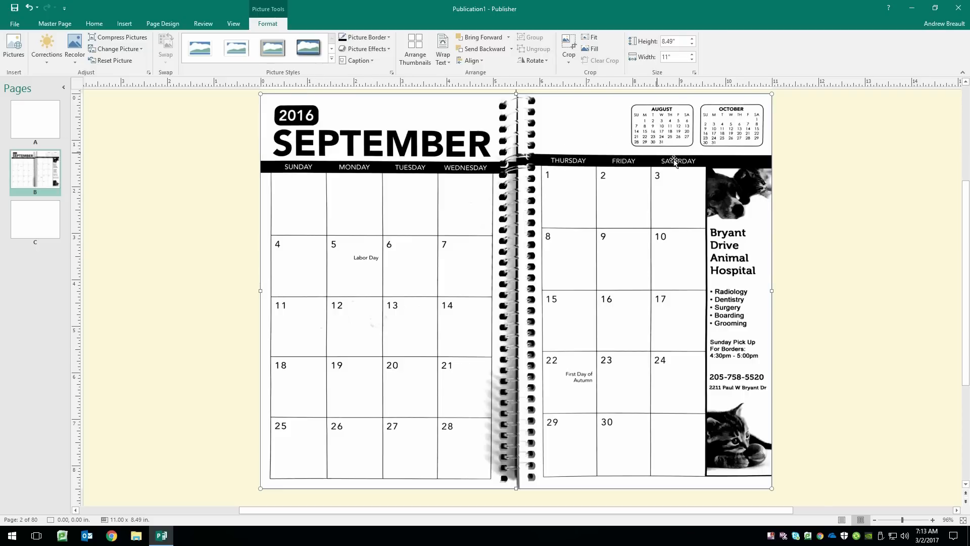
mouse_move(242, 126)
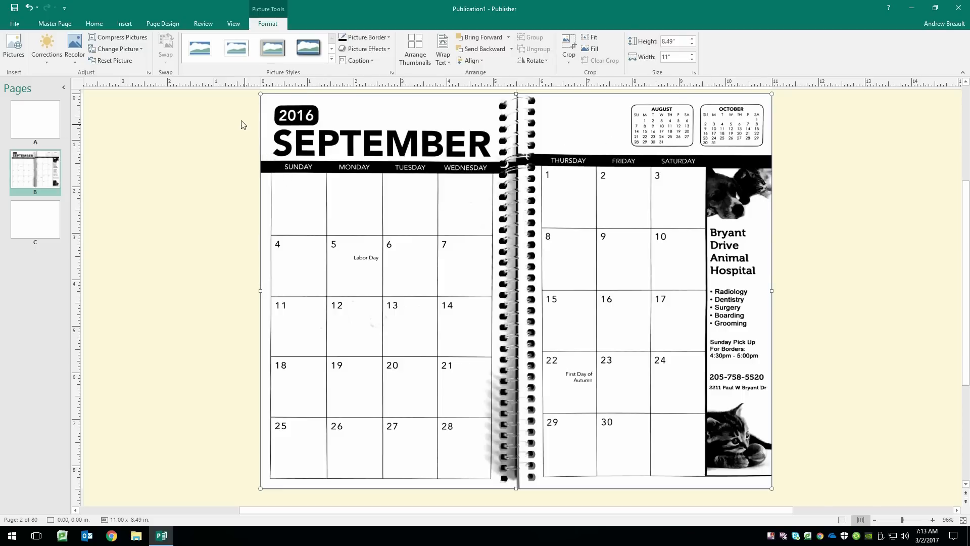
mouse_move(94, 23)
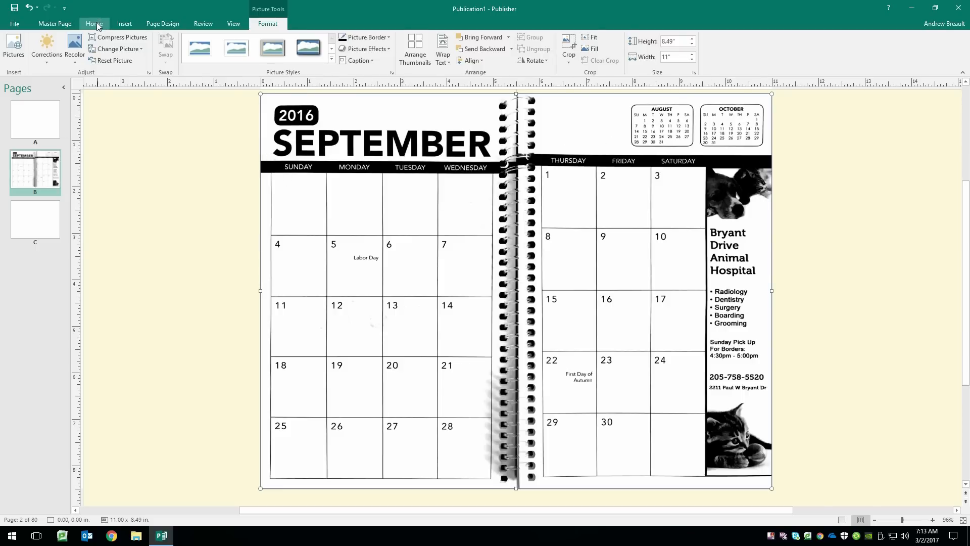
Draw a thin rectangle over the weekday header across both pages and fill it black
click(93, 23)
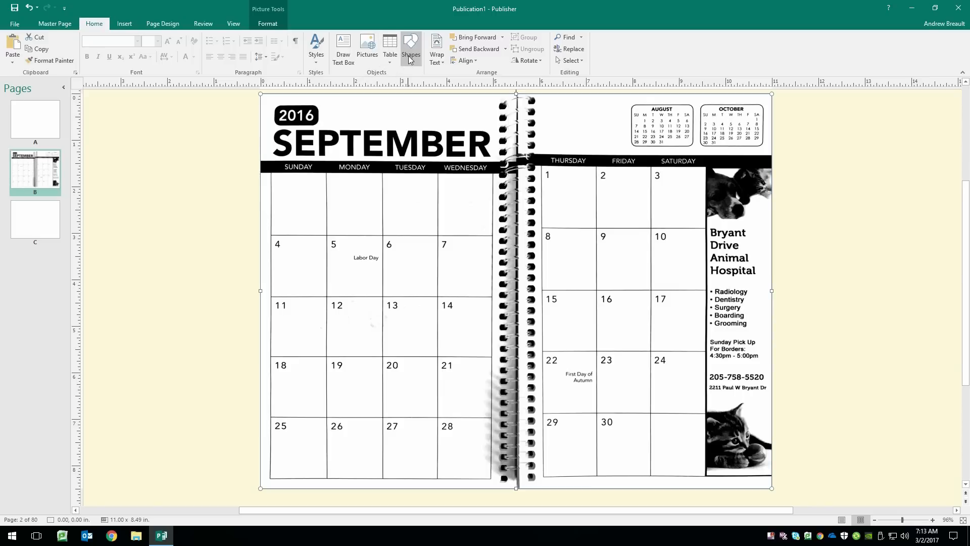
click(410, 45)
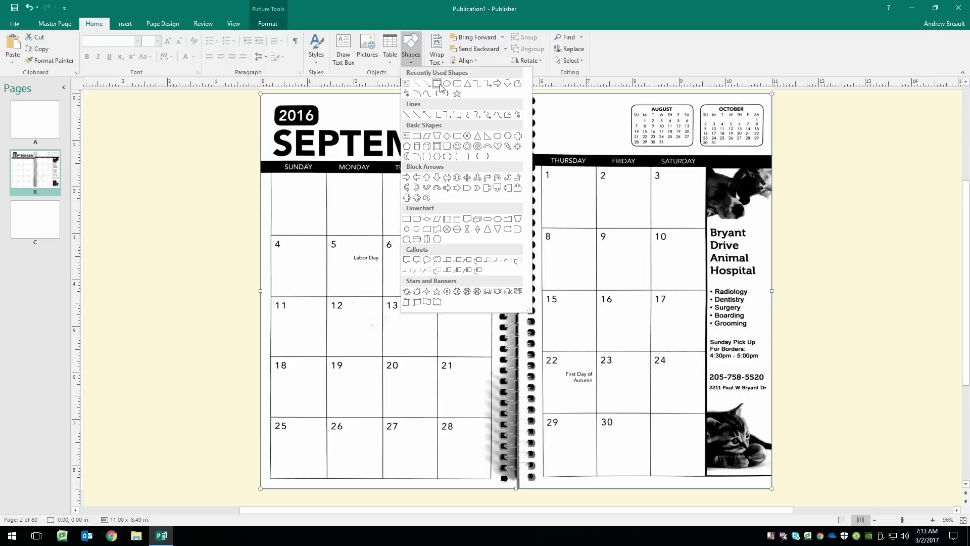
click(411, 55)
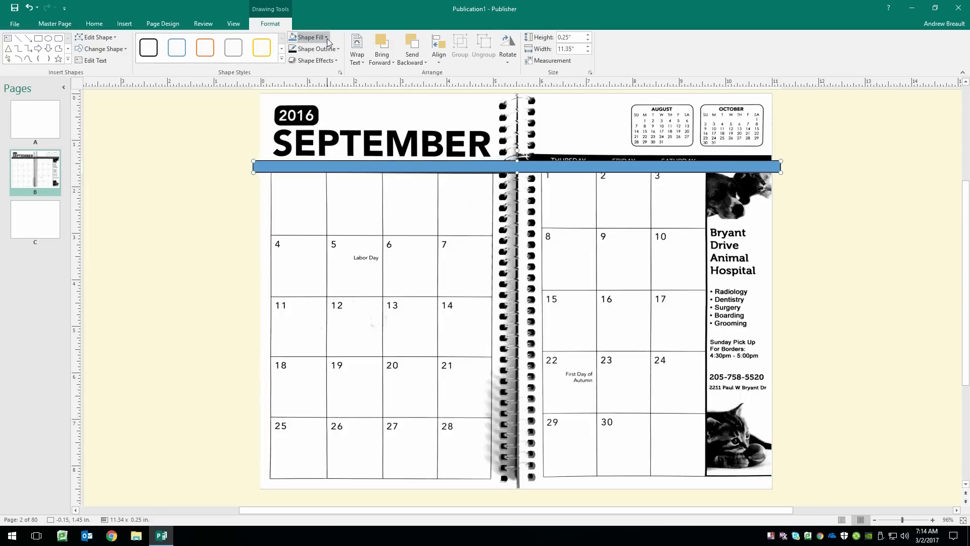
click(324, 36)
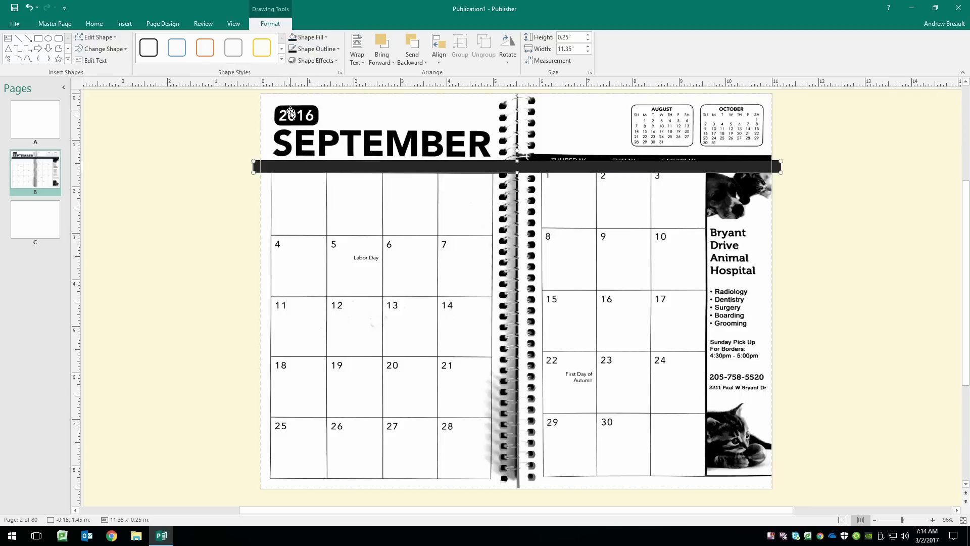
click(316, 48)
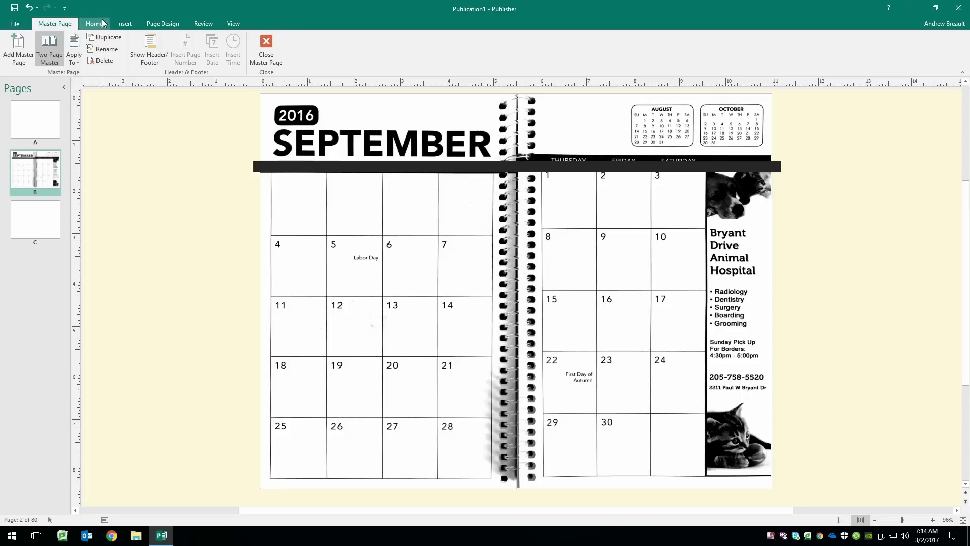
Bring up the table size grid from Home to insert the left-page day-cell table
click(93, 23)
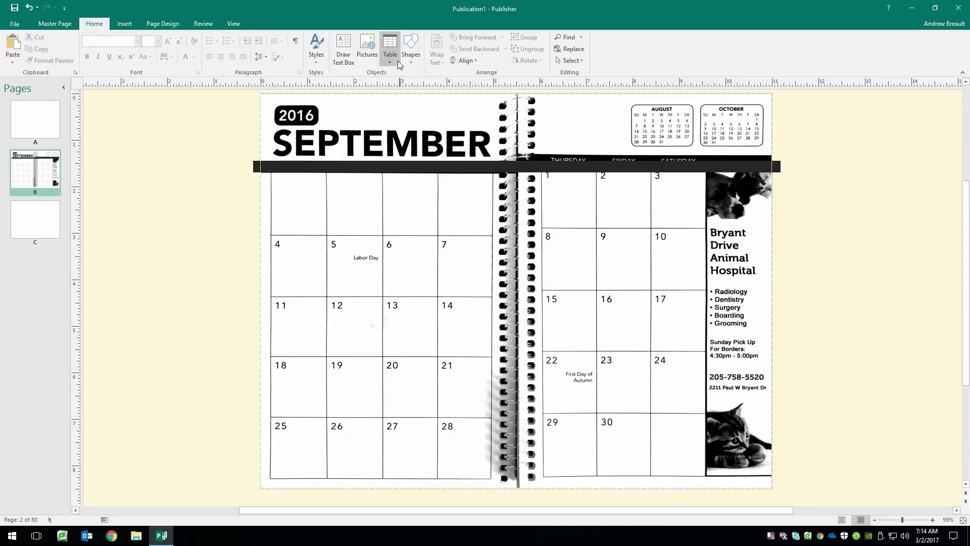
mouse_move(390, 48)
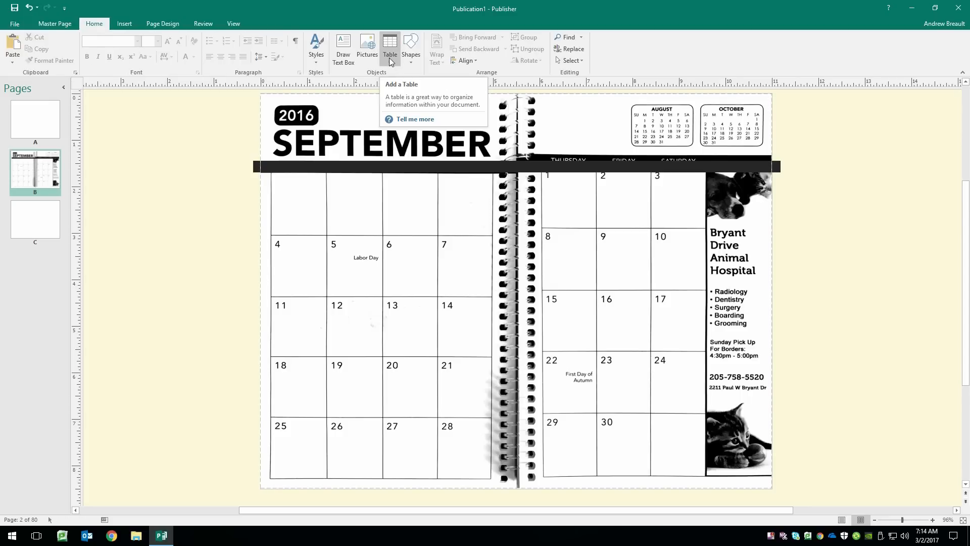
click(390, 41)
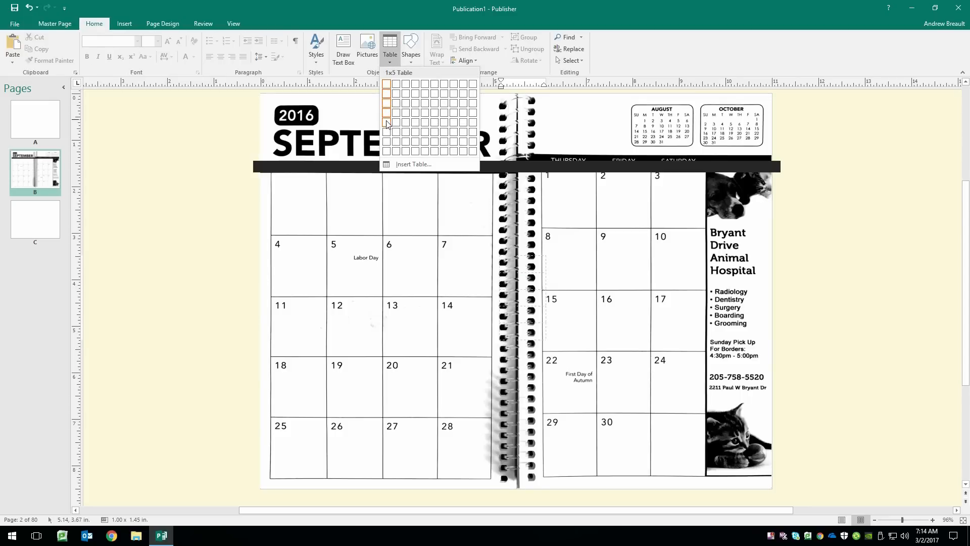
mouse_move(395, 123)
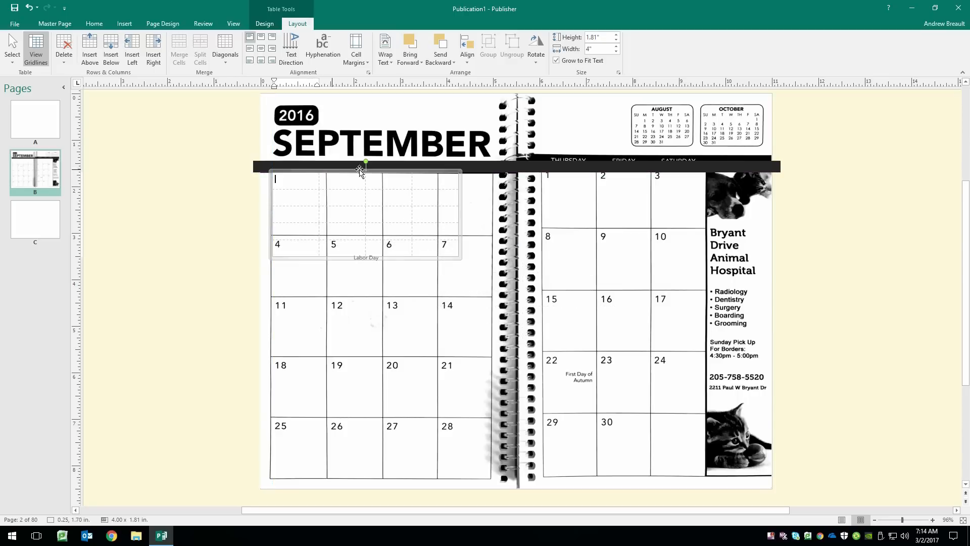
mouse_move(368, 268)
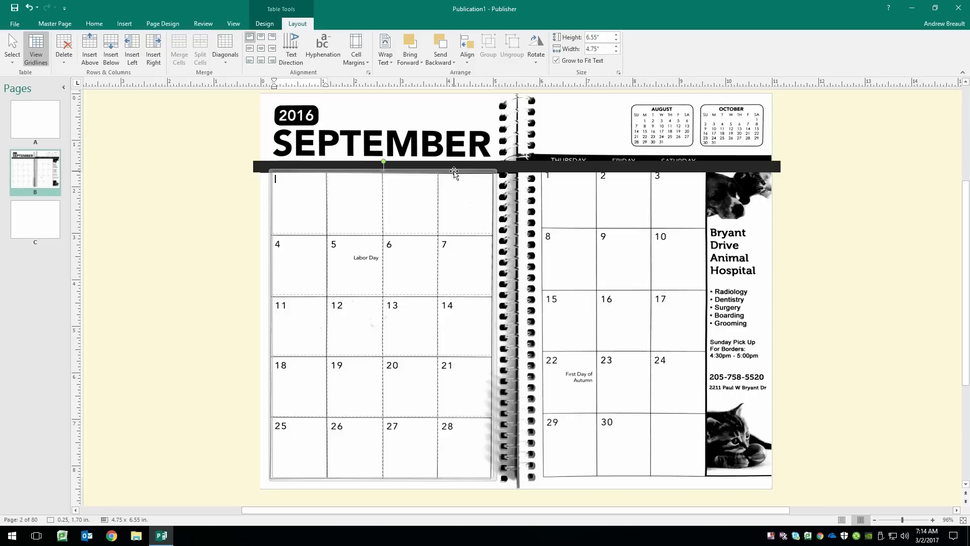
right_click(454, 174)
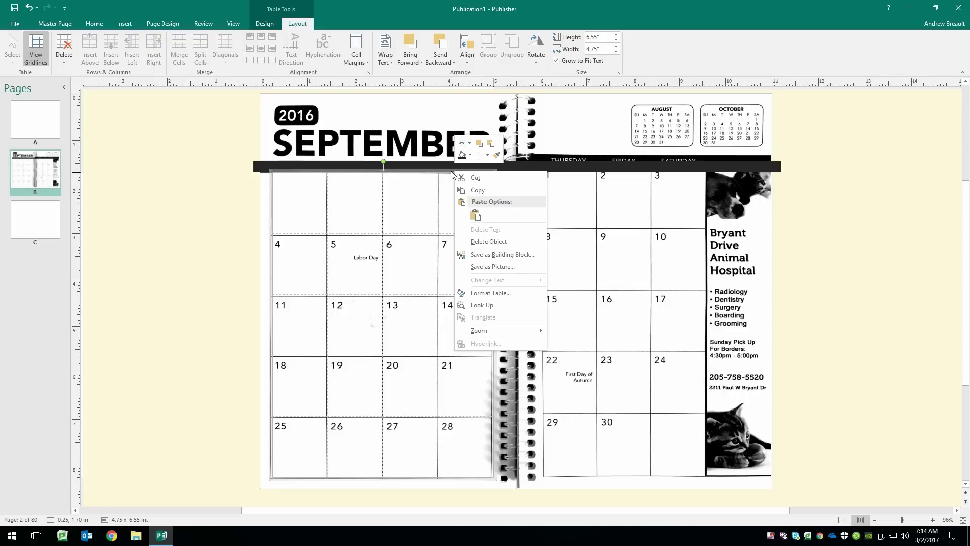
click(490, 293)
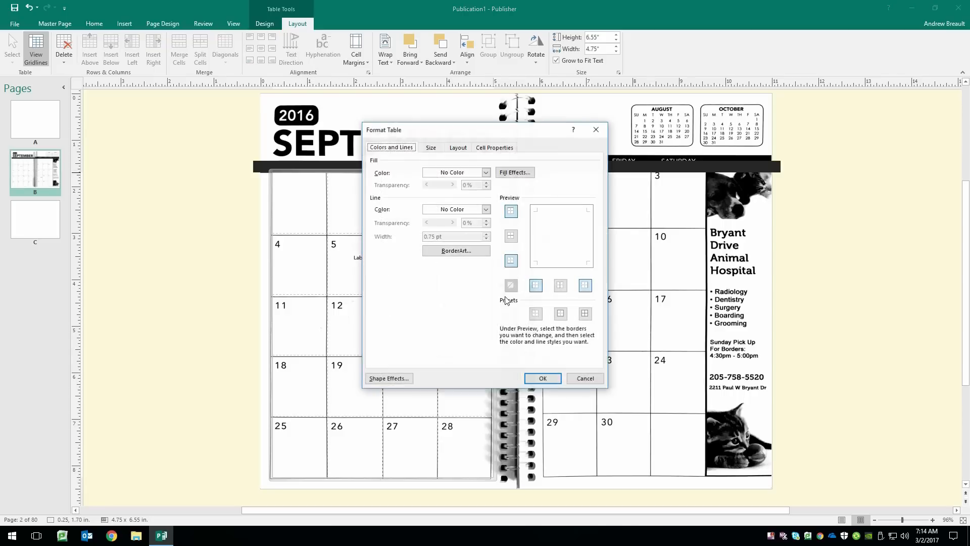
click(584, 313)
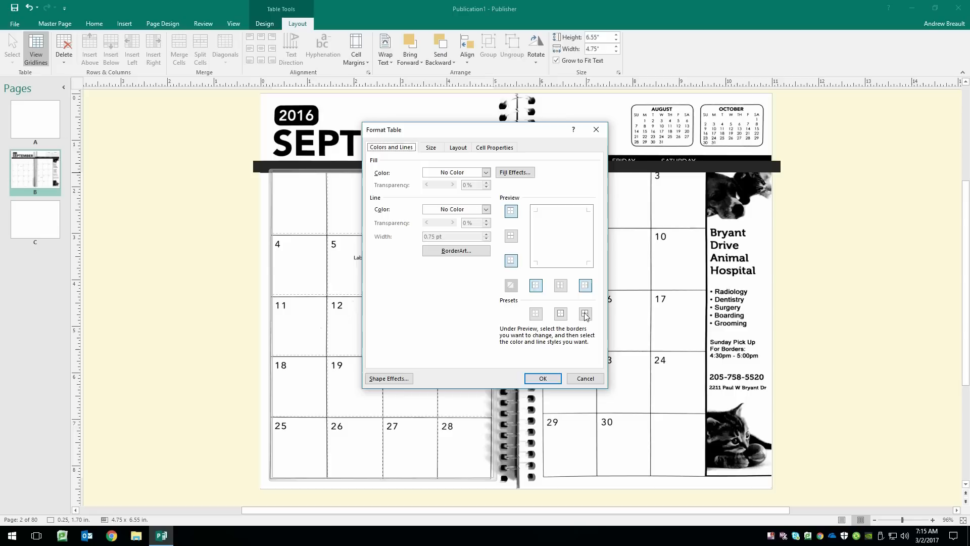
click(585, 313)
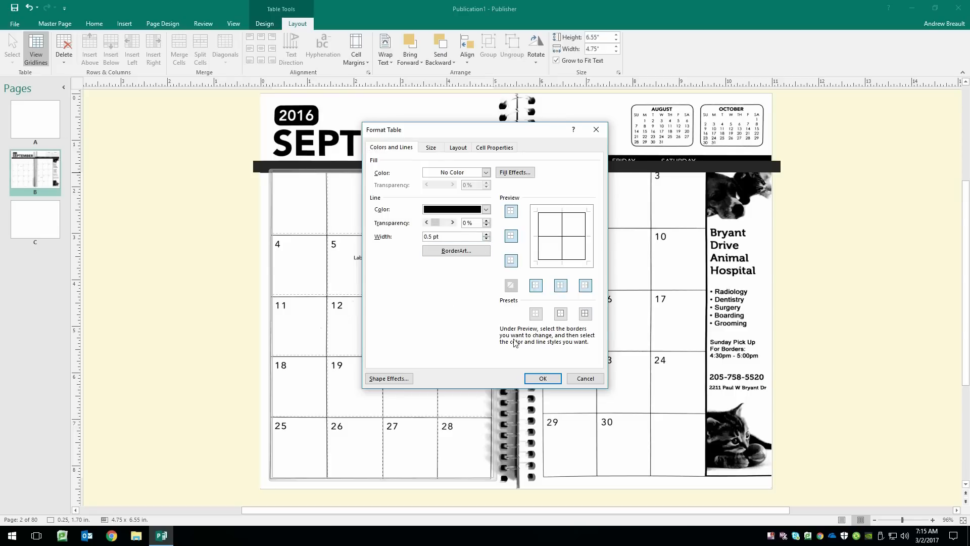
click(543, 378)
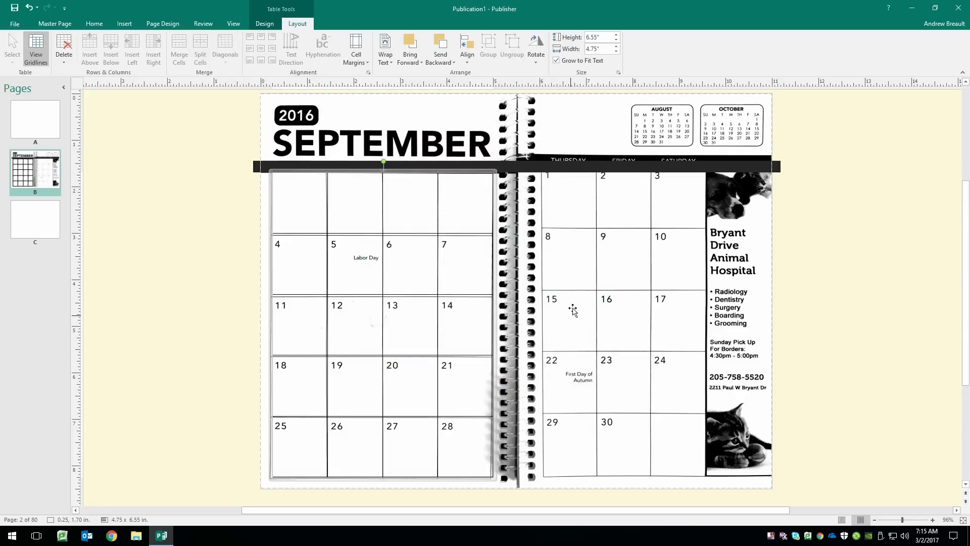
mouse_move(646, 311)
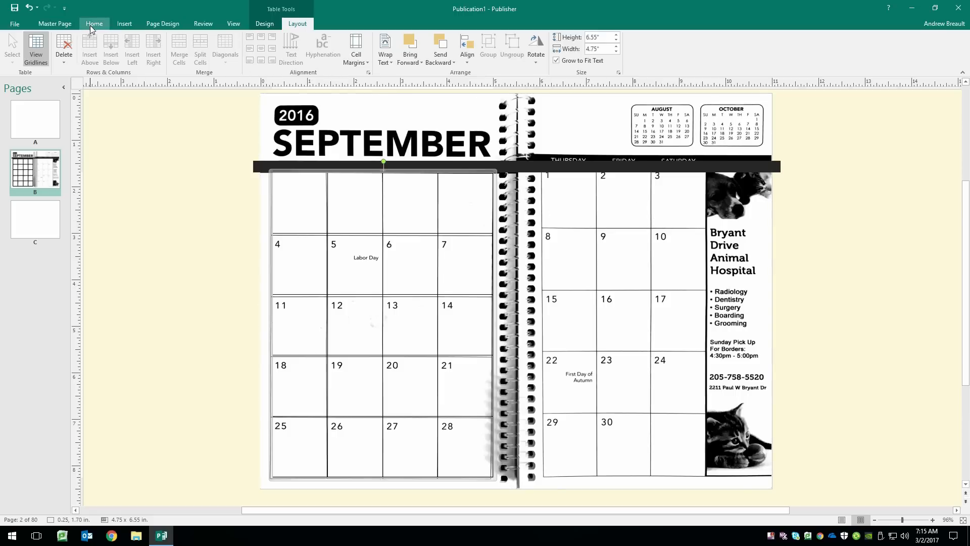
Insert a 3-by-5 table over the right page's day cells with black 0.5 pt lines
click(390, 44)
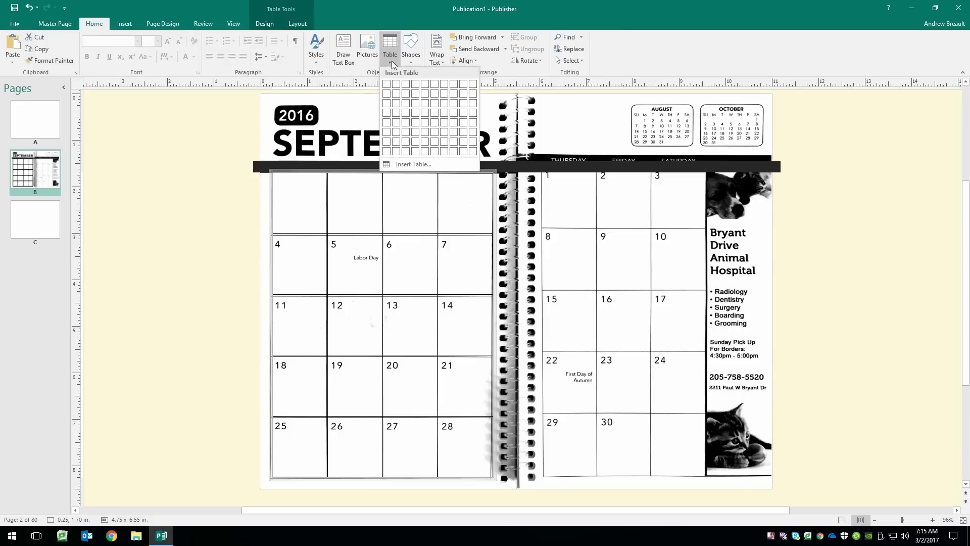
mouse_move(386, 132)
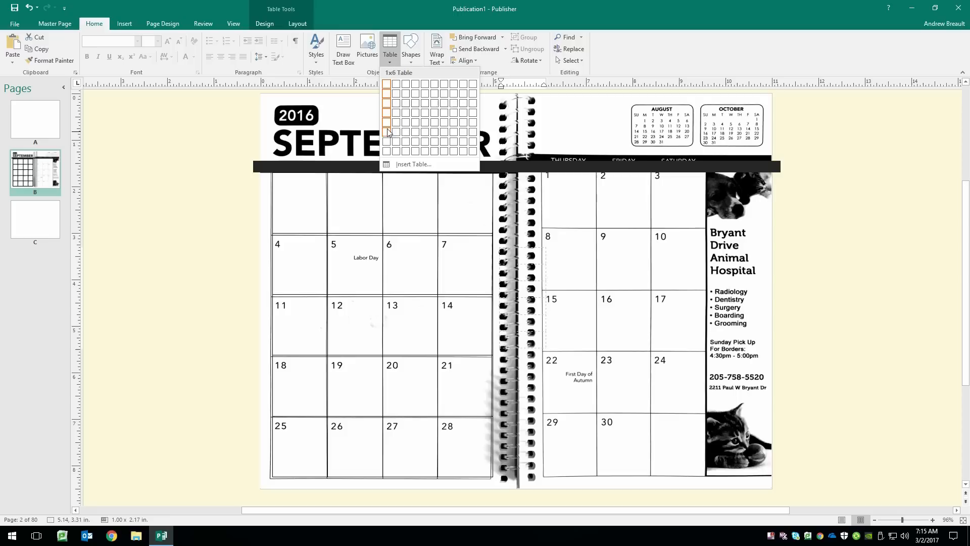
mouse_move(405, 110)
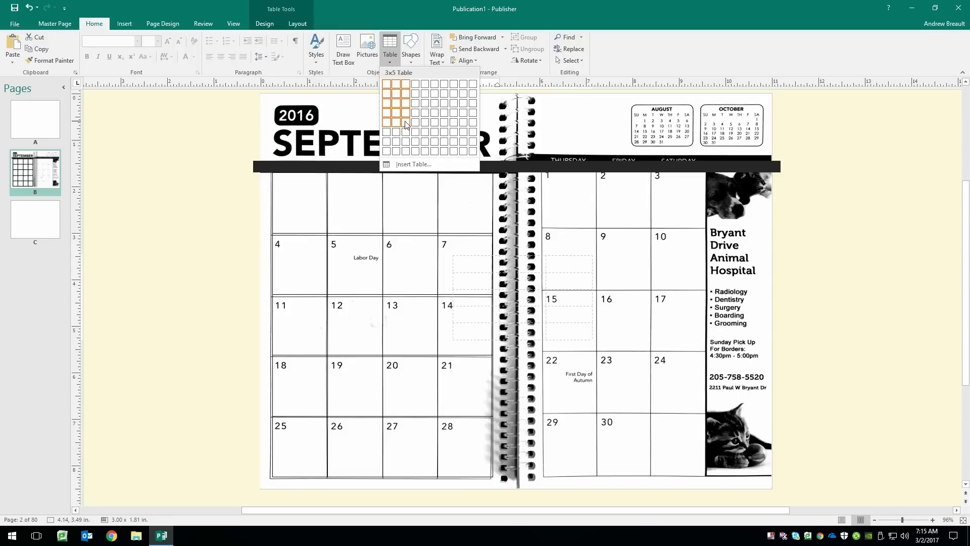
click(405, 124)
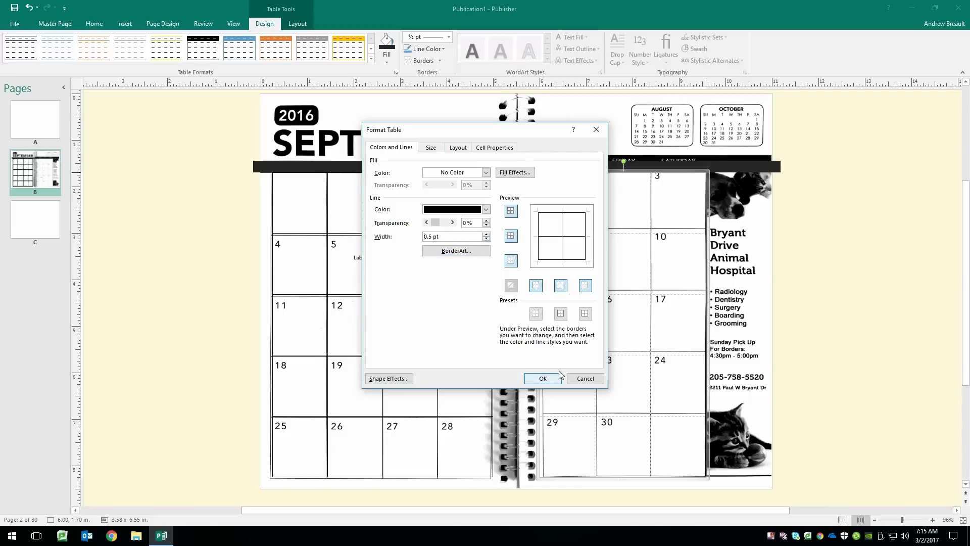
click(542, 377)
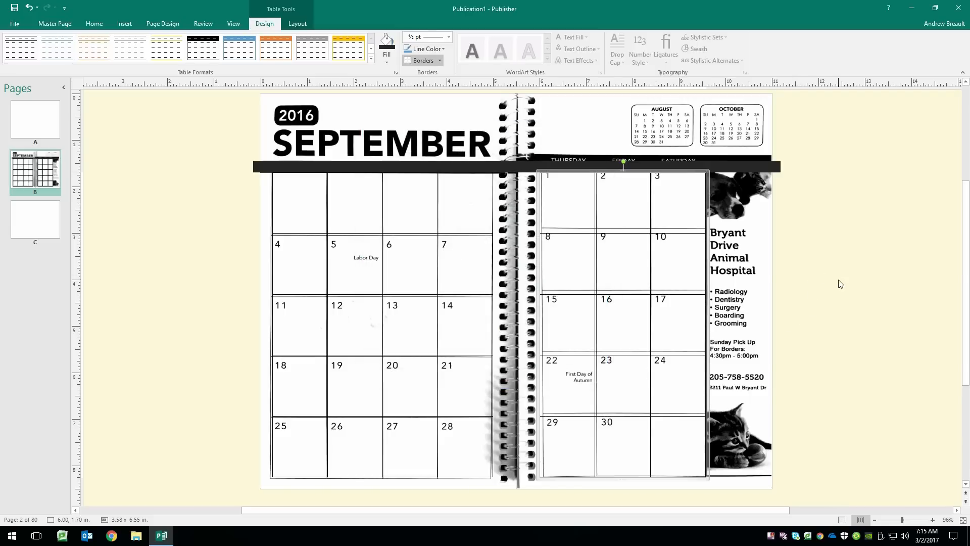
click(55, 23)
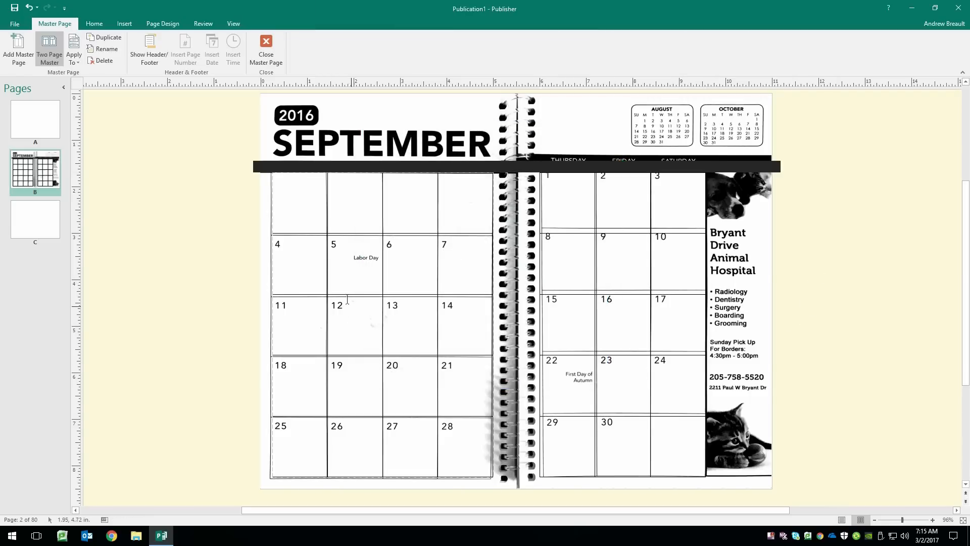
mouse_move(396, 179)
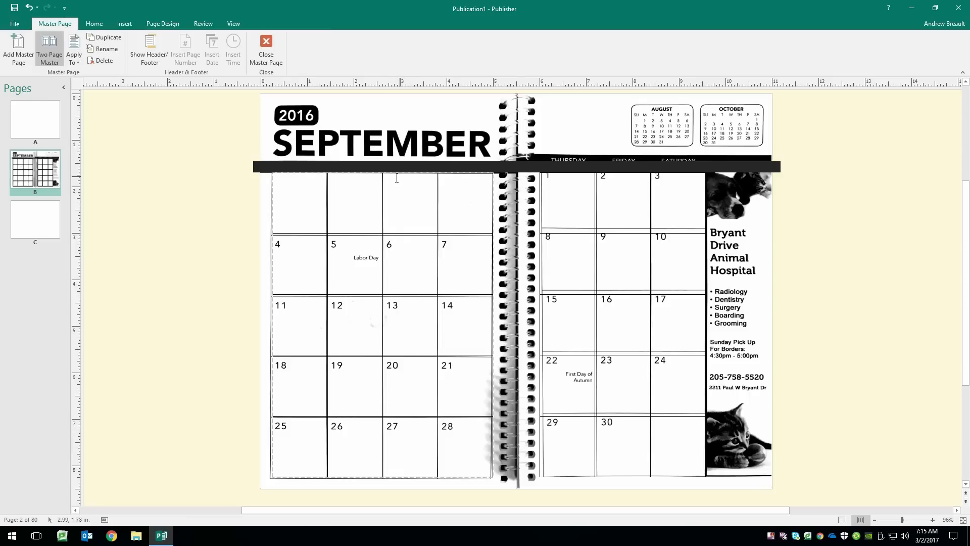
mouse_move(303, 204)
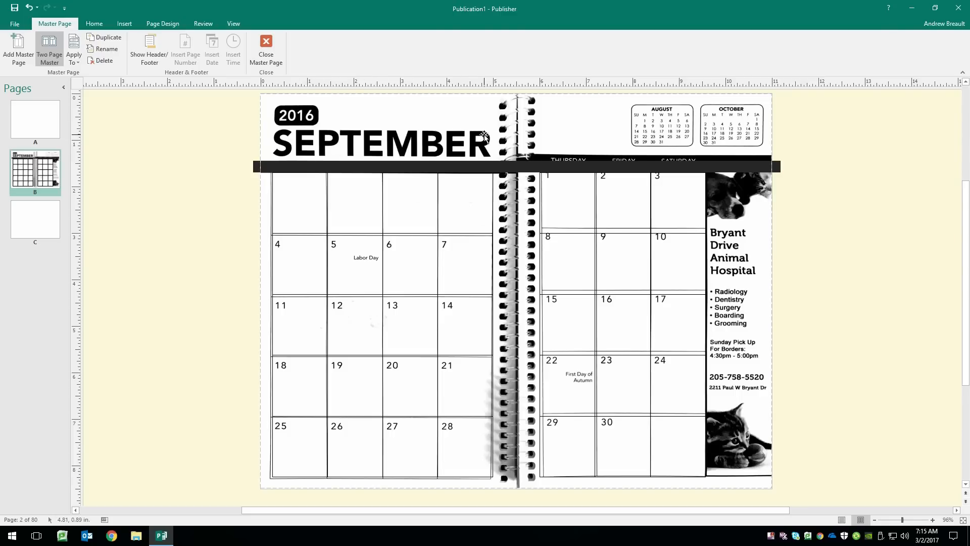
mouse_move(408, 136)
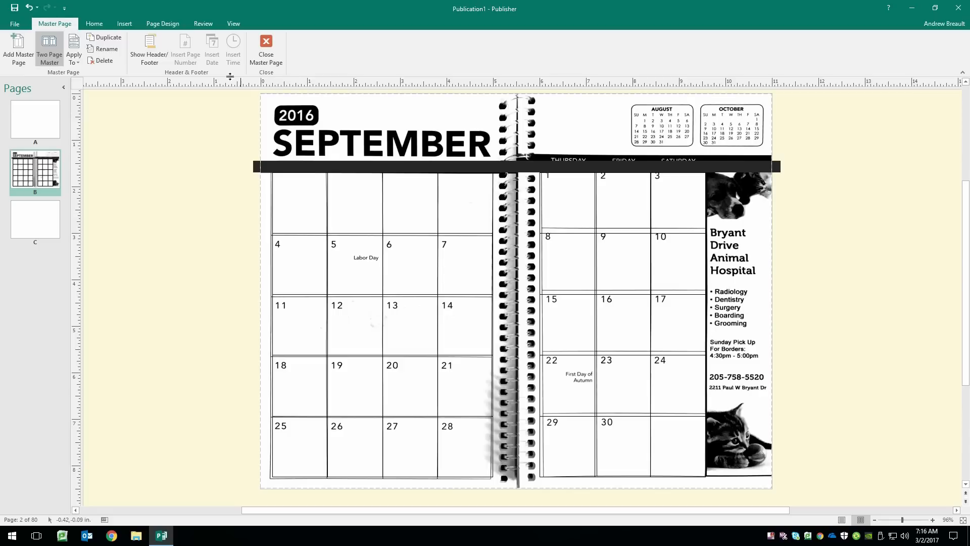
mouse_move(307, 96)
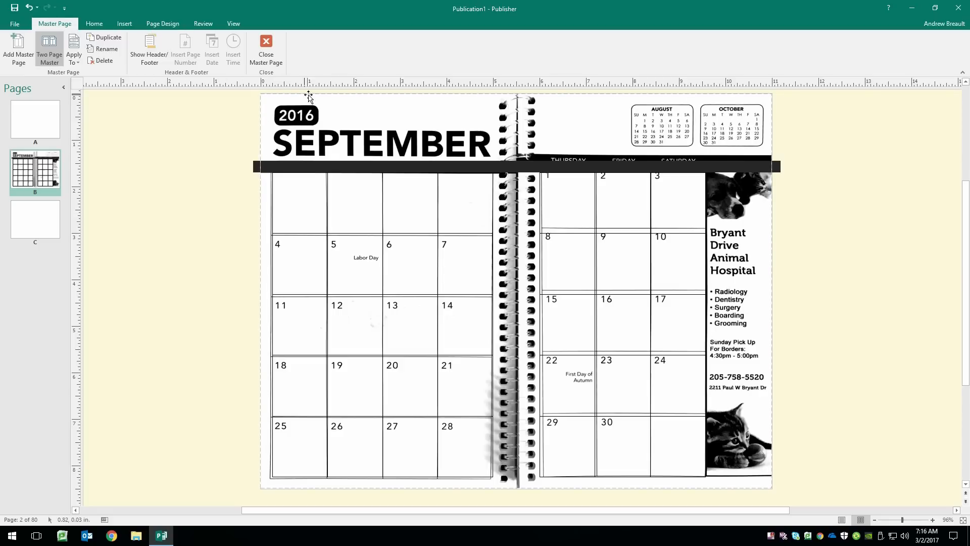
Draw a dark rounded rectangle over the 2016 year badge at the top left
click(94, 23)
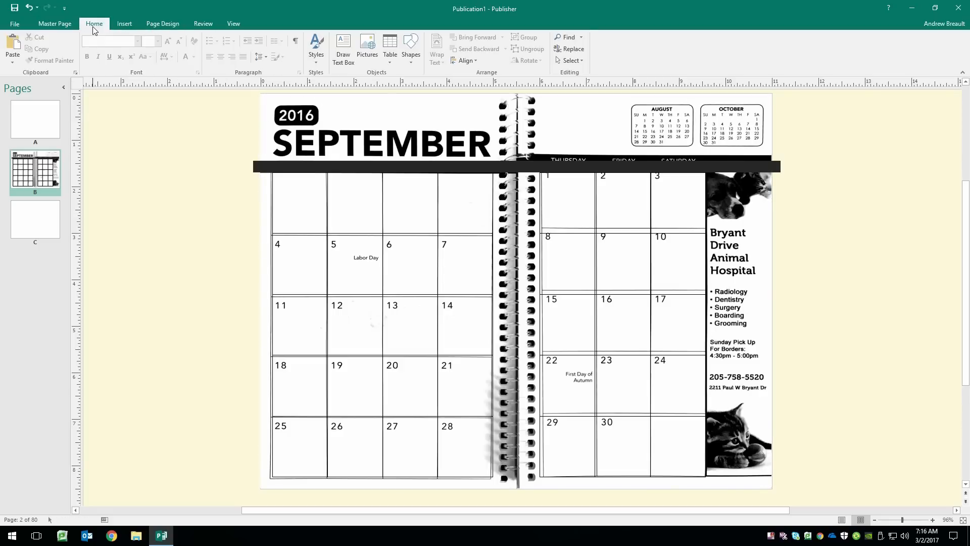
click(410, 45)
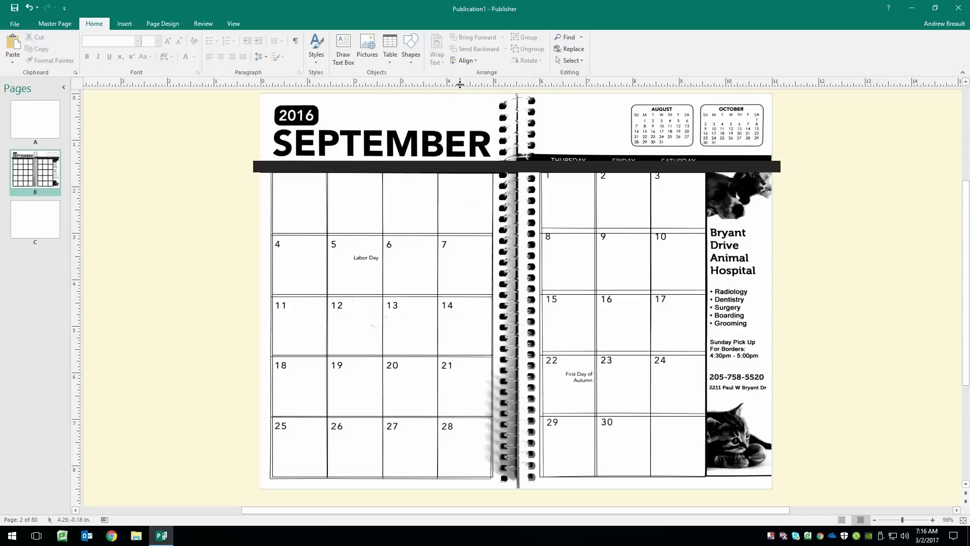
mouse_move(273, 104)
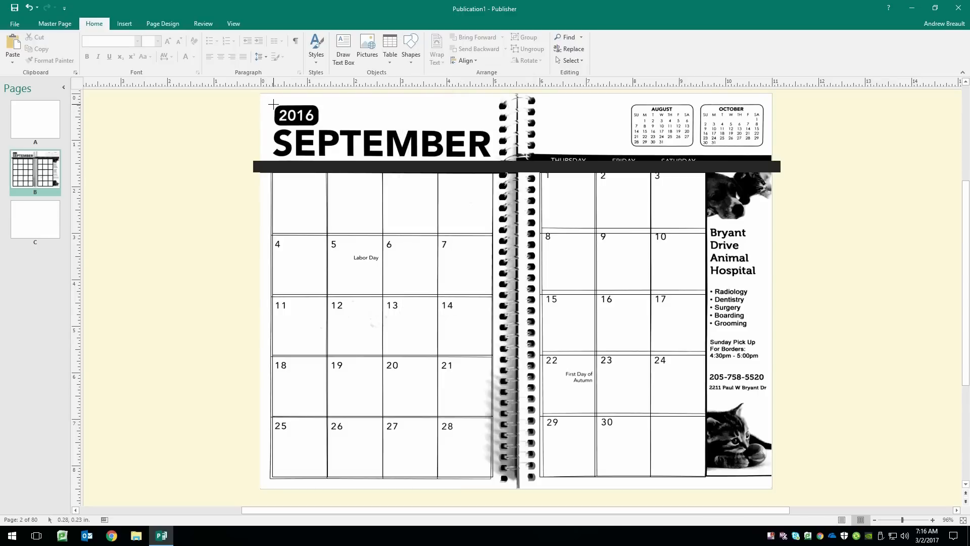
click(295, 115)
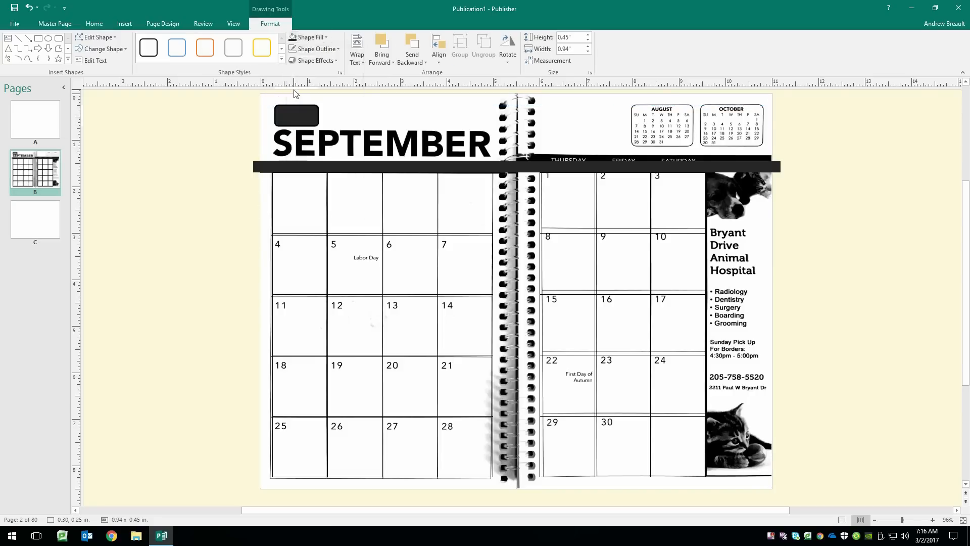
click(313, 49)
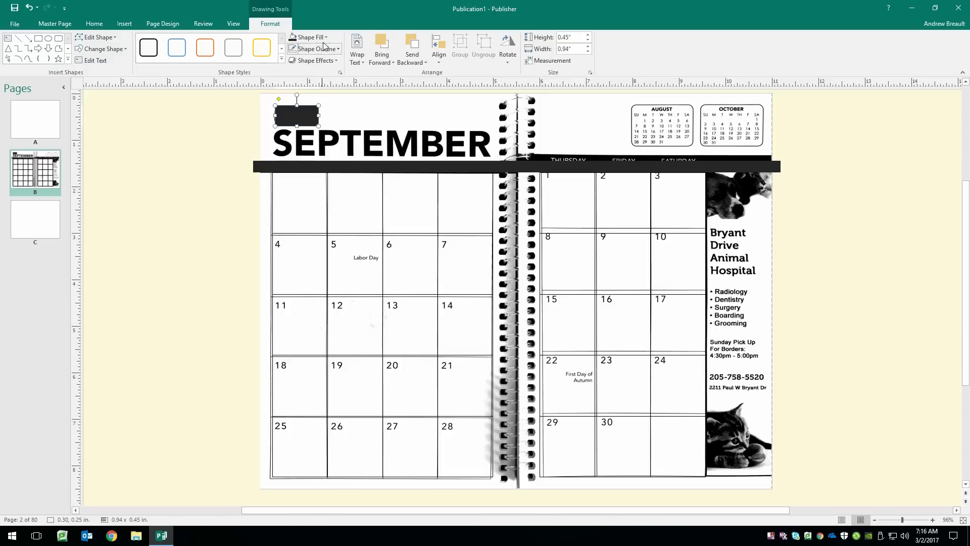
click(94, 23)
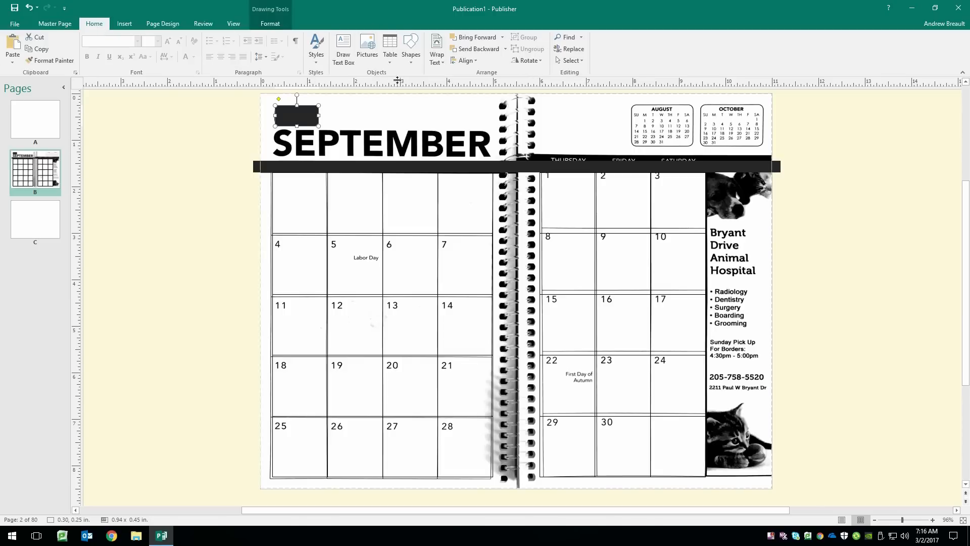
Draw a rounded box over the August mini calendar with no fill and a black outline
click(410, 46)
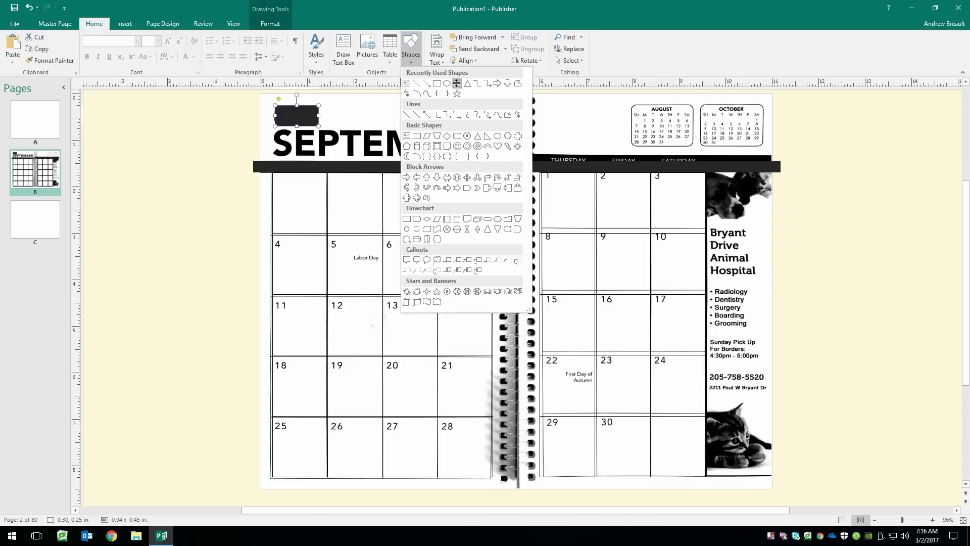
click(411, 44)
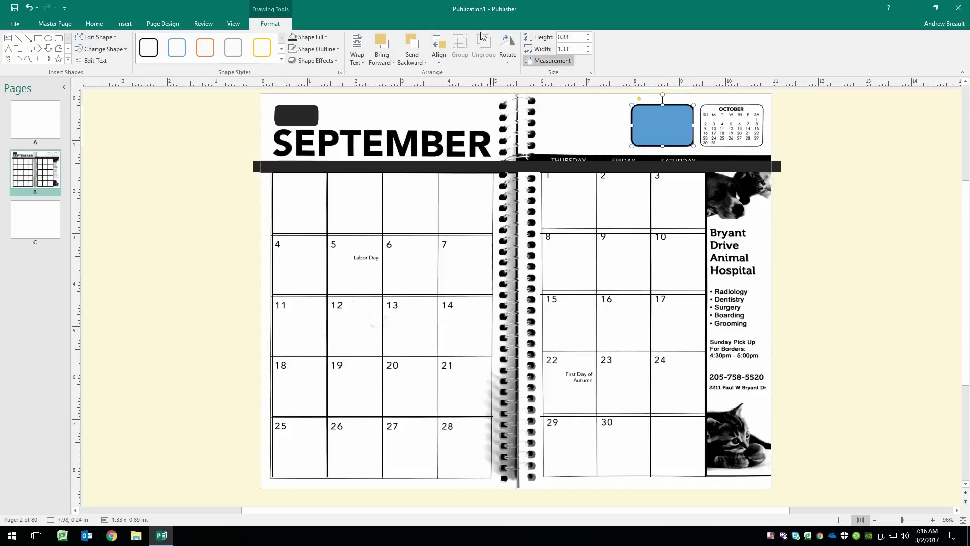
click(307, 37)
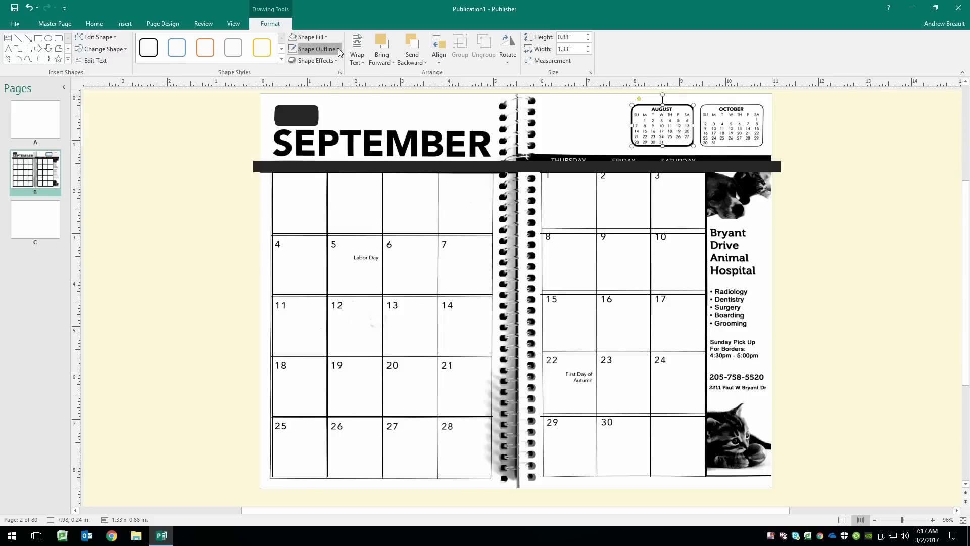
click(314, 49)
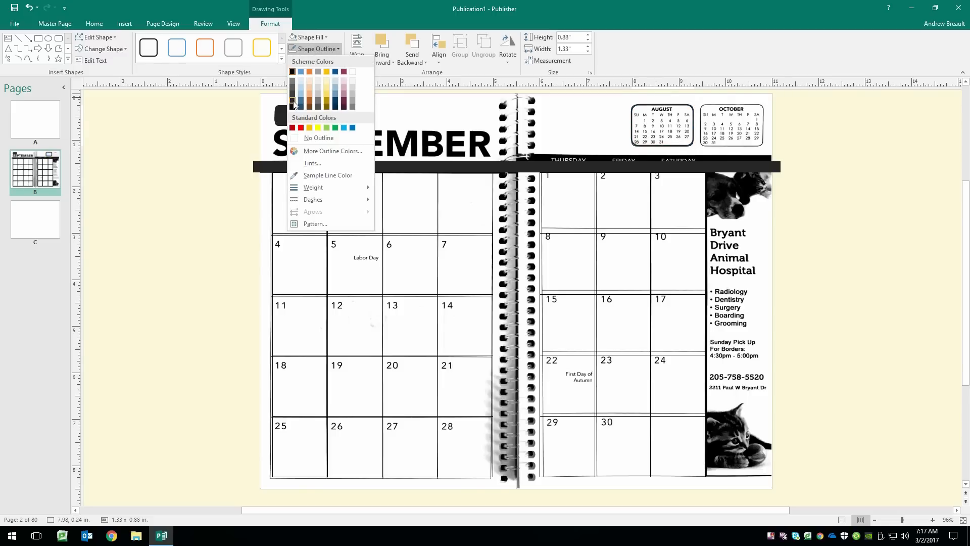
click(320, 137)
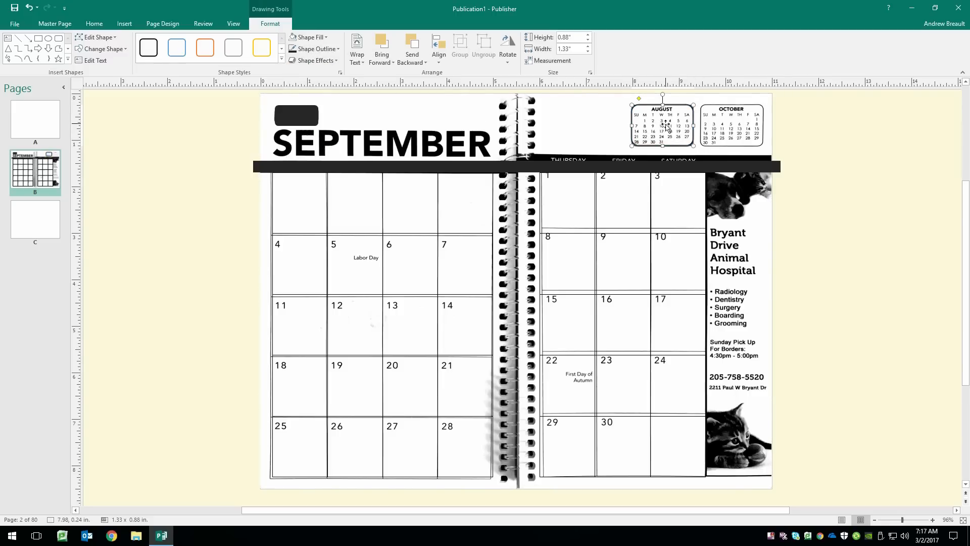
mouse_move(673, 130)
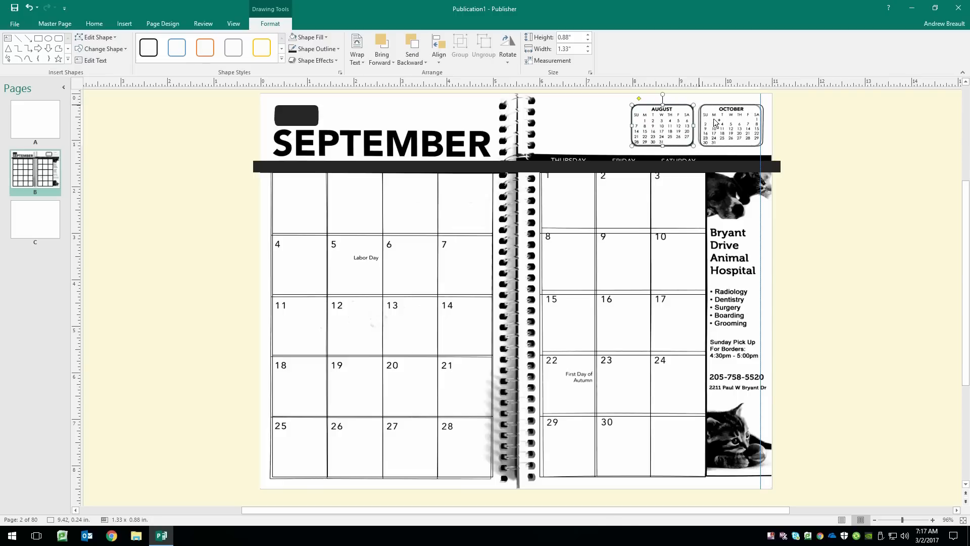
Copy the outlined box over the October mini calendar
click(731, 123)
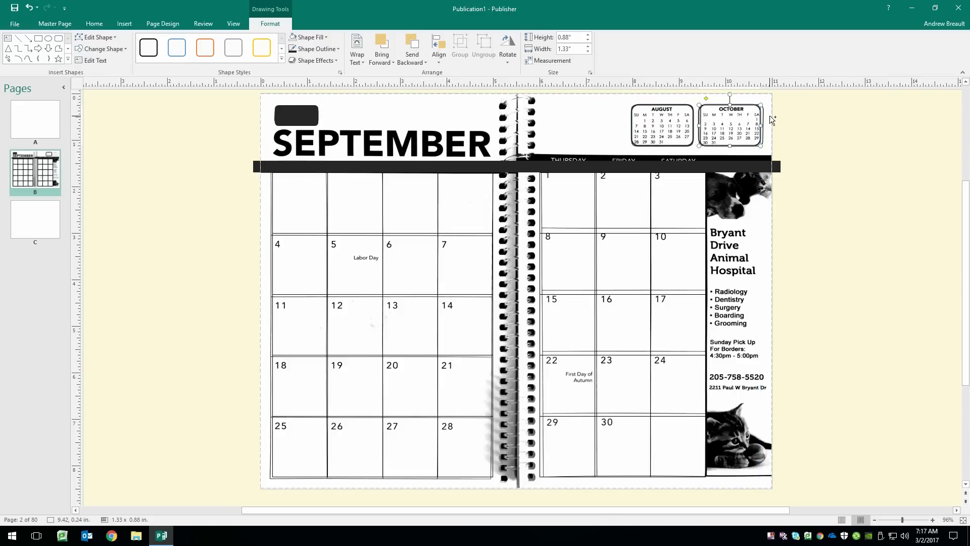
click(796, 127)
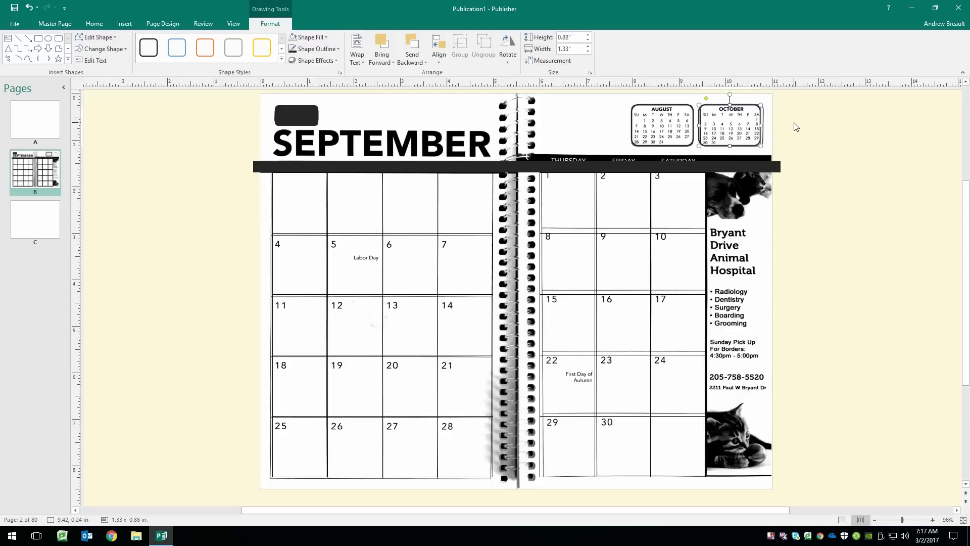
click(54, 23)
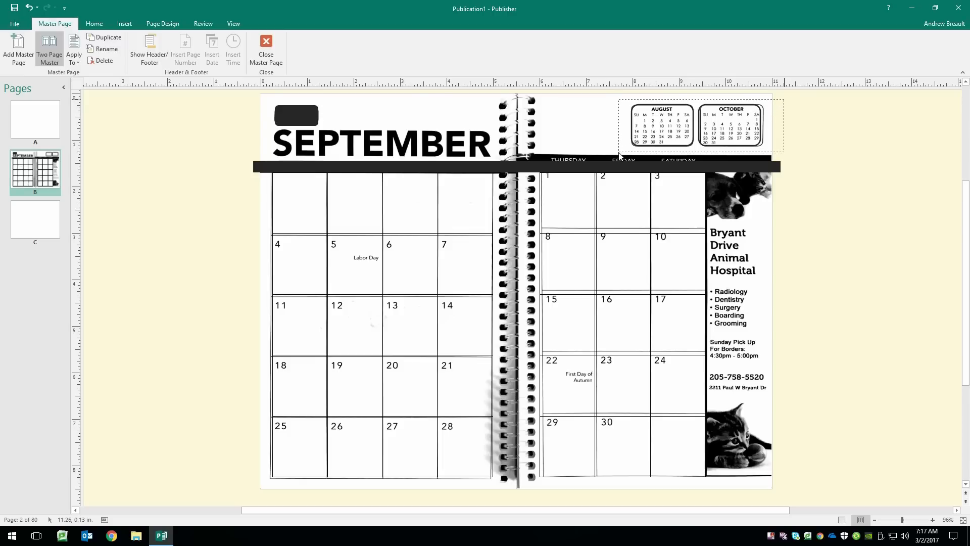
Select both mini-calendar frames together as one set
click(659, 125)
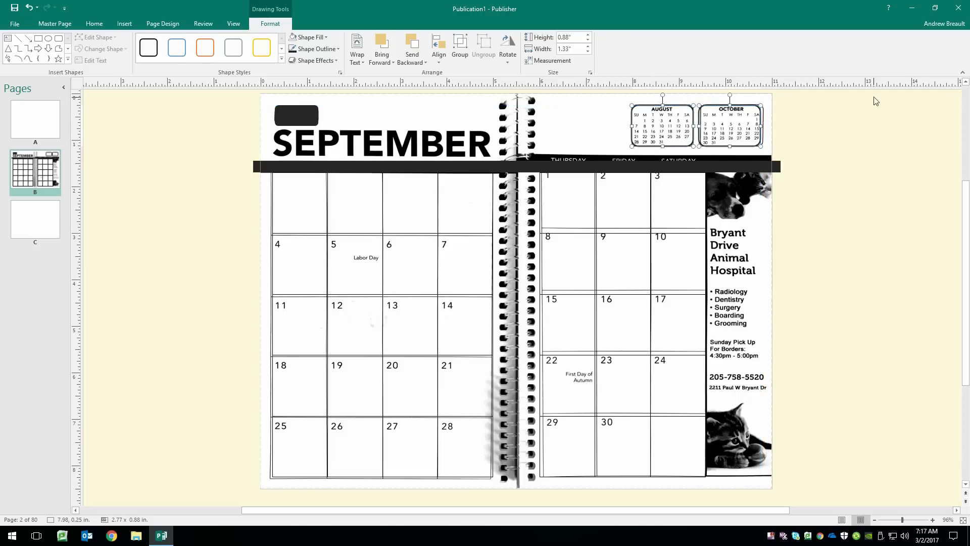
mouse_move(285, 113)
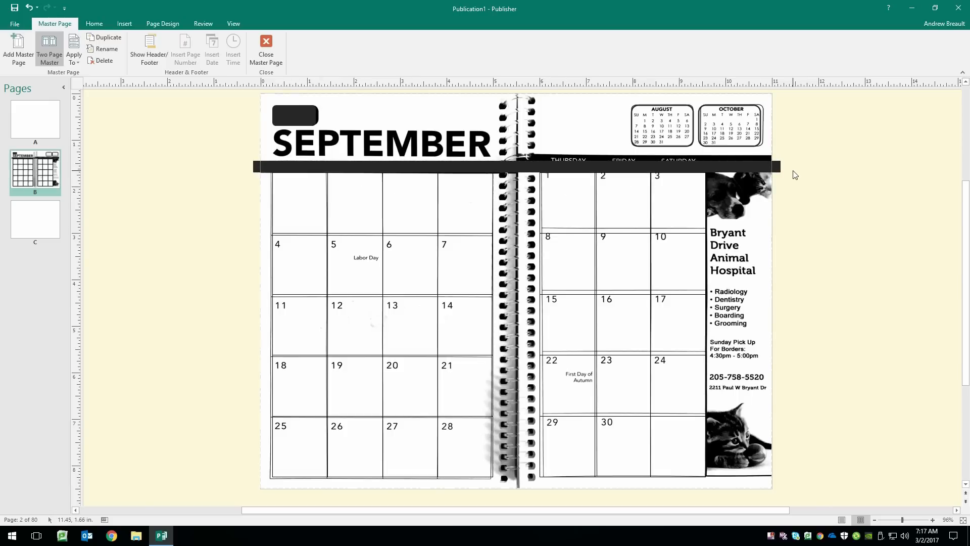
mouse_move(157, 110)
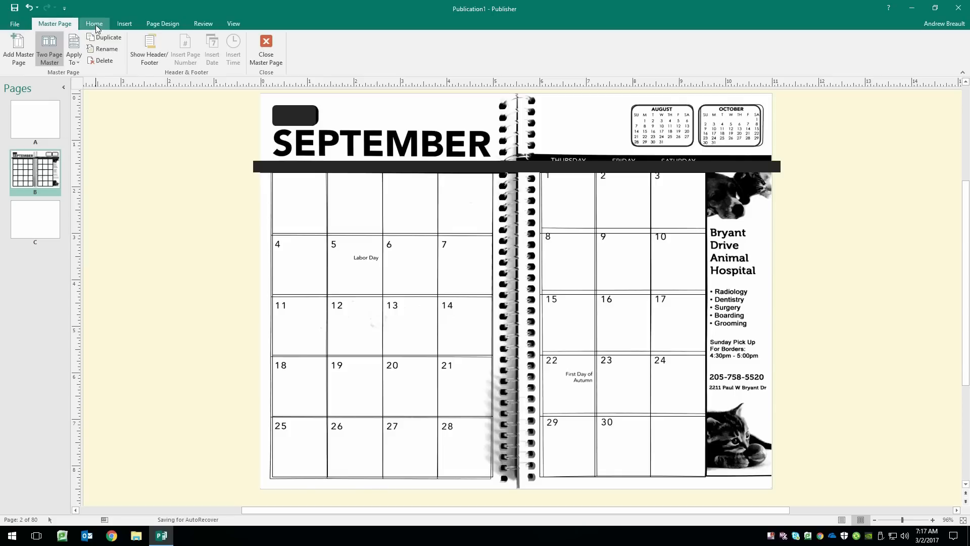
Insert a 4-by-1 table and widen it across the left page's black weekday band
click(94, 23)
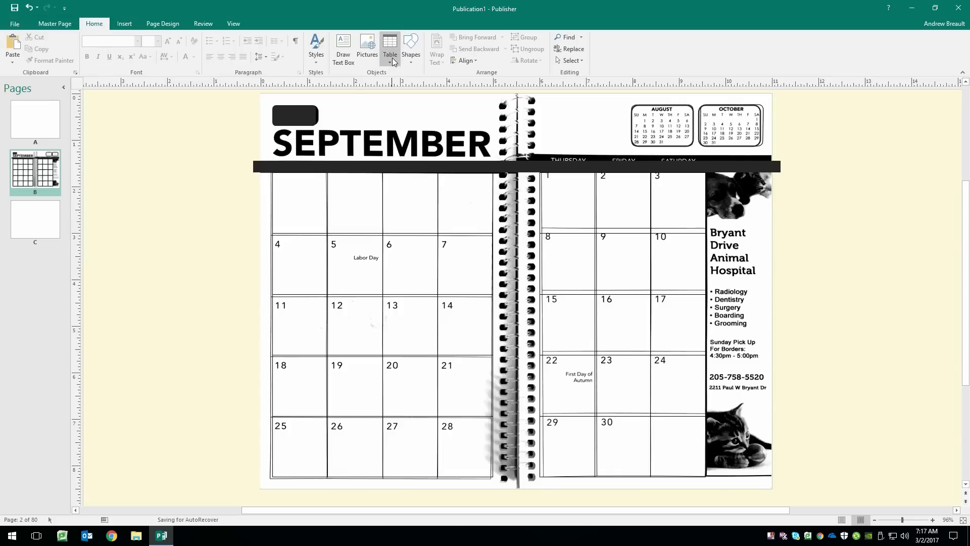
click(390, 46)
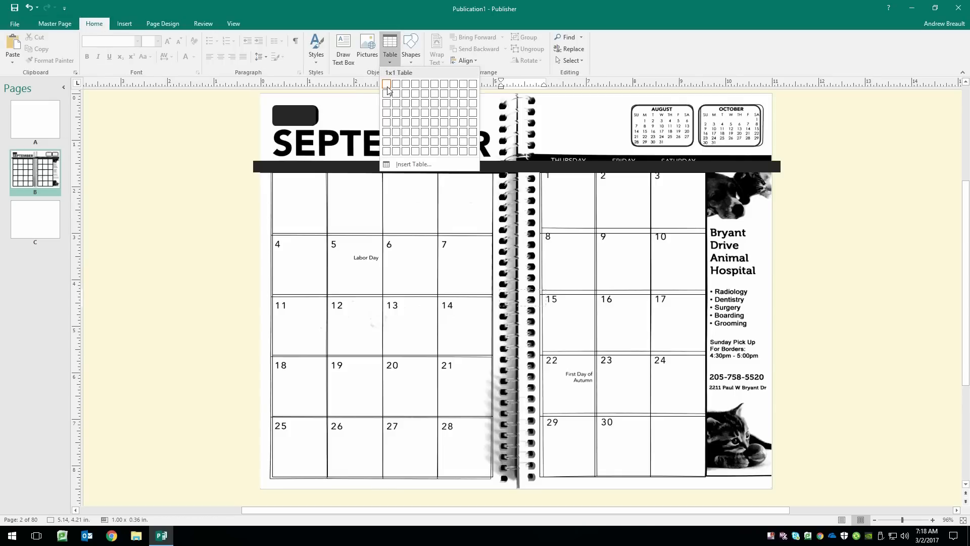
mouse_move(417, 84)
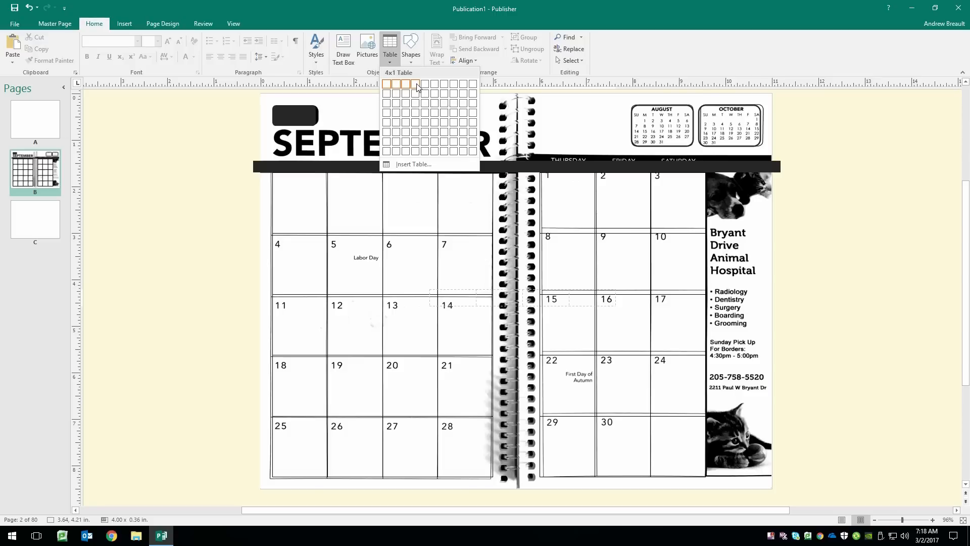
click(408, 83)
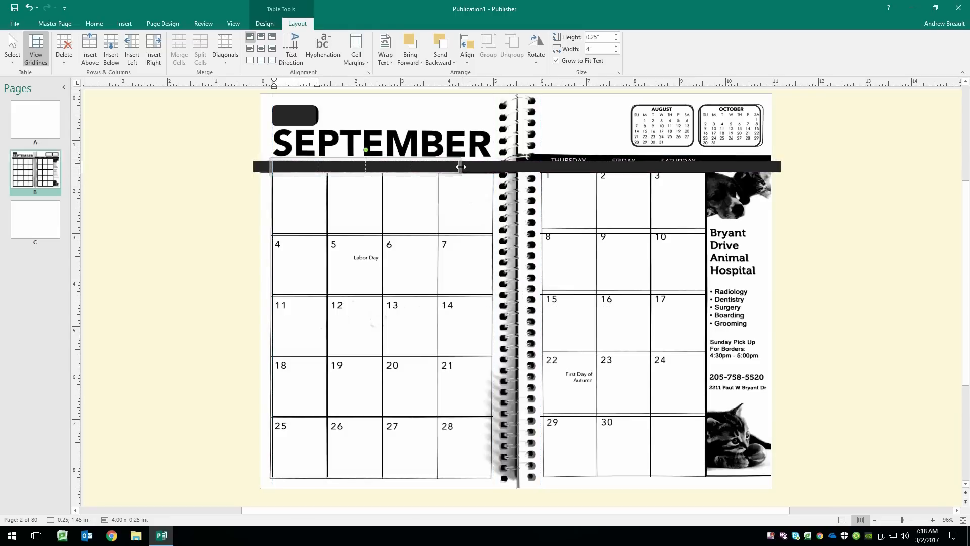
drag(460, 166, 495, 166)
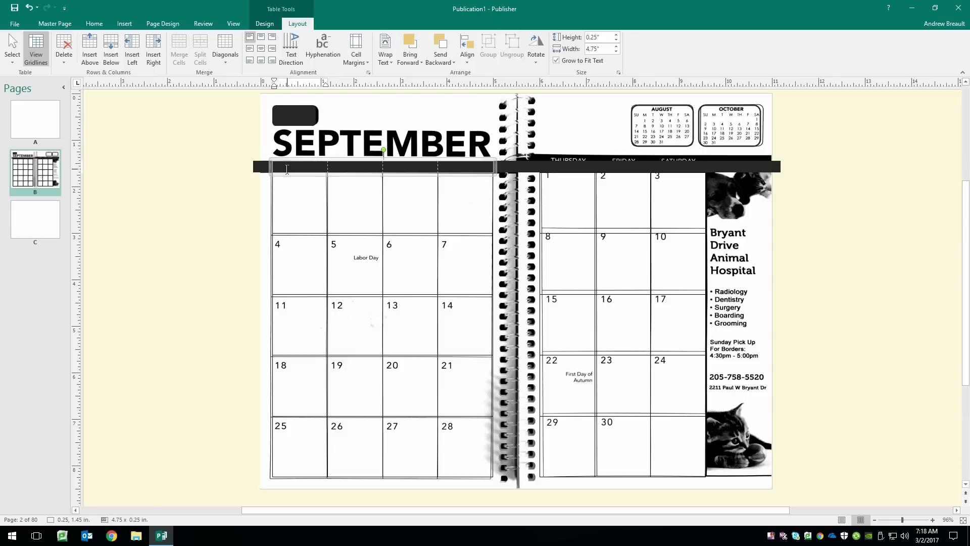
mouse_move(261, 50)
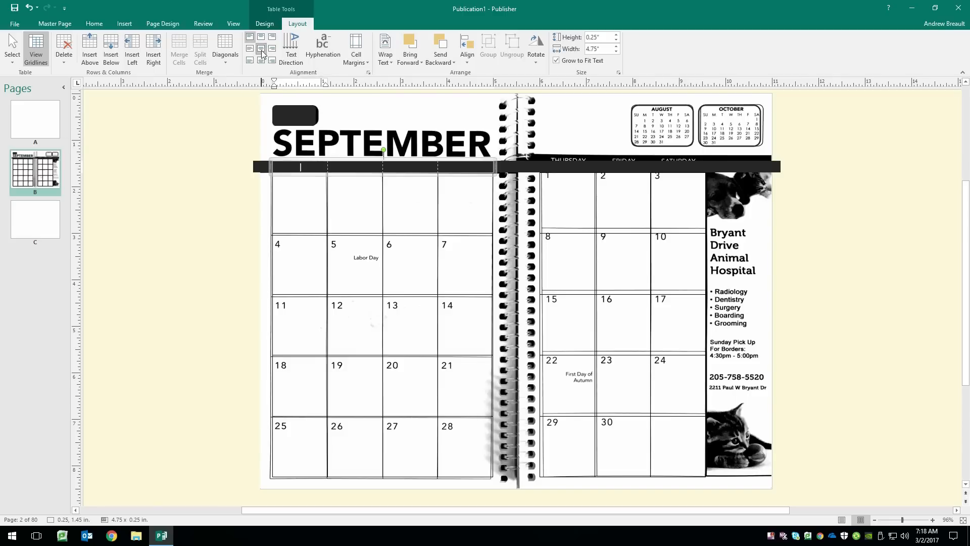
mouse_move(186, 244)
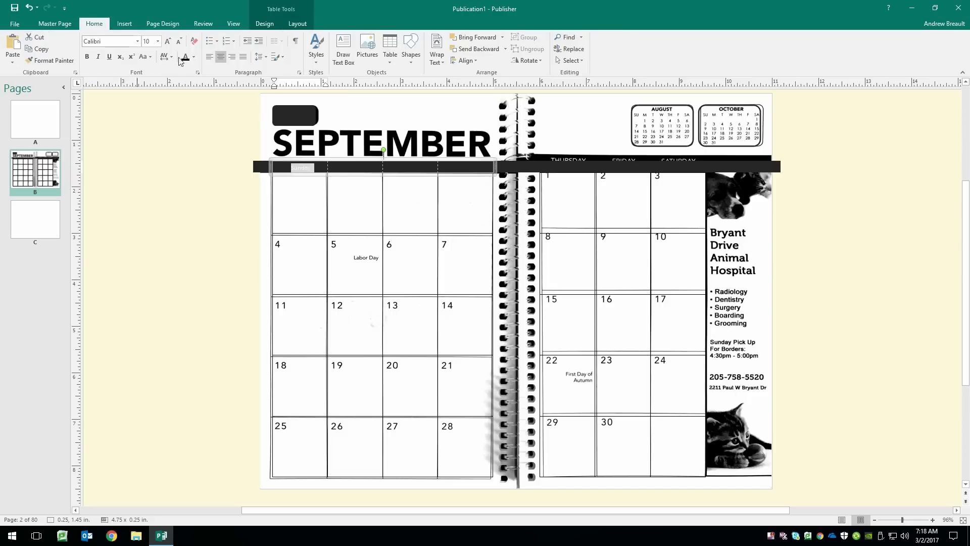
Give the Sunday heading white 11 pt bold text in the first header cell
click(192, 57)
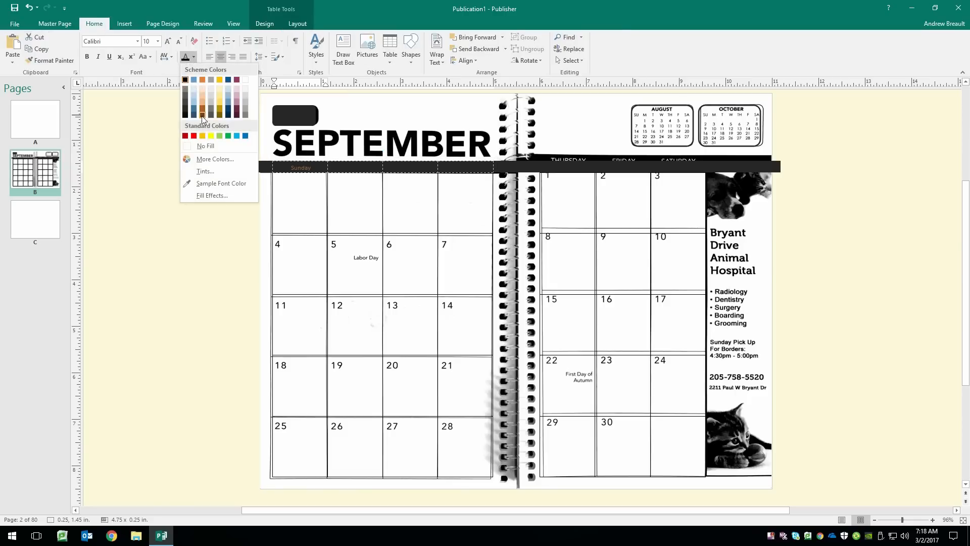
mouse_move(241, 93)
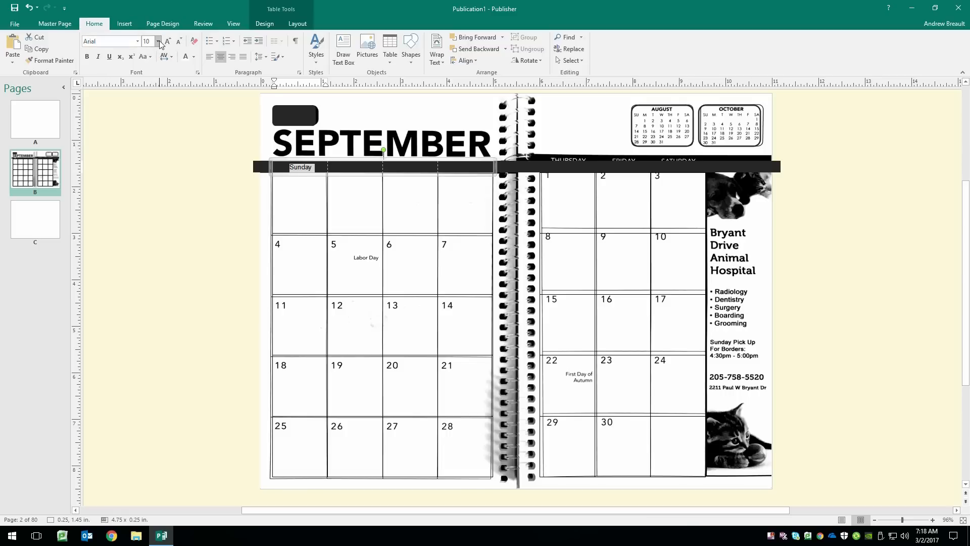
click(157, 41)
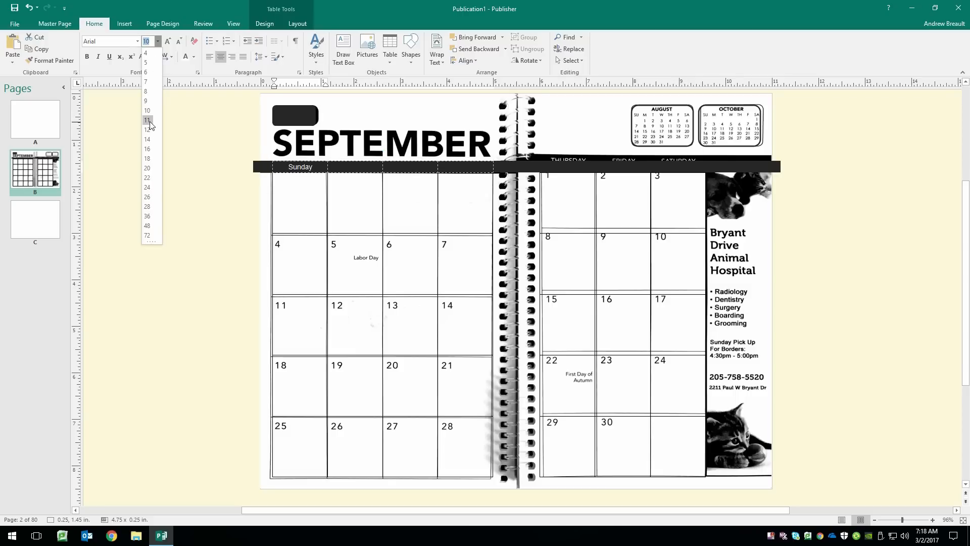
click(220, 238)
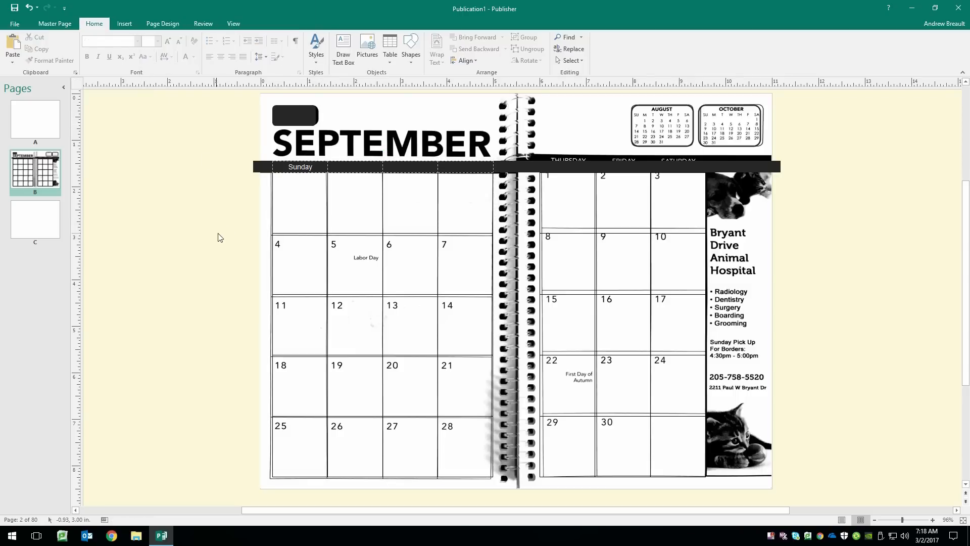
click(299, 167)
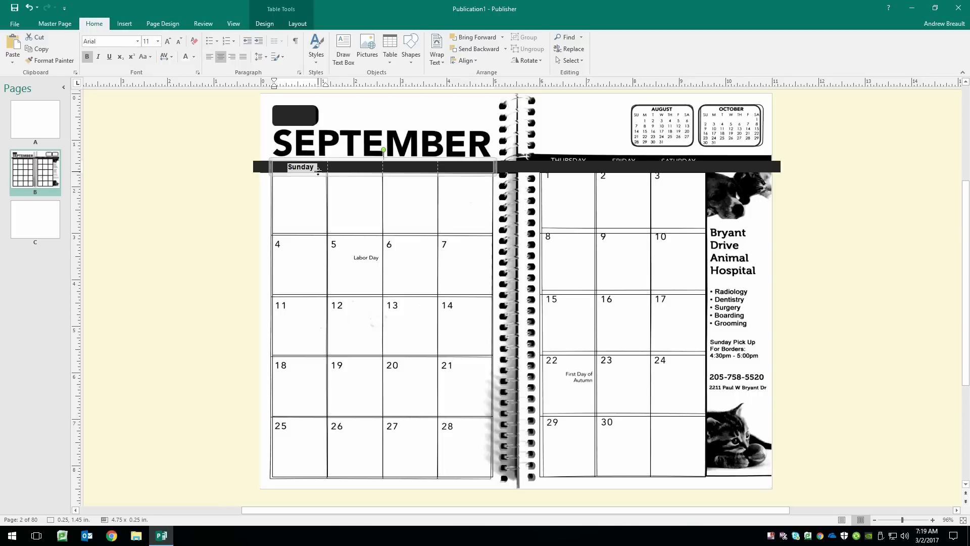
Replace the pasted Sunday in the remaining cells with Monday, Tuesday and Wednesday
click(357, 167)
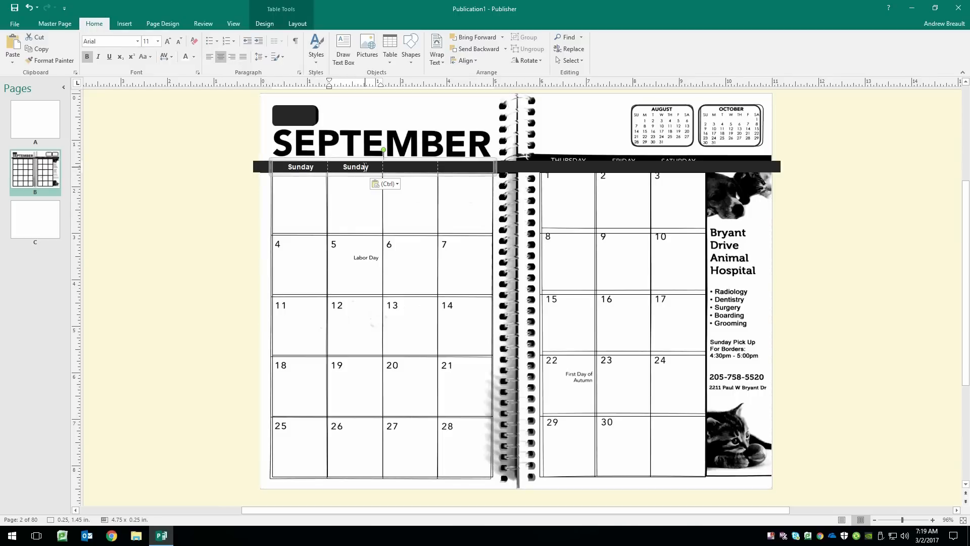
double_click(356, 167)
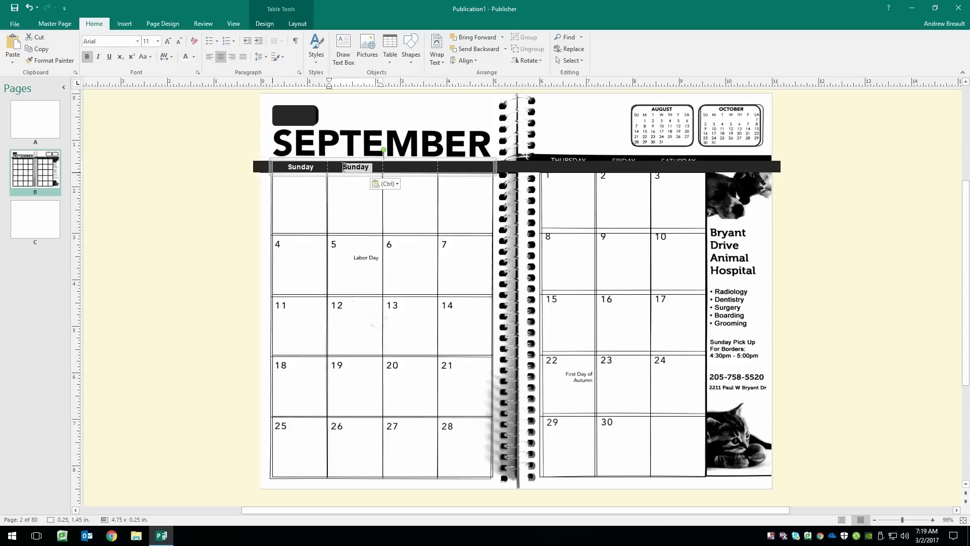
text(Monday)
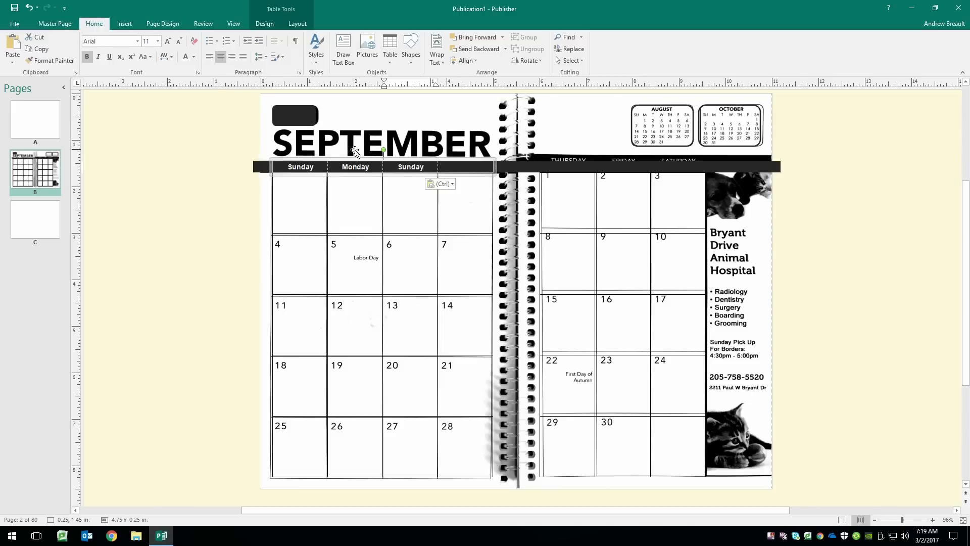
double_click(411, 167)
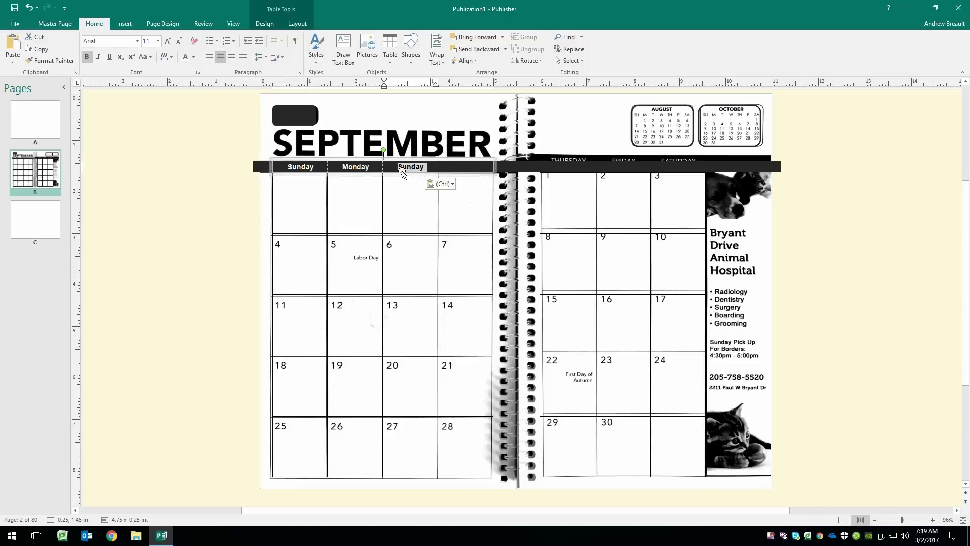
text(Tues)
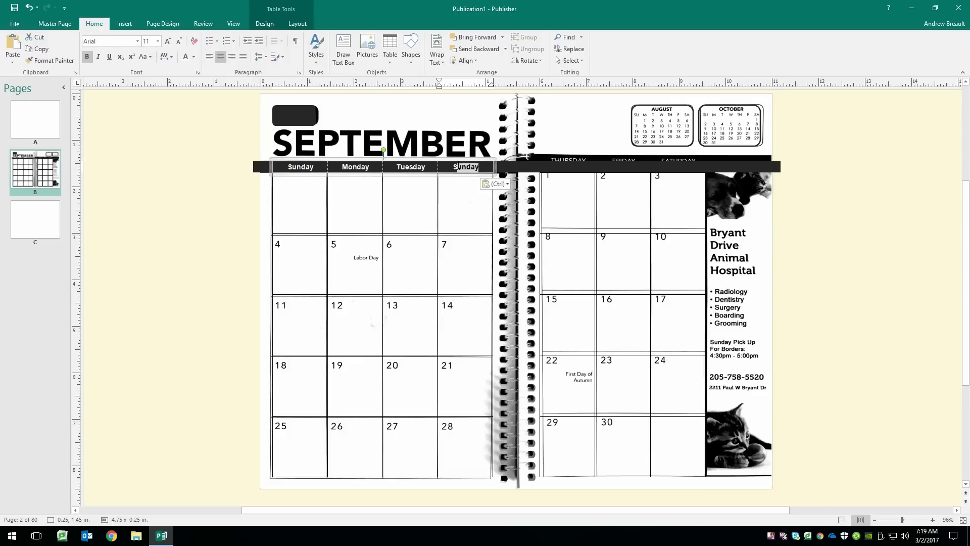
text(Wed)
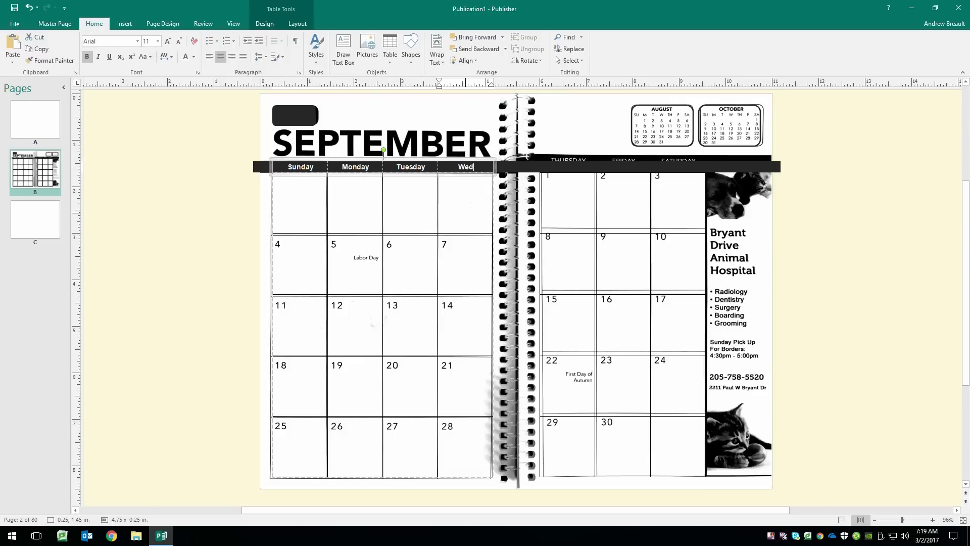
text(nesday)
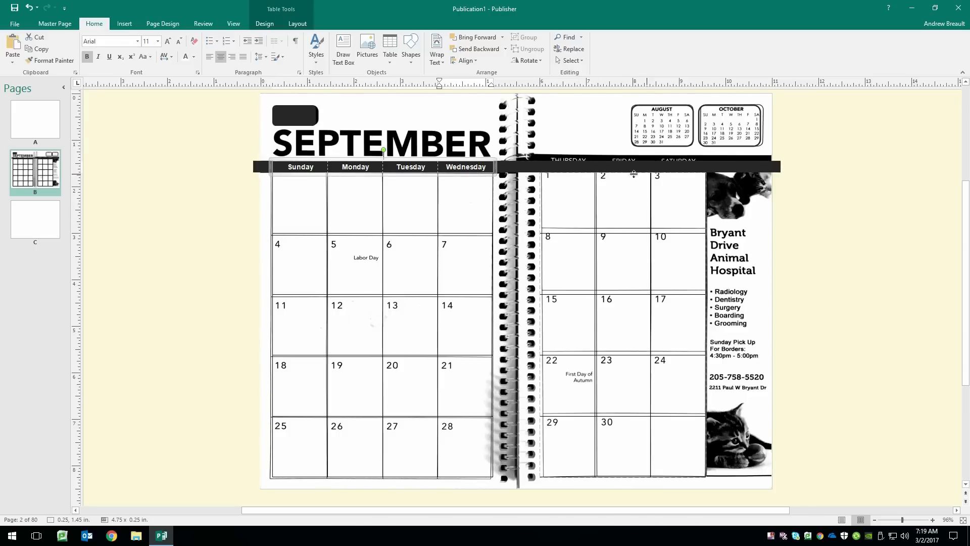
Insert a one-row table and widen it across the right page's weekday band
click(189, 244)
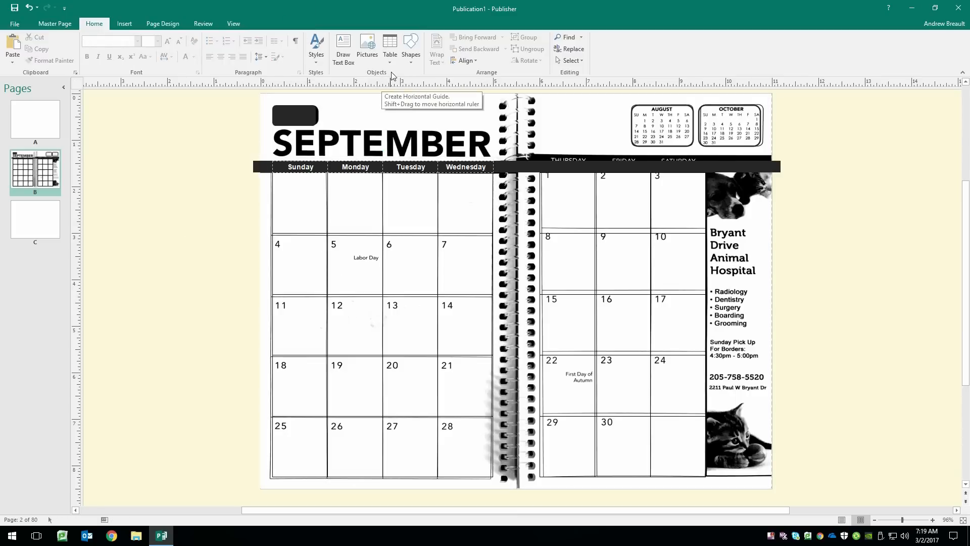
click(390, 43)
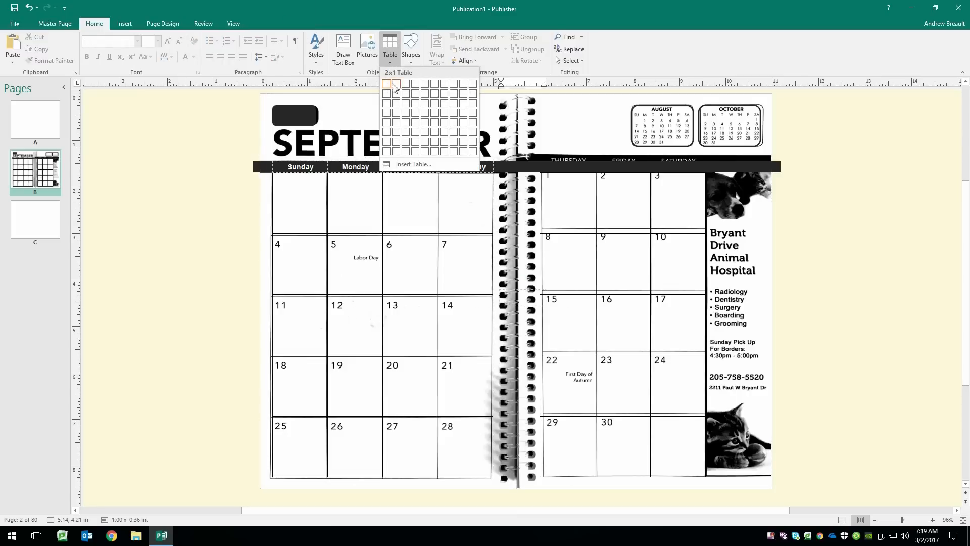
click(386, 82)
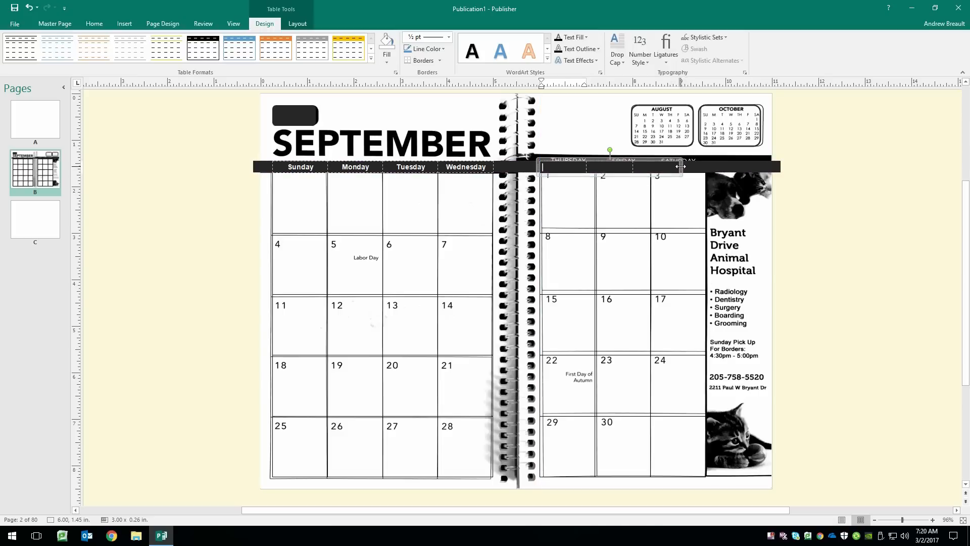
drag(680, 167, 705, 167)
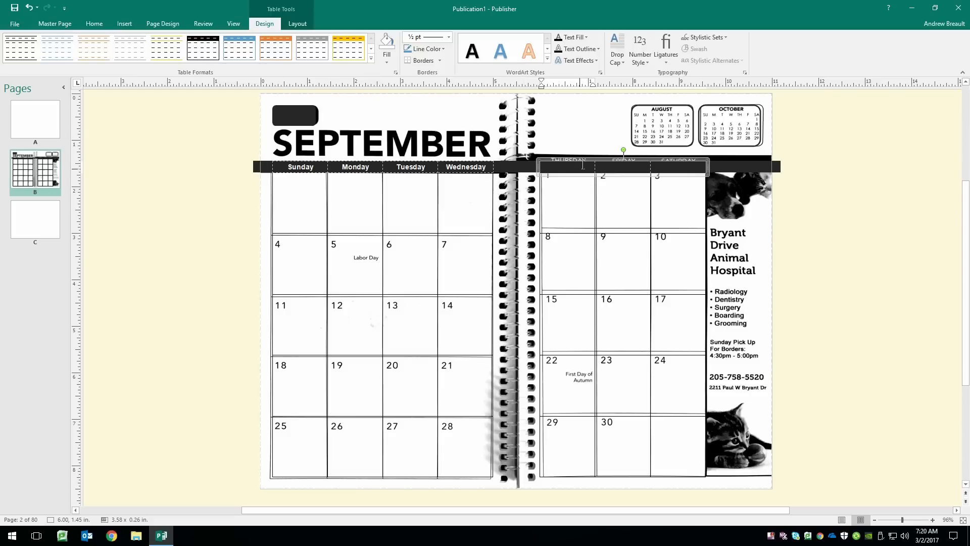
Paste the heading into the right table and retype the cells as Thursday, Friday and Saturday
click(94, 23)
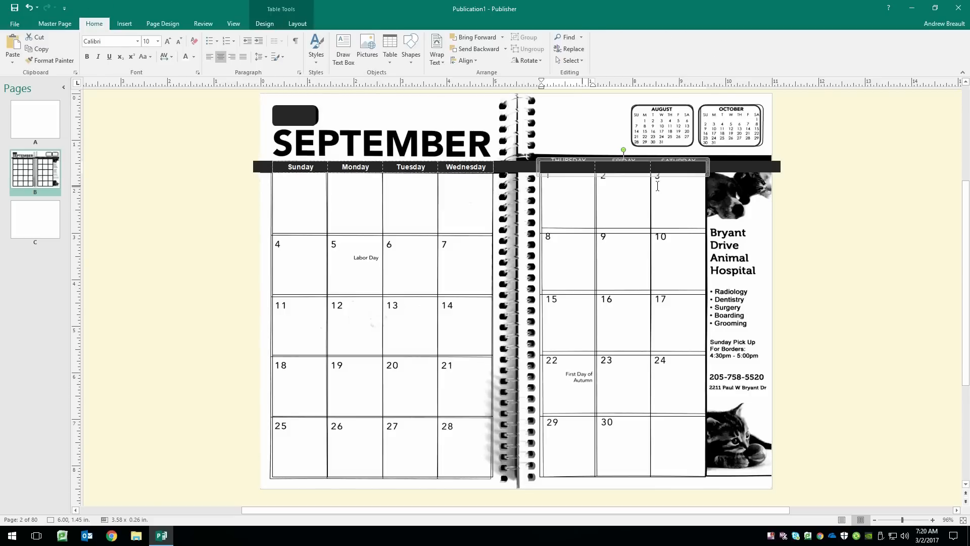
key(ctrl+v)
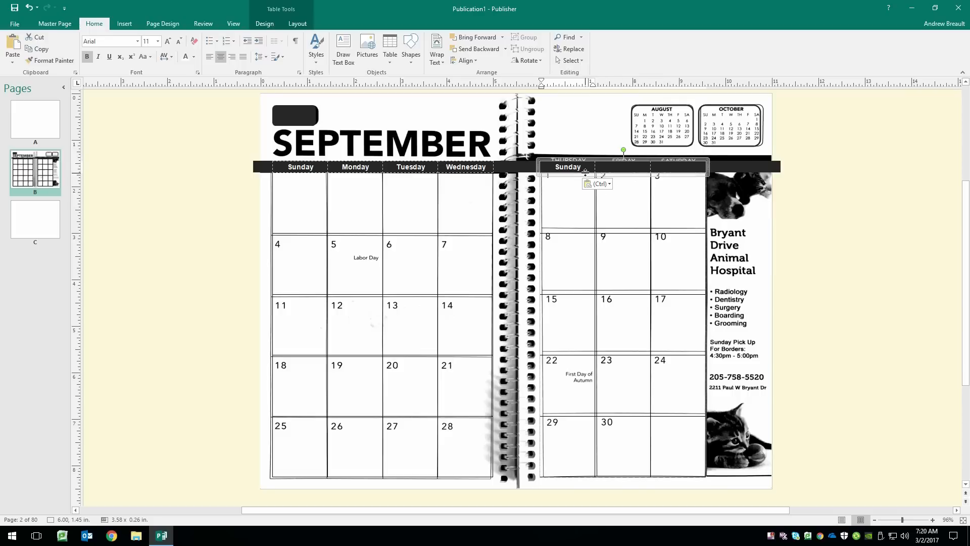
double_click(568, 168)
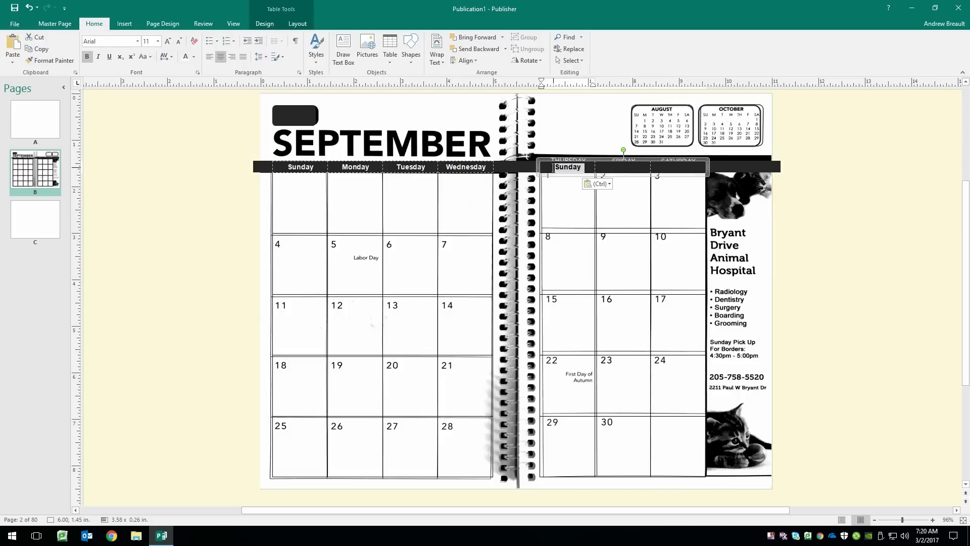
text(Thurs)
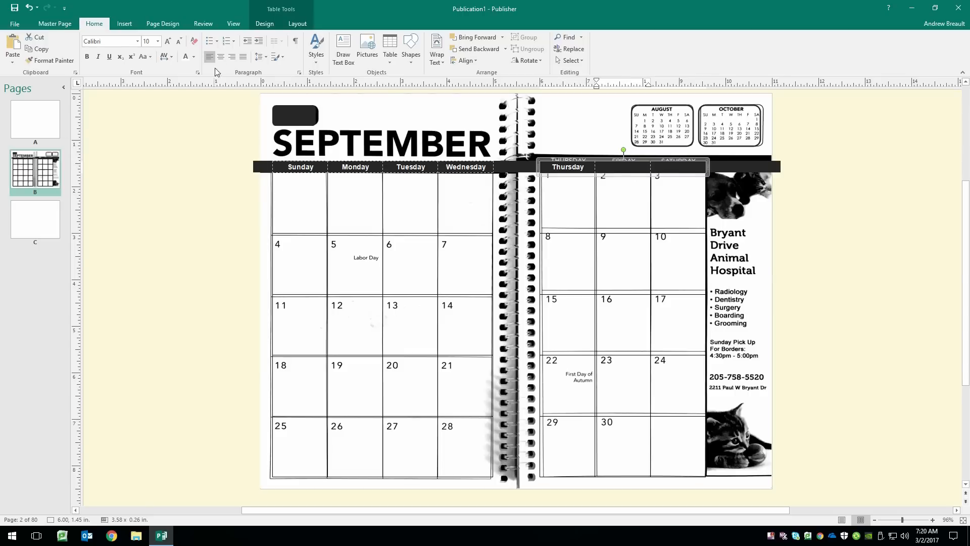
mouse_move(240, 81)
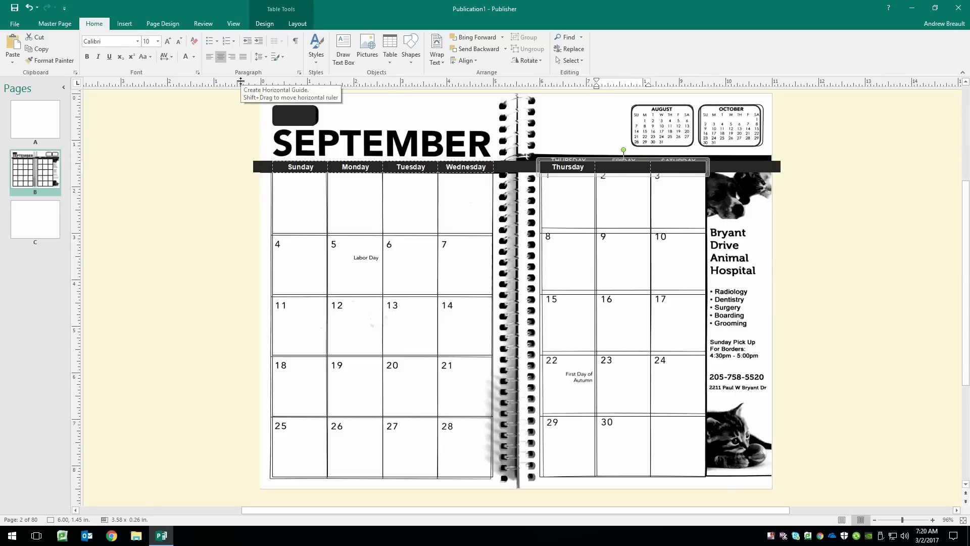
text(Sunday)
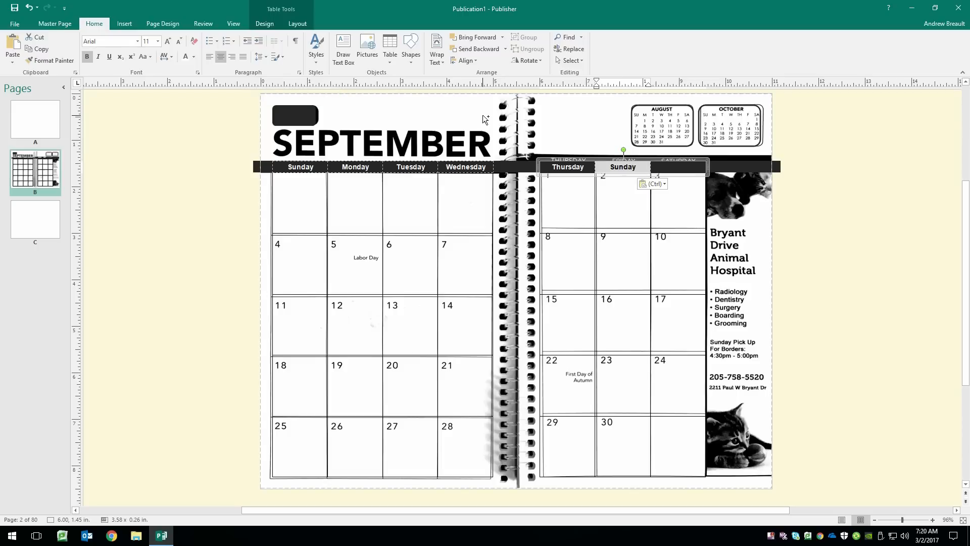
text(Fri)
click(679, 167)
text(Saturday)
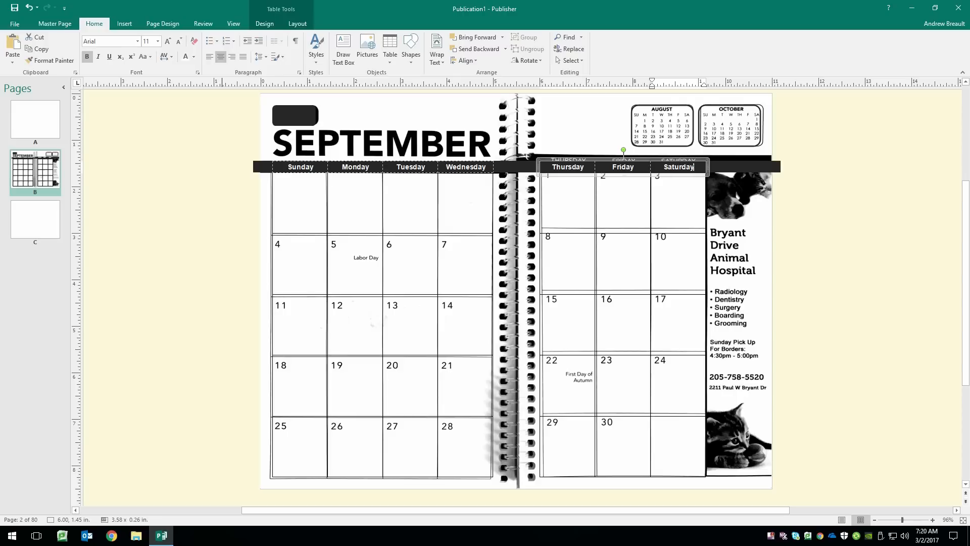
click(865, 273)
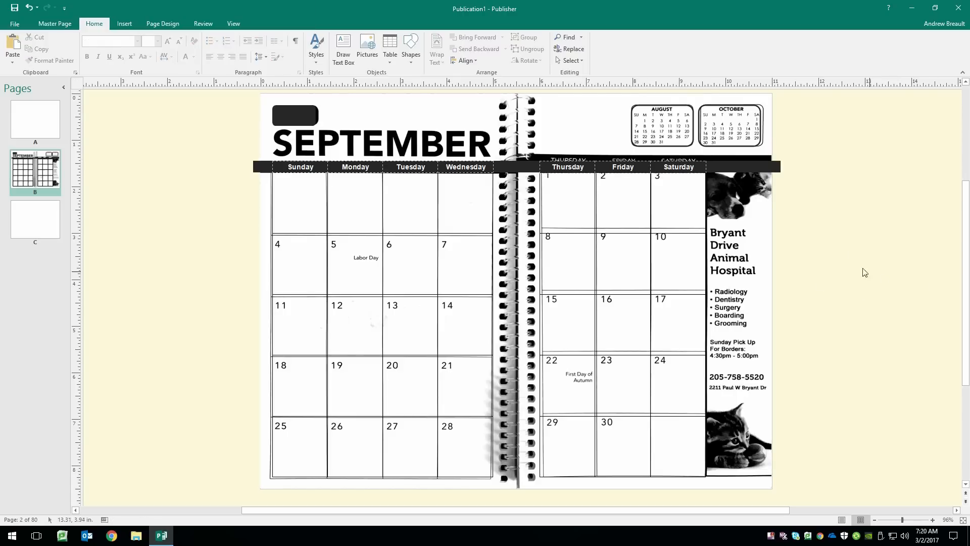
mouse_move(860, 298)
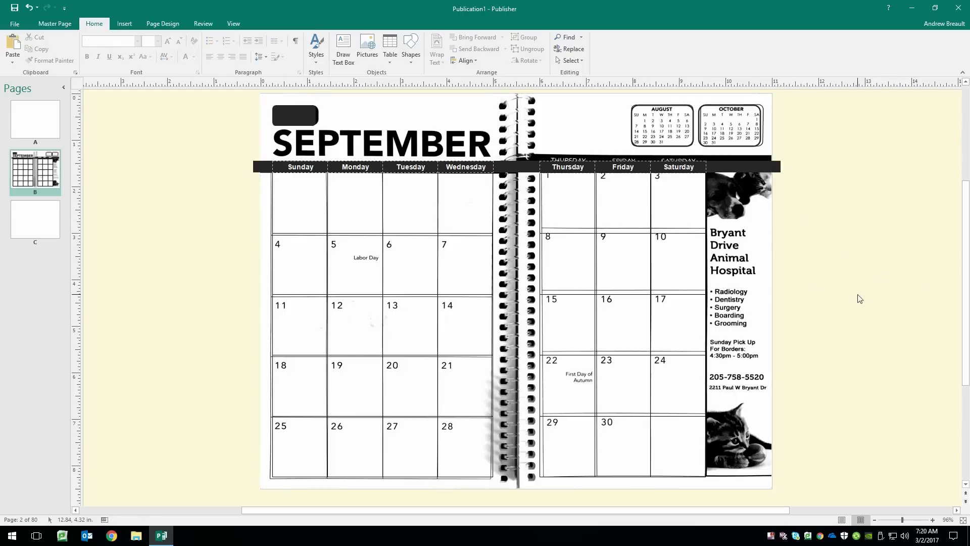
mouse_move(771, 229)
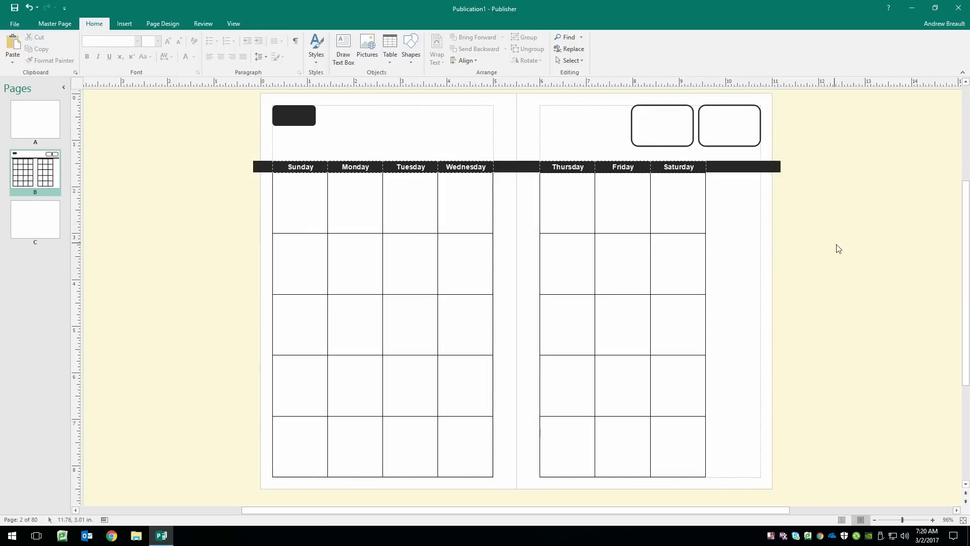
mouse_move(927, 377)
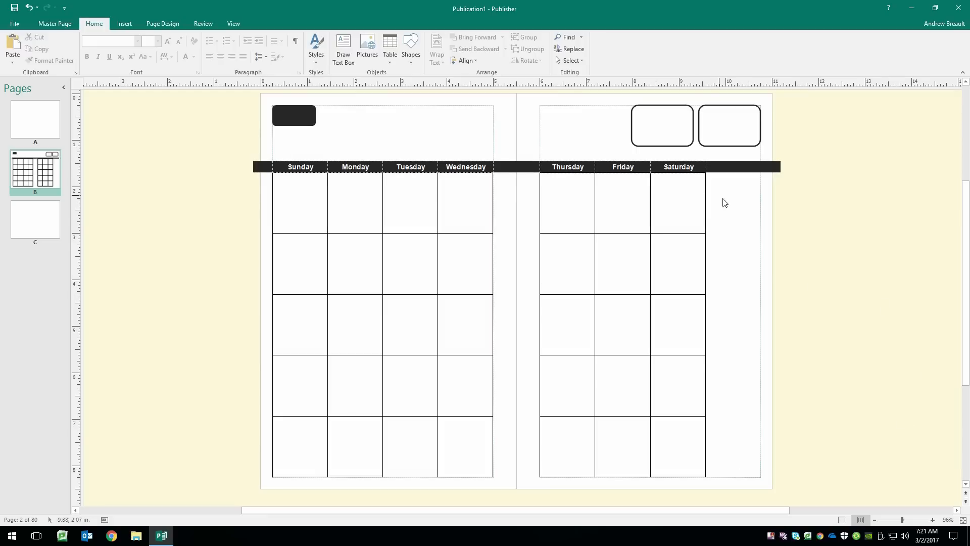
mouse_move(767, 350)
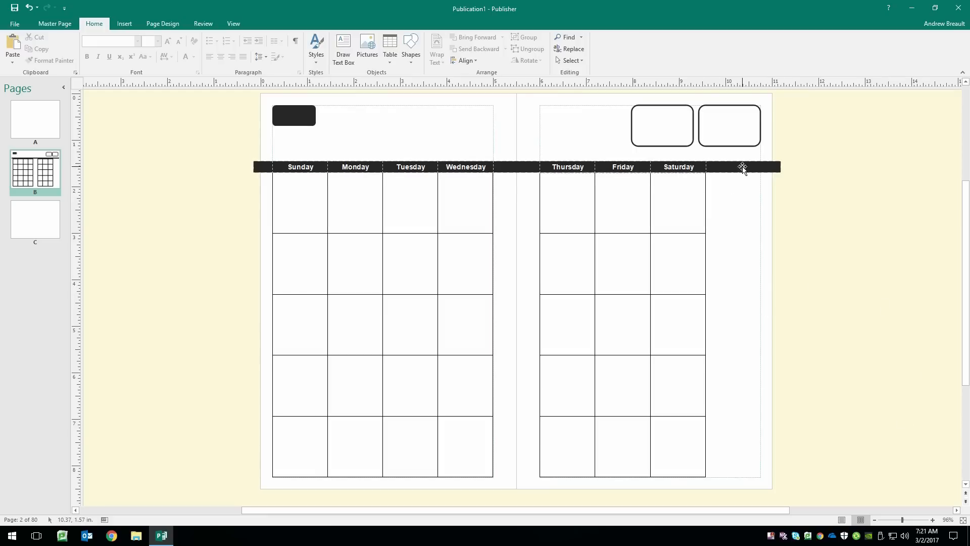
Trim the black weekday bar's ends to the day-grid edge and page margin, then view the whole spread
click(743, 167)
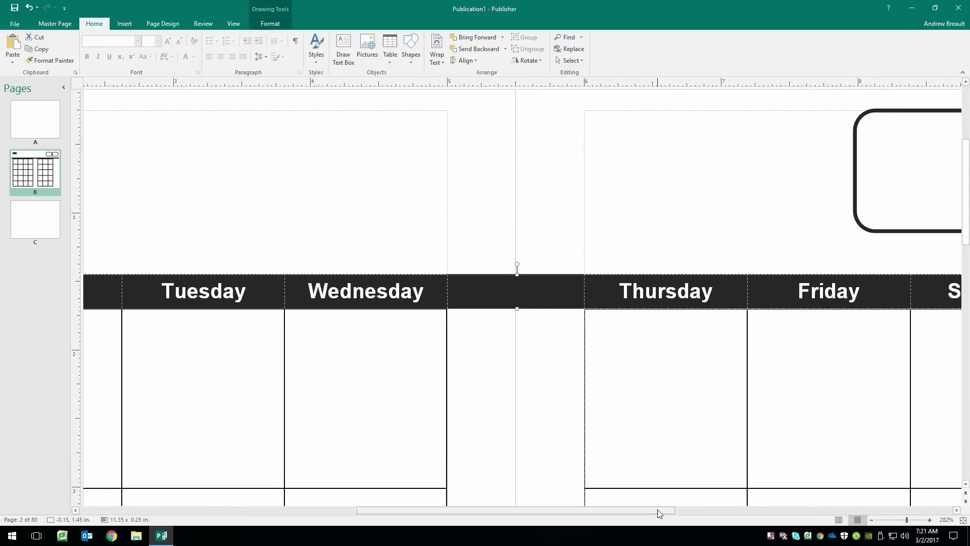
scroll(right, 3)
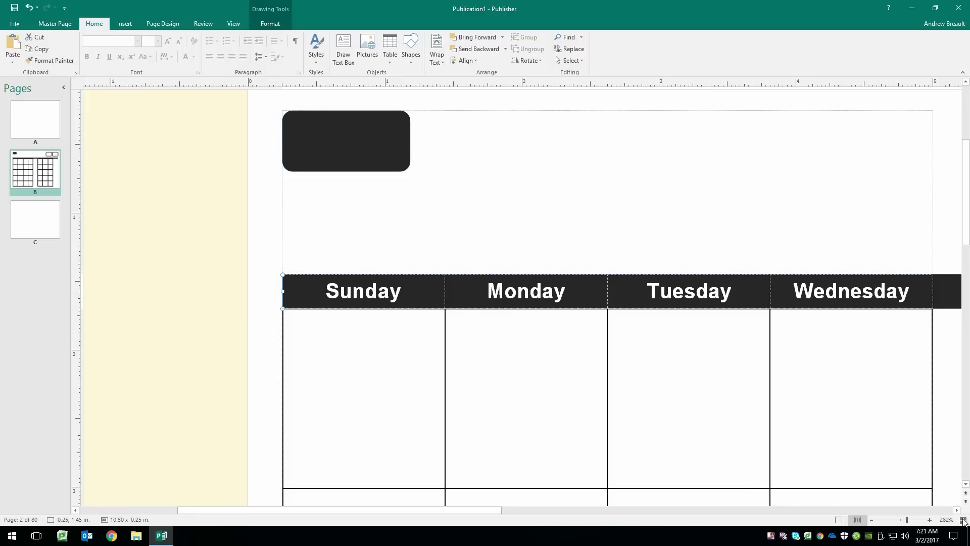
mouse_move(960, 519)
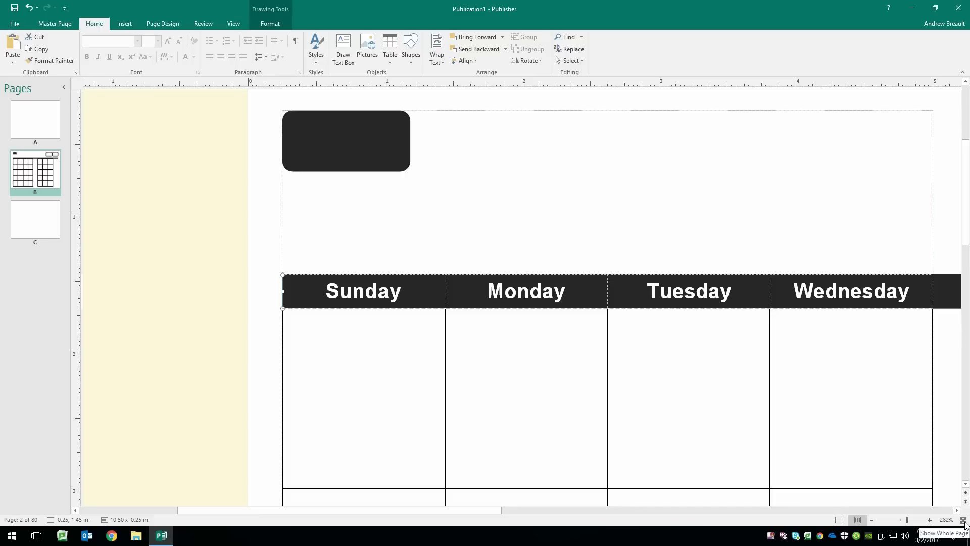
click(962, 519)
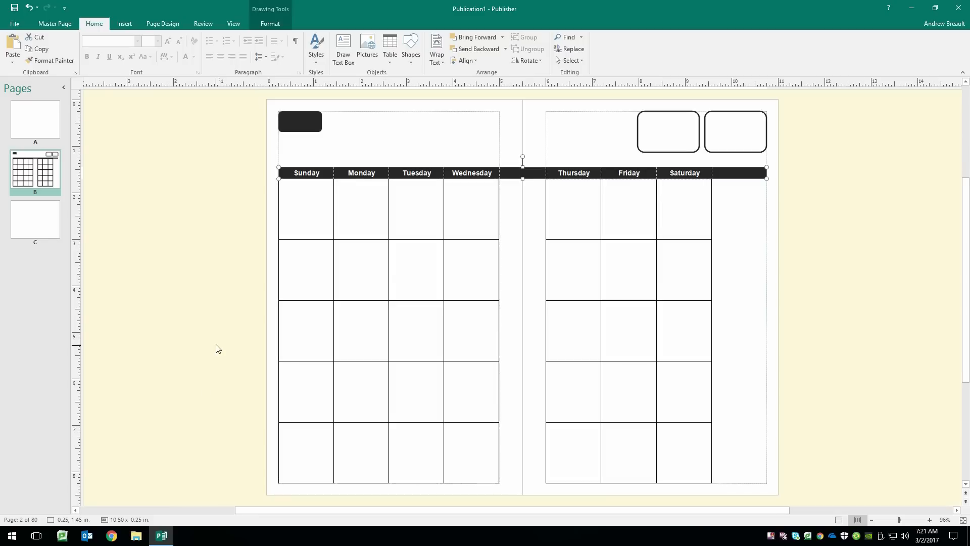
click(214, 347)
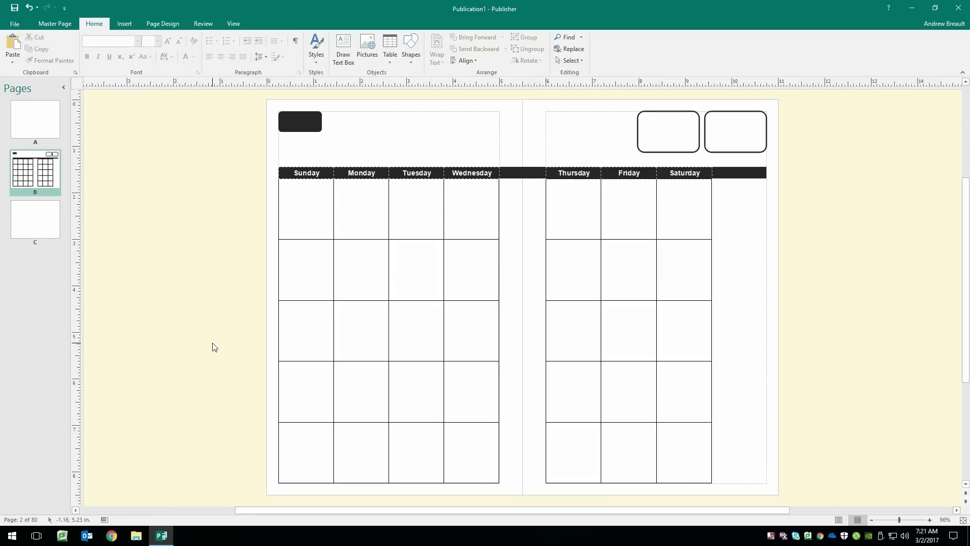
mouse_move(35, 219)
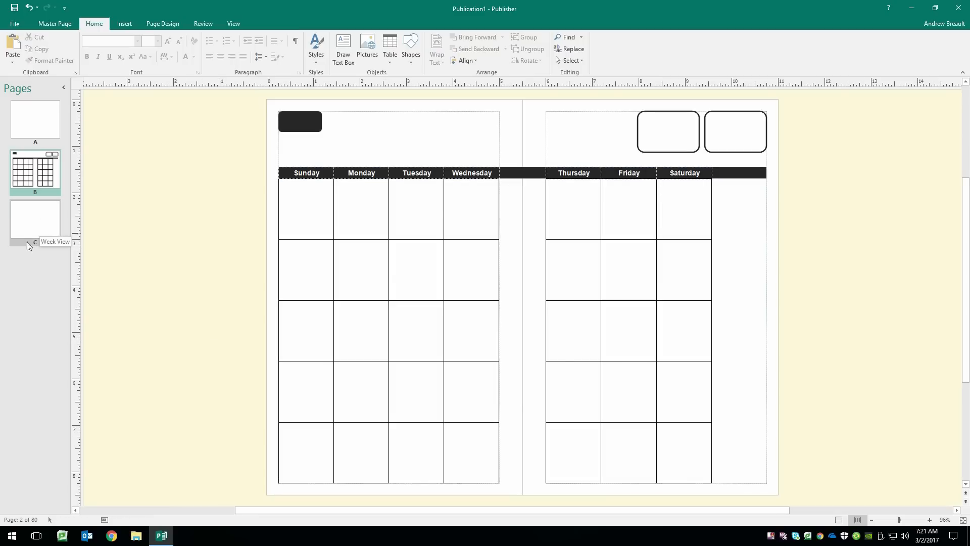
mouse_move(27, 235)
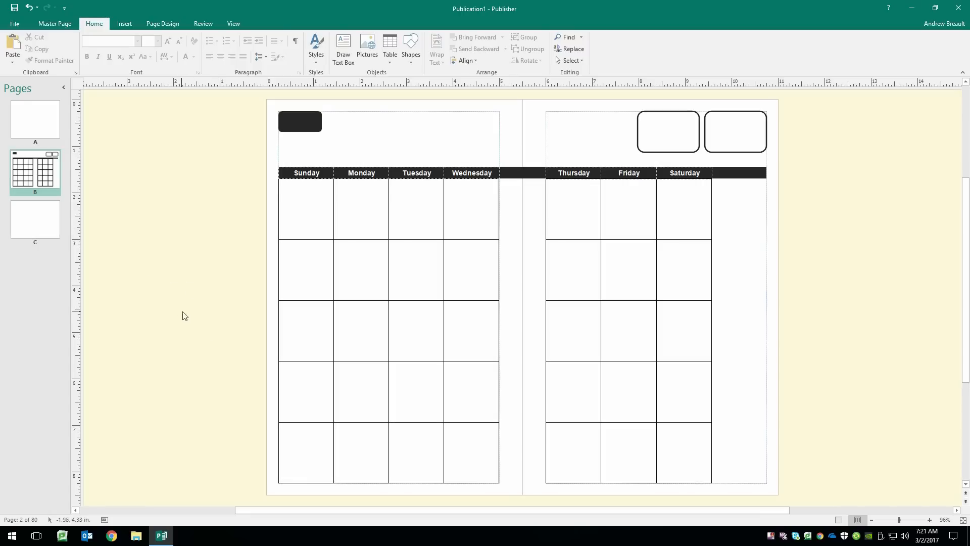
mouse_move(130, 130)
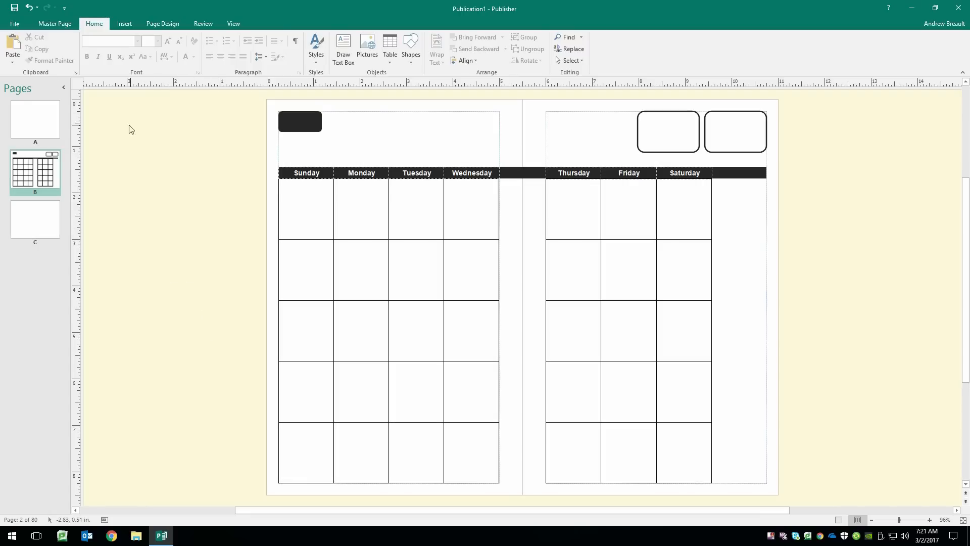
mouse_move(382, 153)
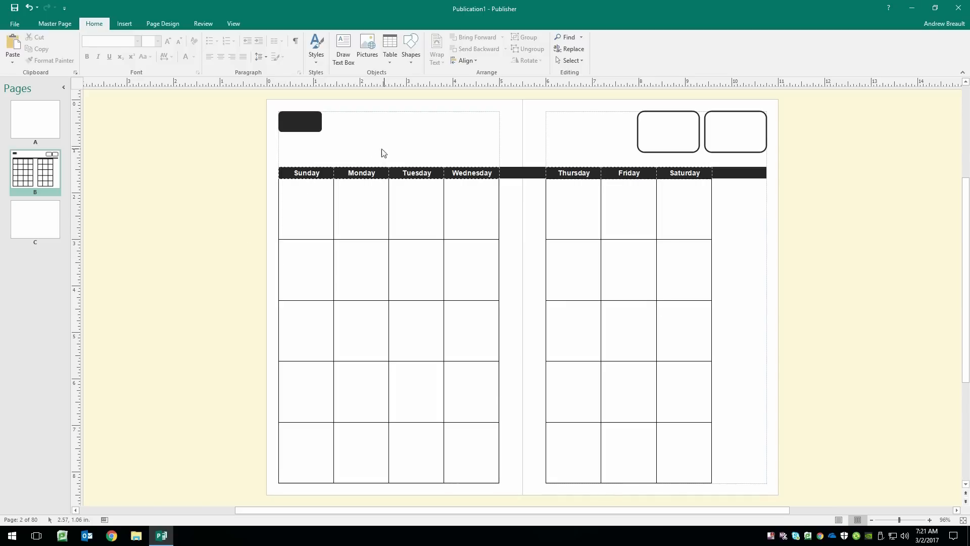
mouse_move(159, 188)
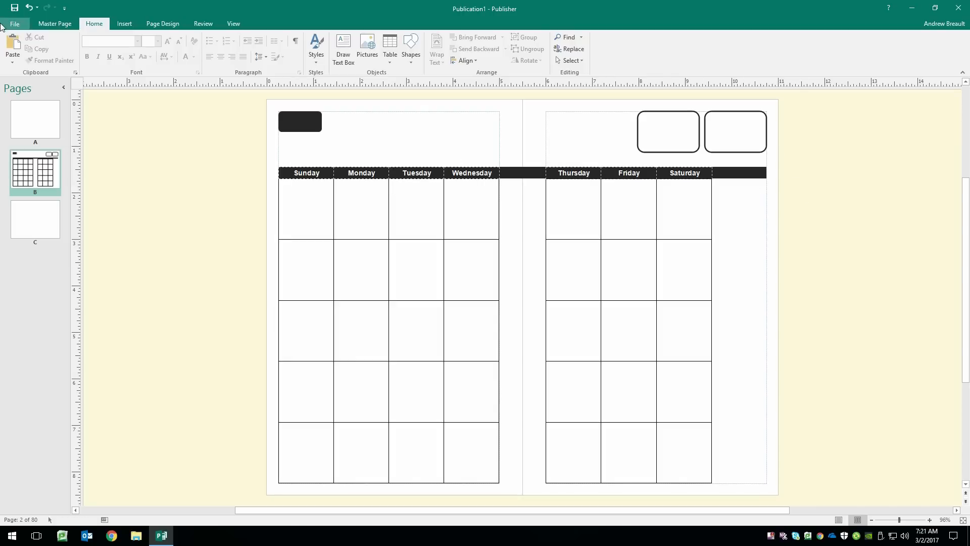
Close Master Page editing and return to the blank pages 2–3 spread
click(55, 23)
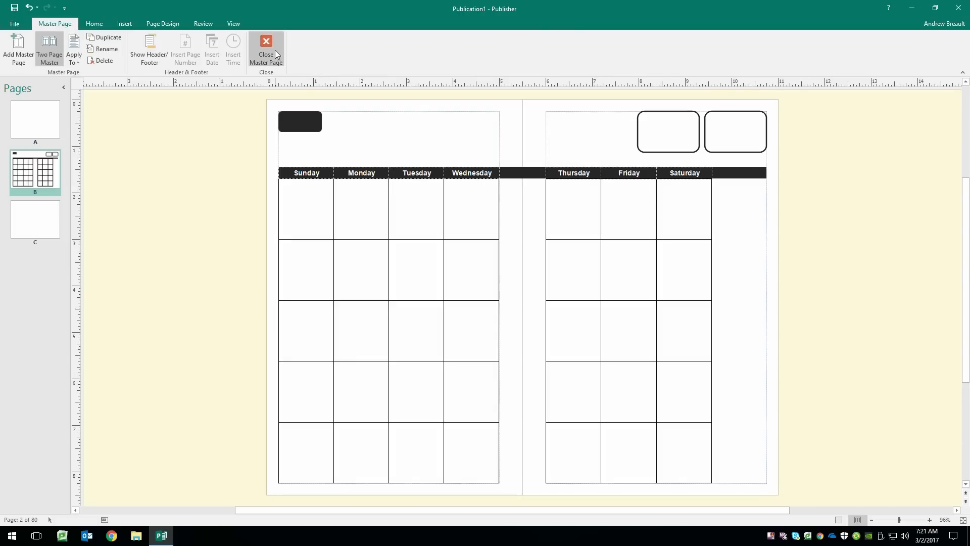
click(265, 48)
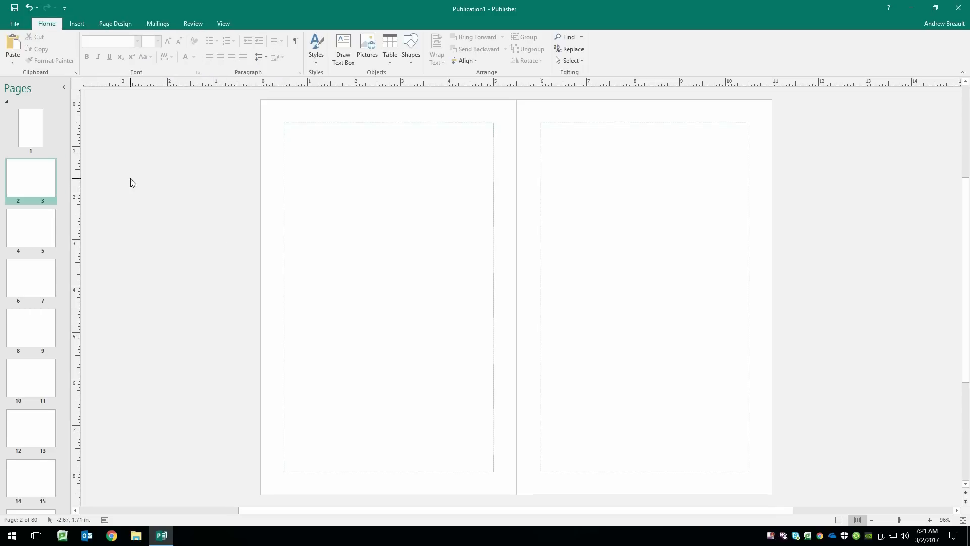
mouse_move(39, 180)
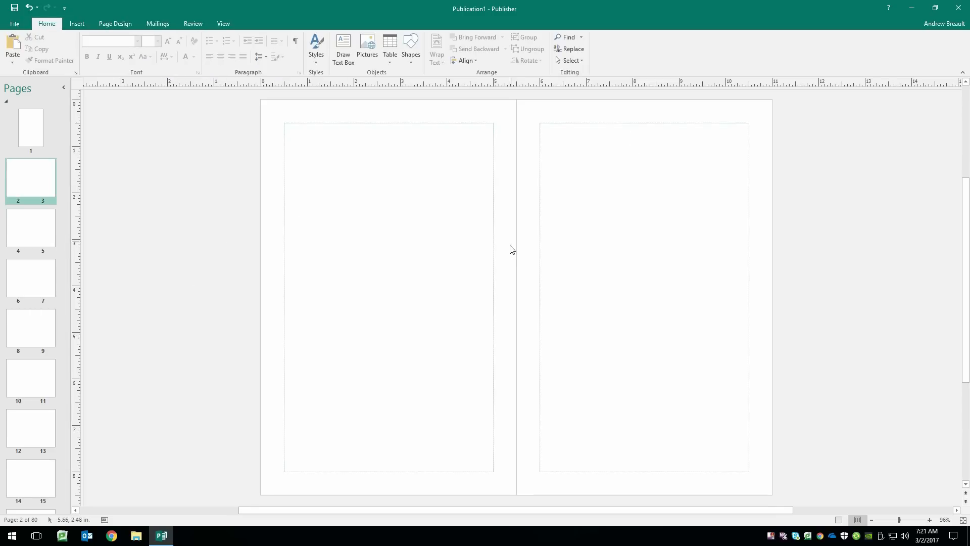
Assign the Month View (B) master to the pages 2–3 spread via its thumbnail menu
right_click(30, 180)
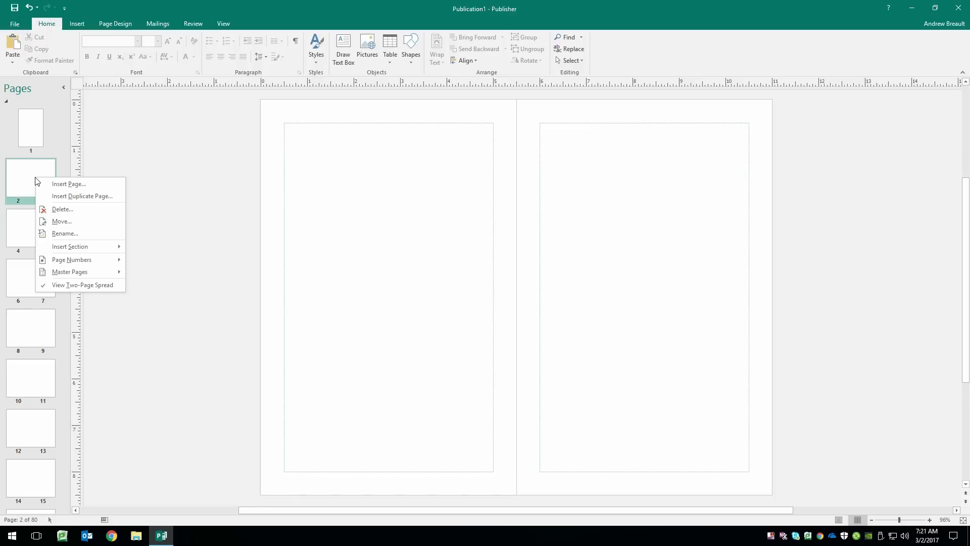
mouse_move(89, 273)
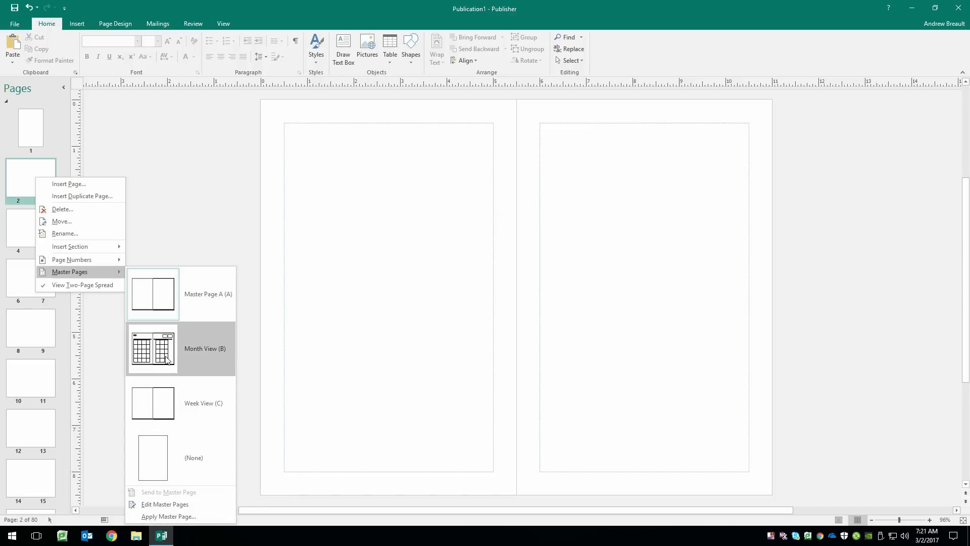
click(152, 348)
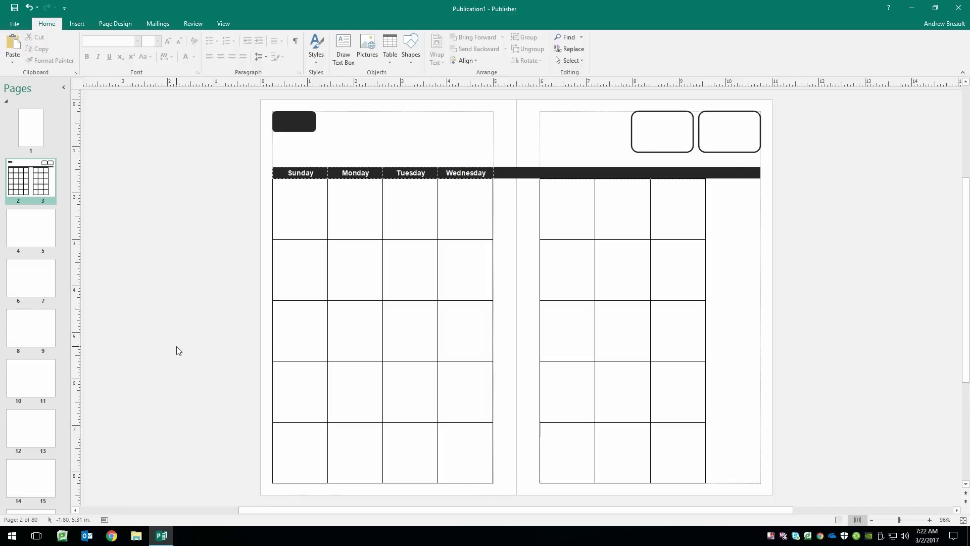